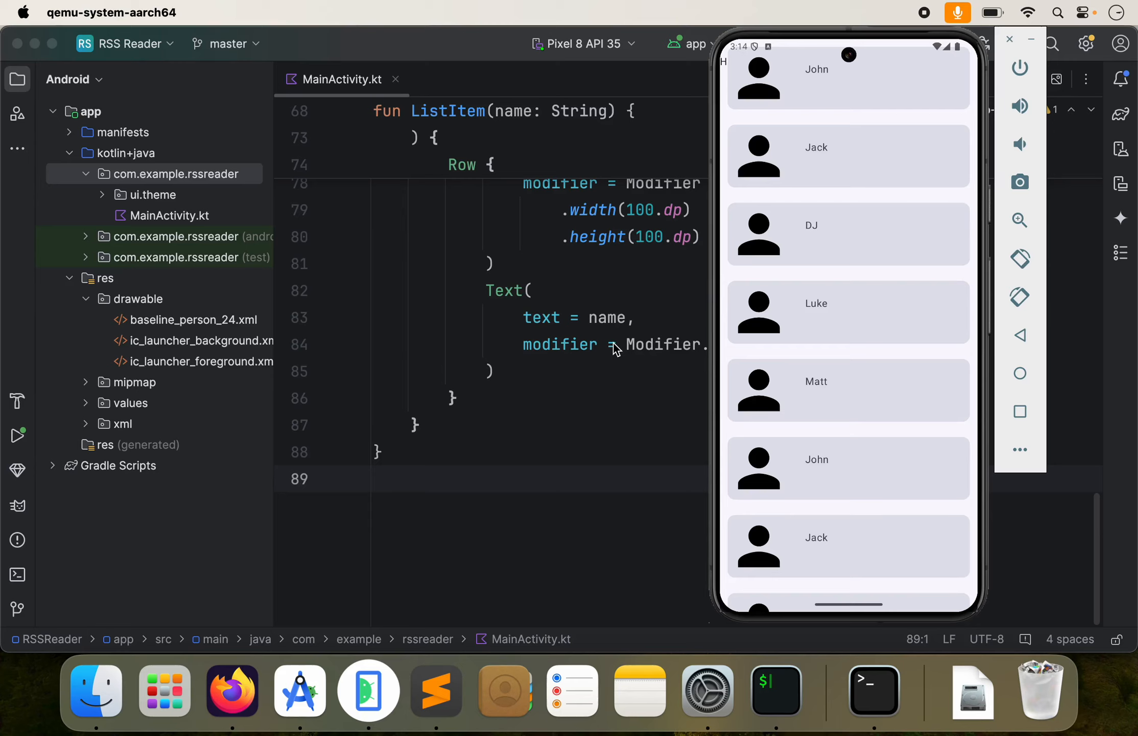
mouse_move(819, 253)
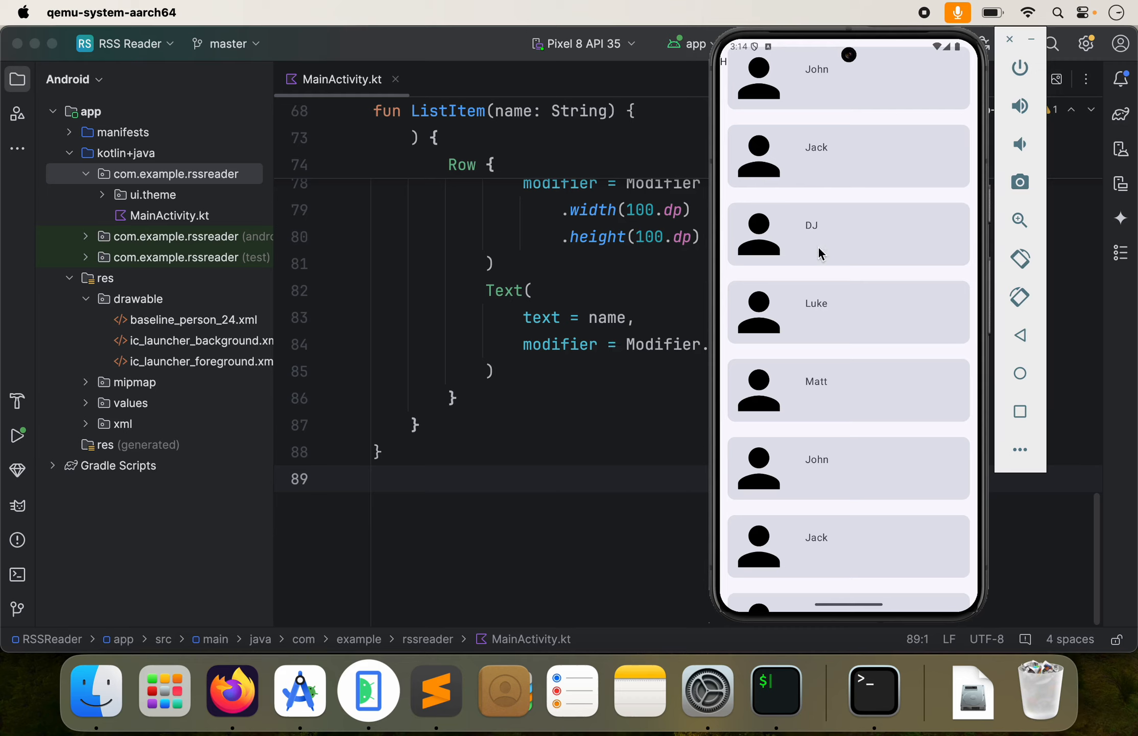
- Scroll MainActivity.kt back to where the people list of first names is defined
scroll("down", 3)
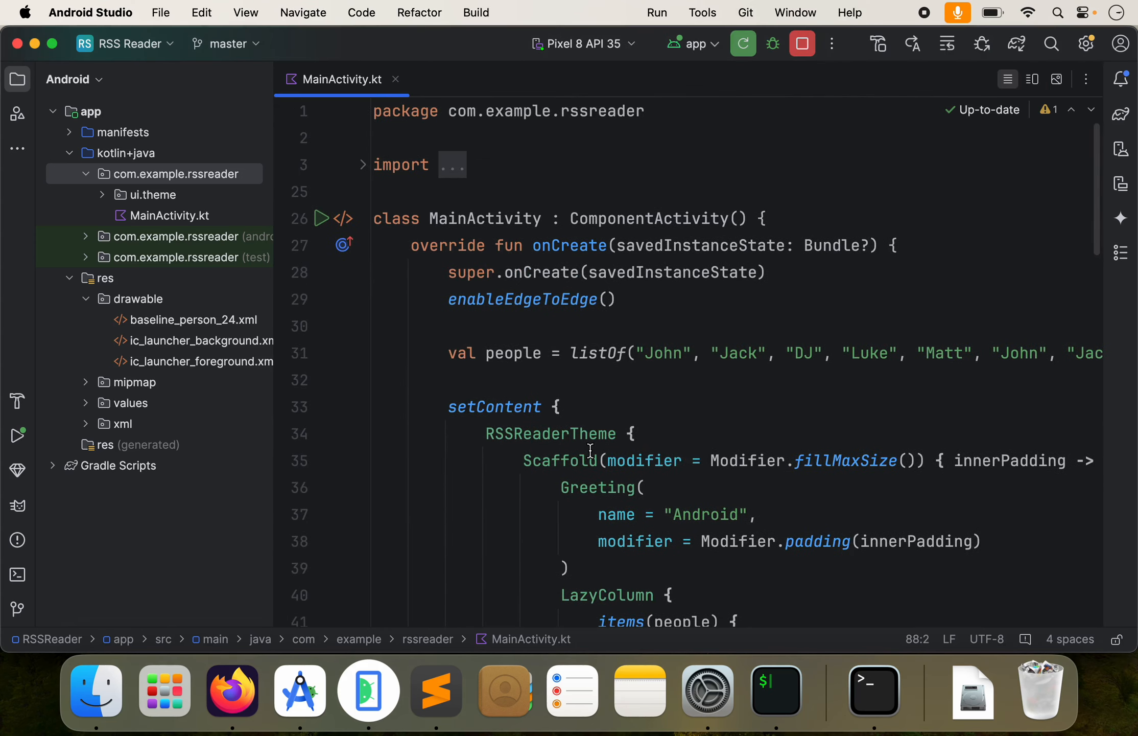
scroll("down", 3)
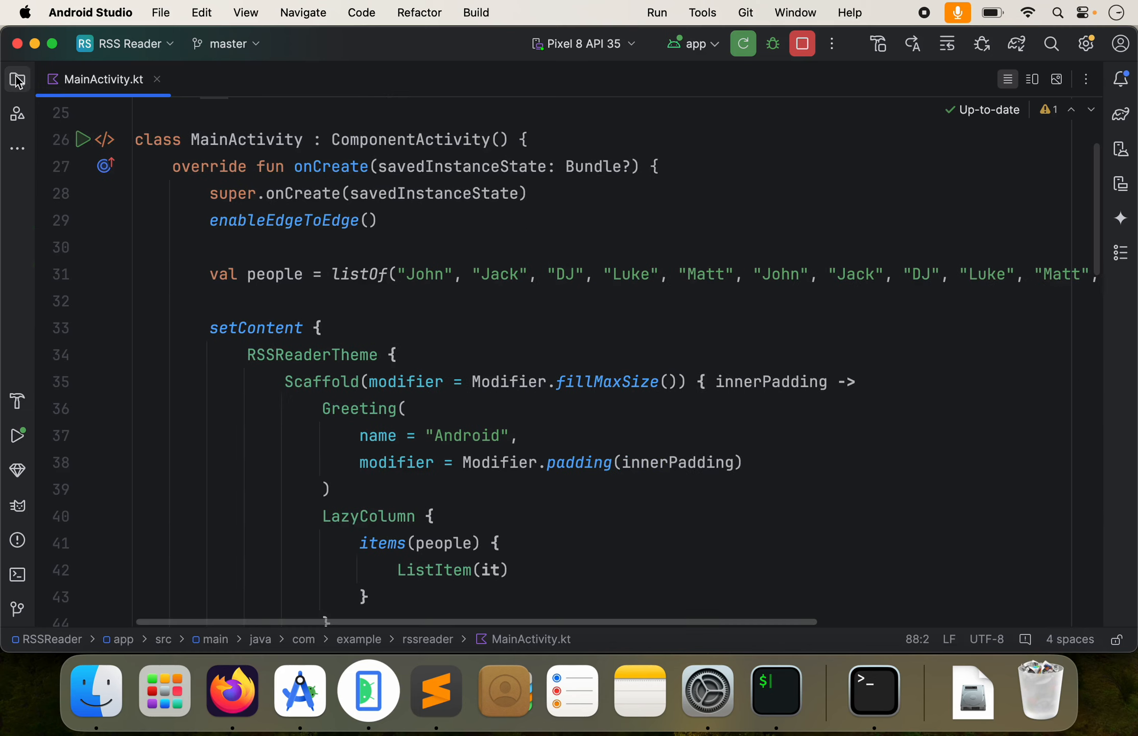
left_click(17, 79)
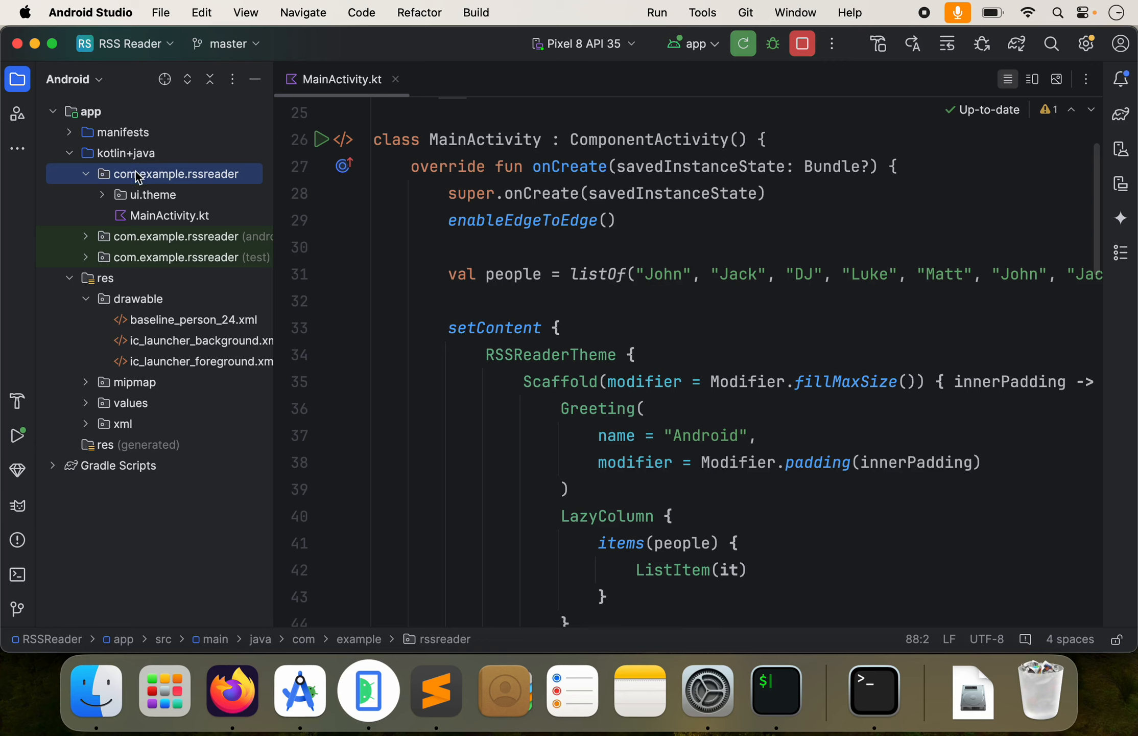
left_click(86, 174)
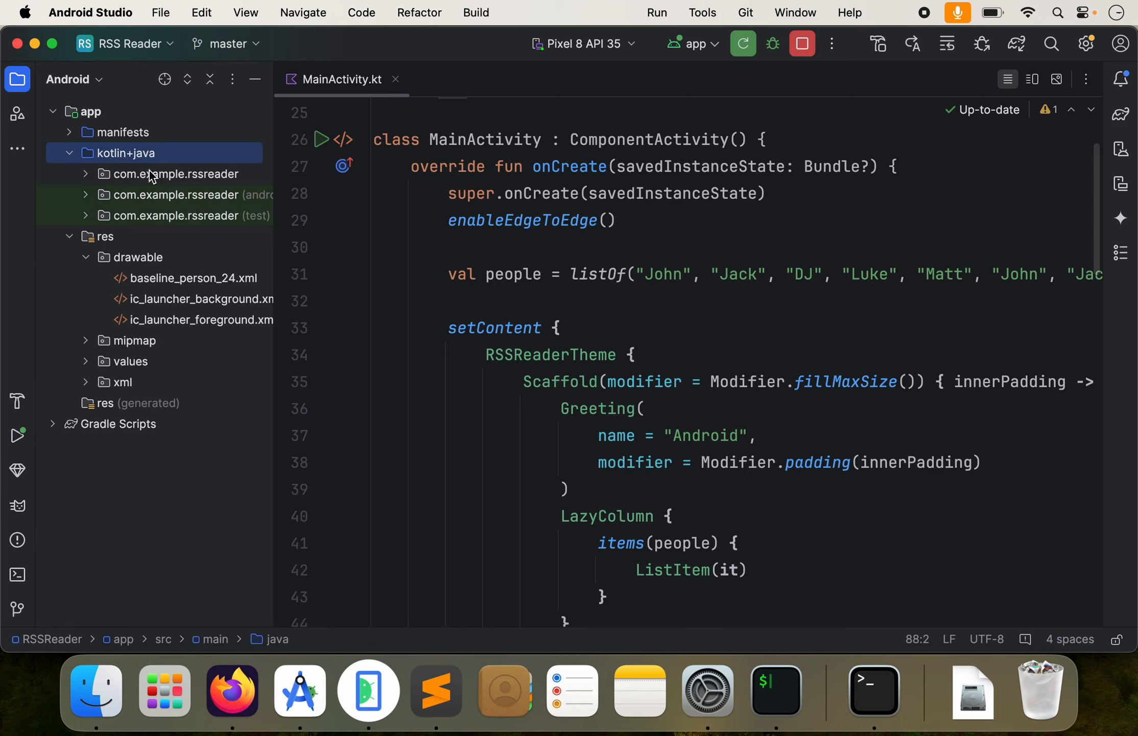
left_click(174, 174)
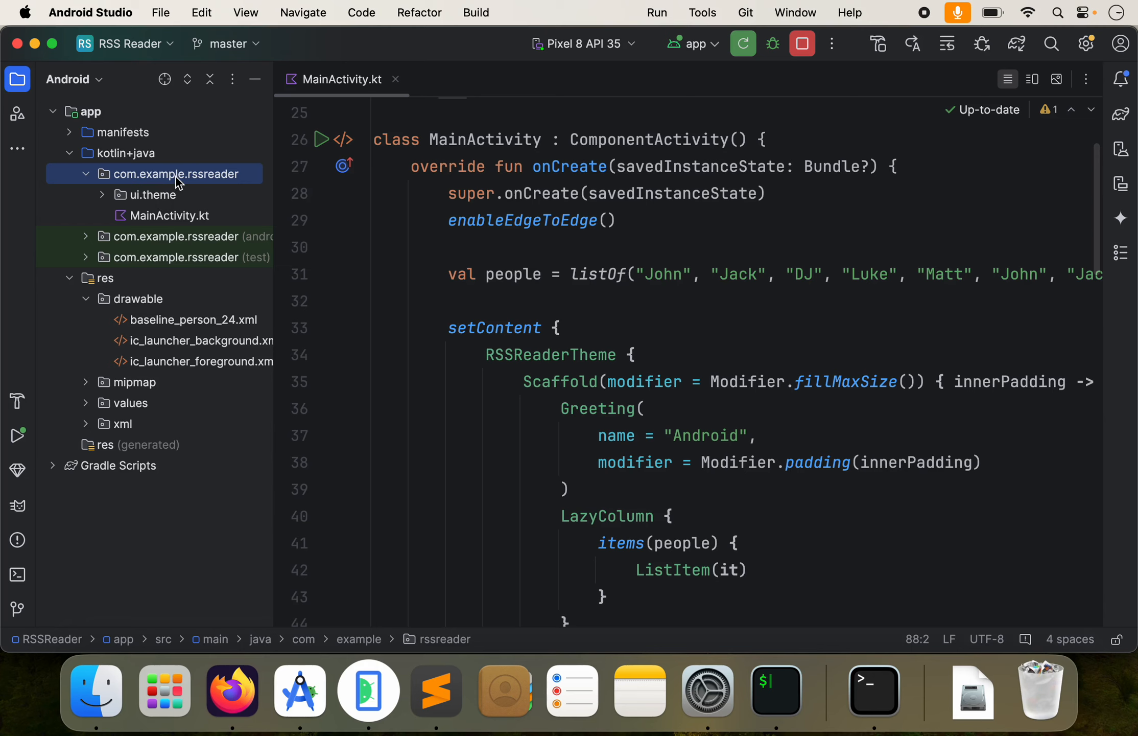
- Create a new Kotlin class named Person in the com.example.rssreader package
right_click(175, 173)
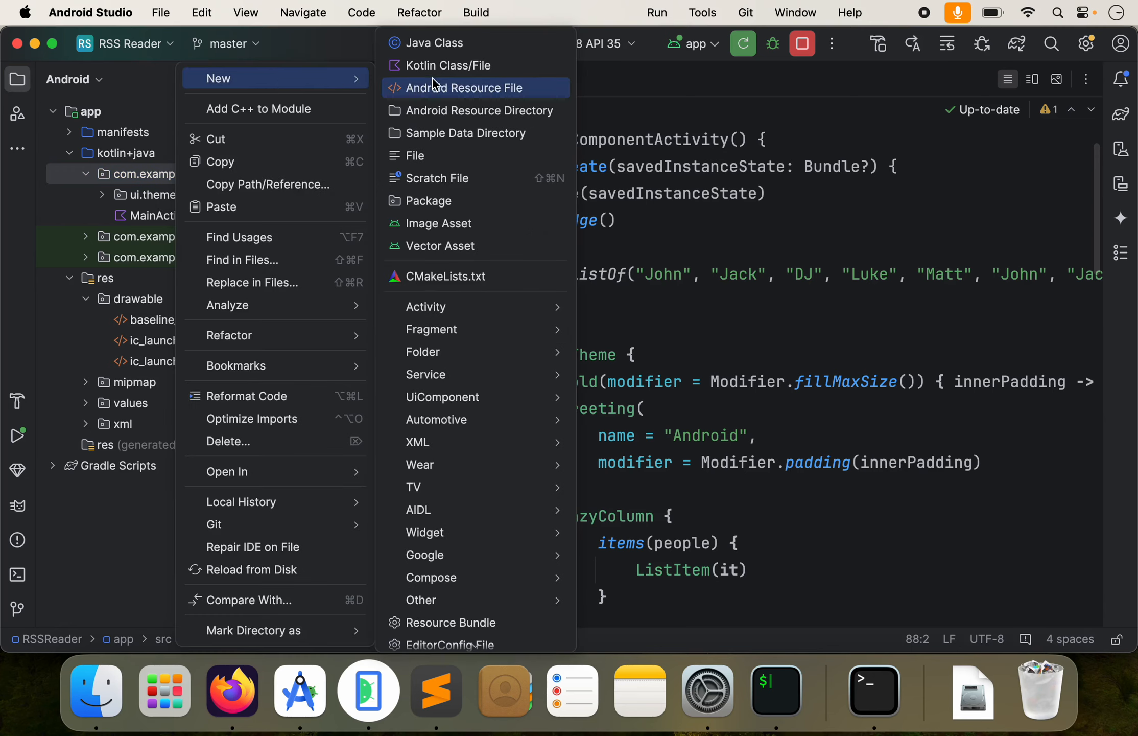
left_click(449, 66)
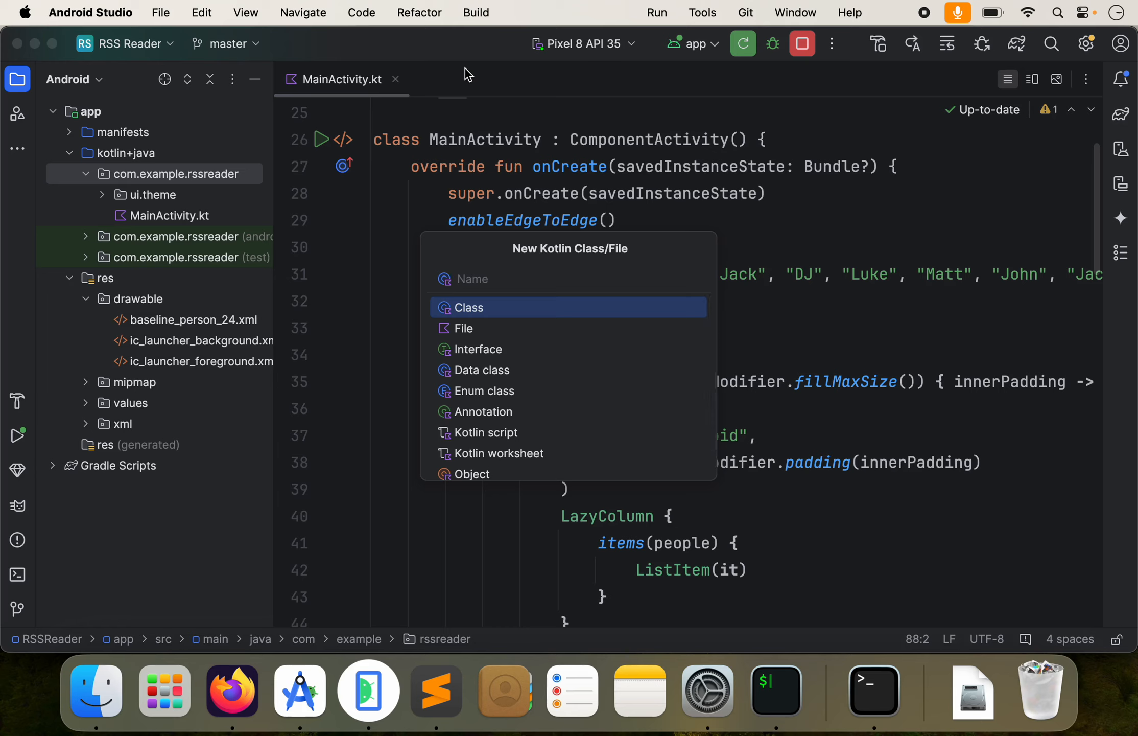
mouse_move(506, 374)
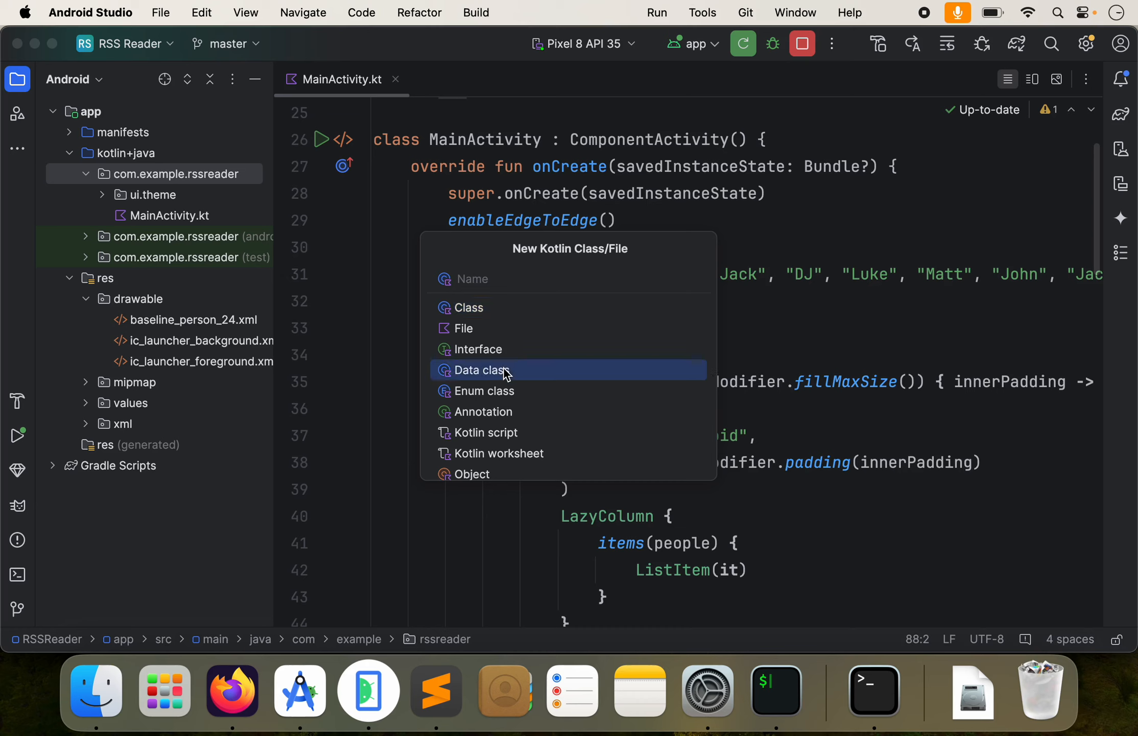
mouse_move(510, 307)
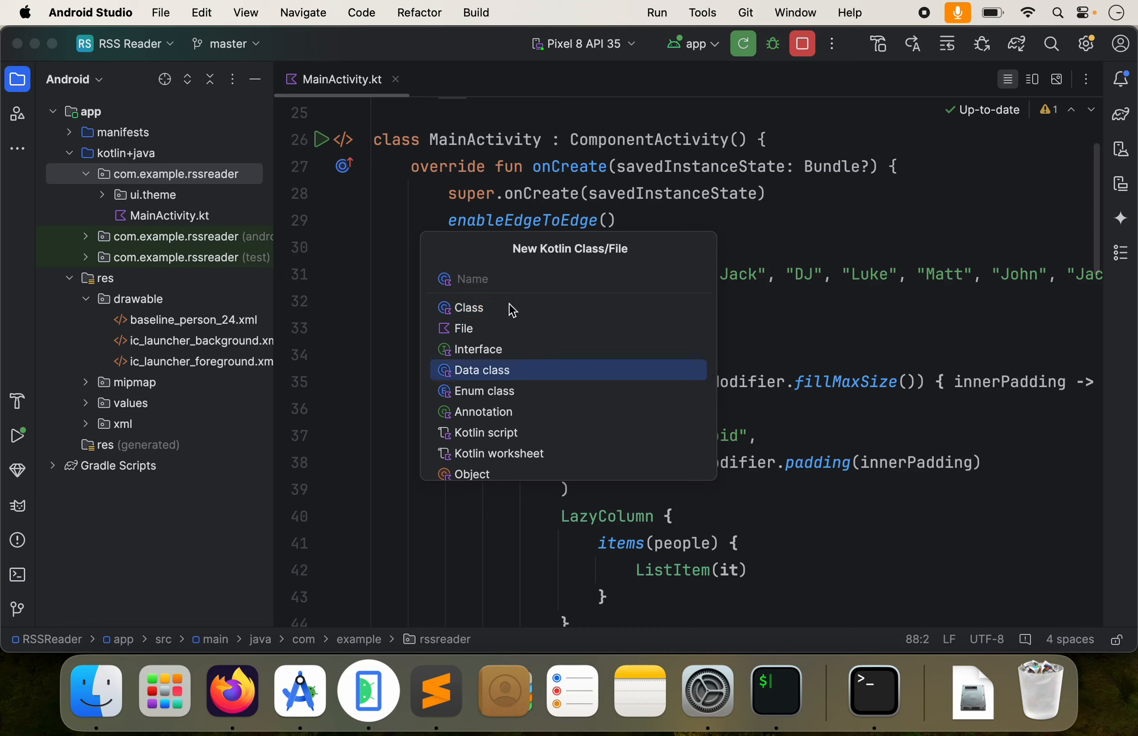
mouse_move(530, 308)
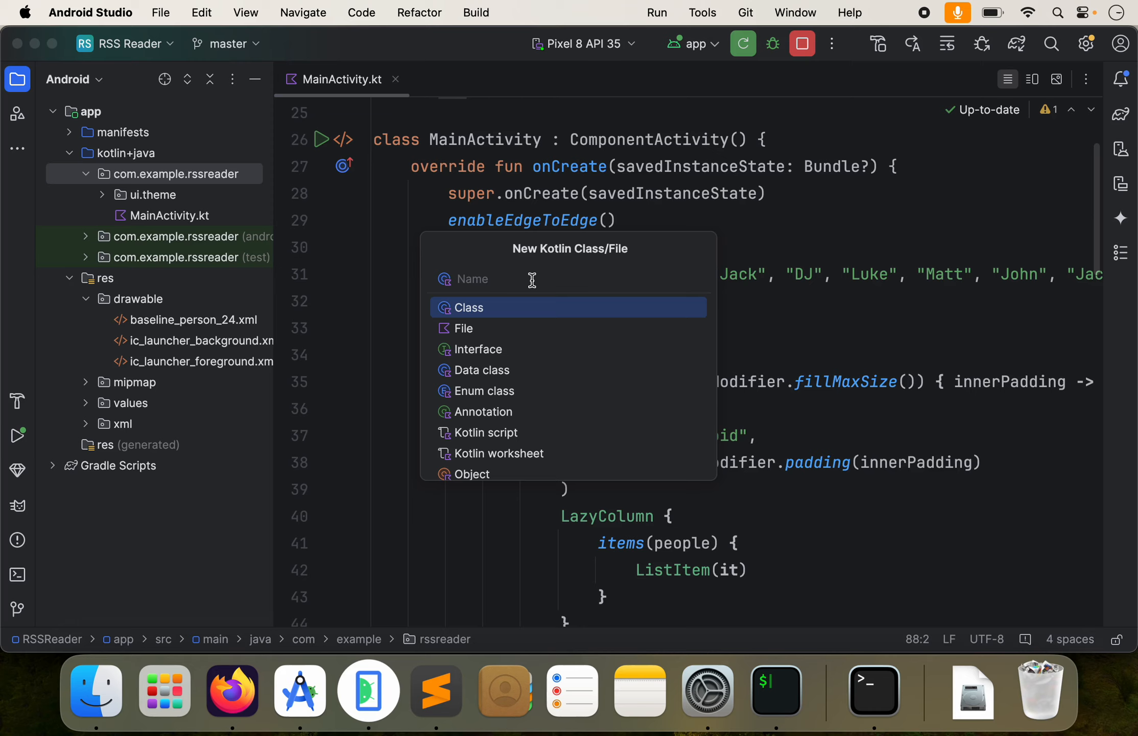
type("Person")
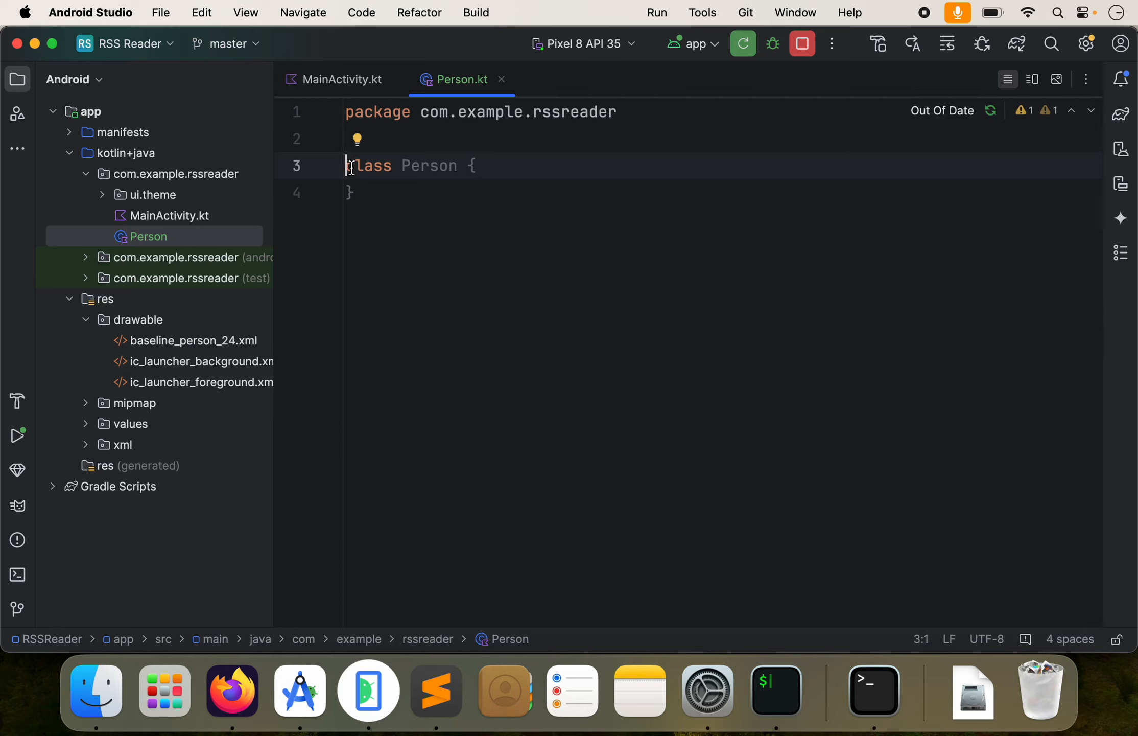
- Make Person a data class with a val firstName: String constructor property
type("data")
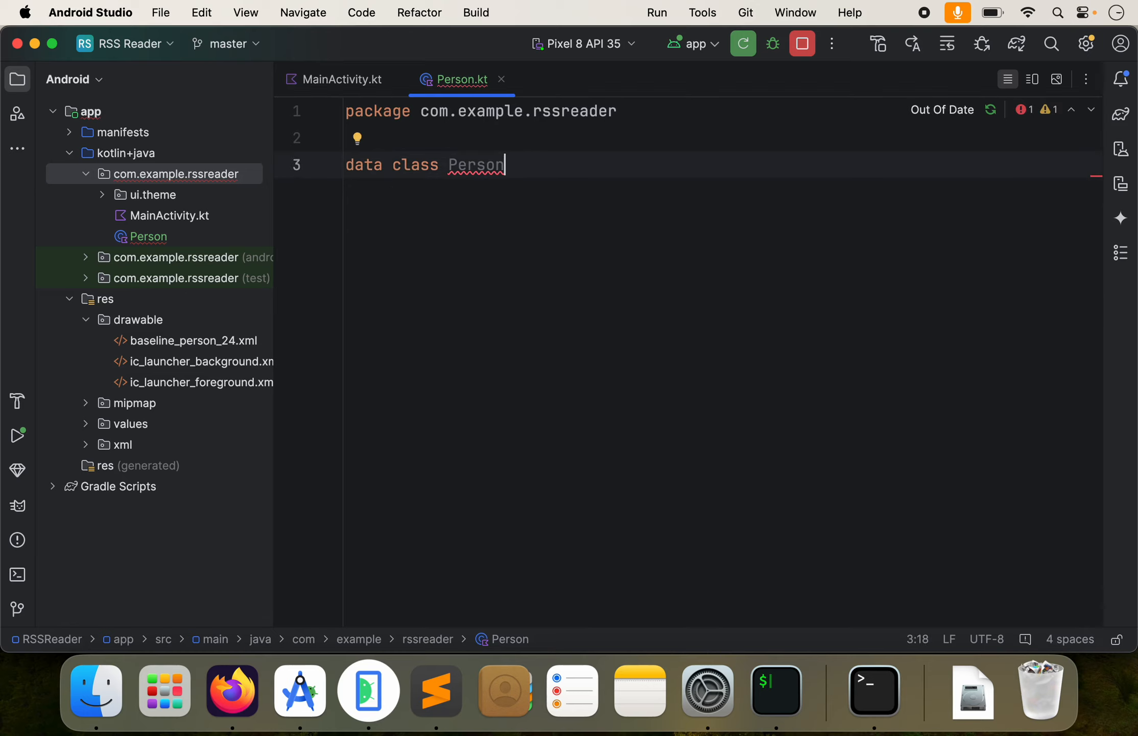
type("(")
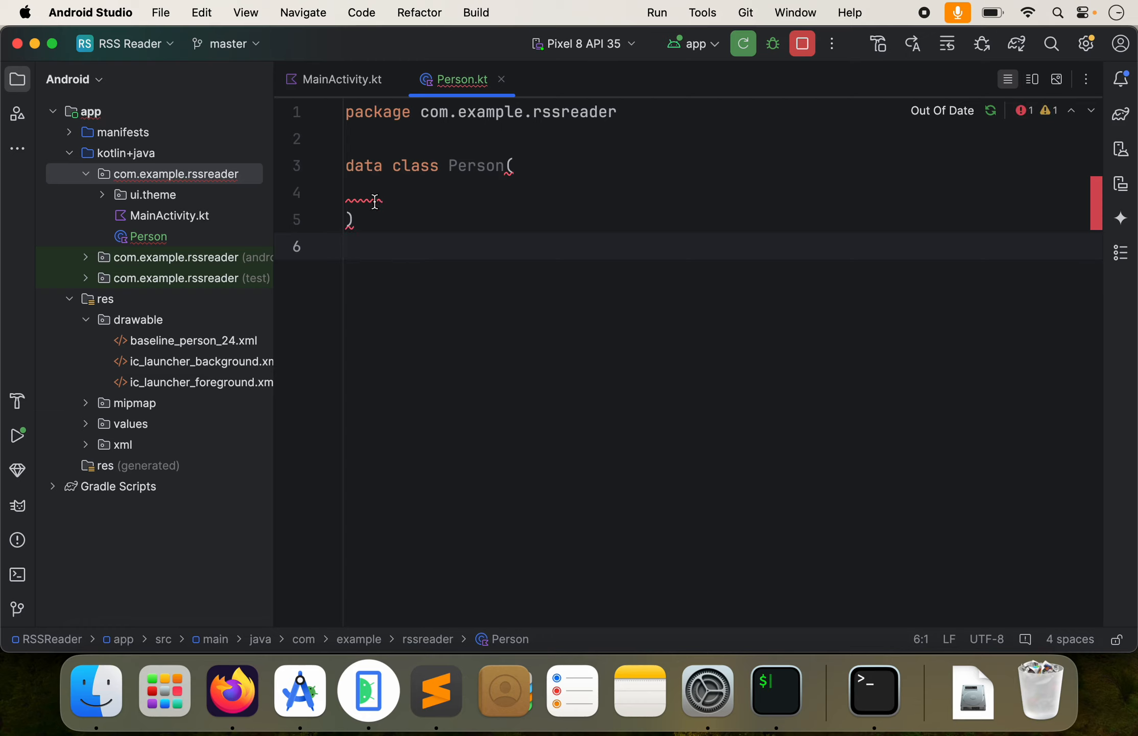
mouse_move(370, 196)
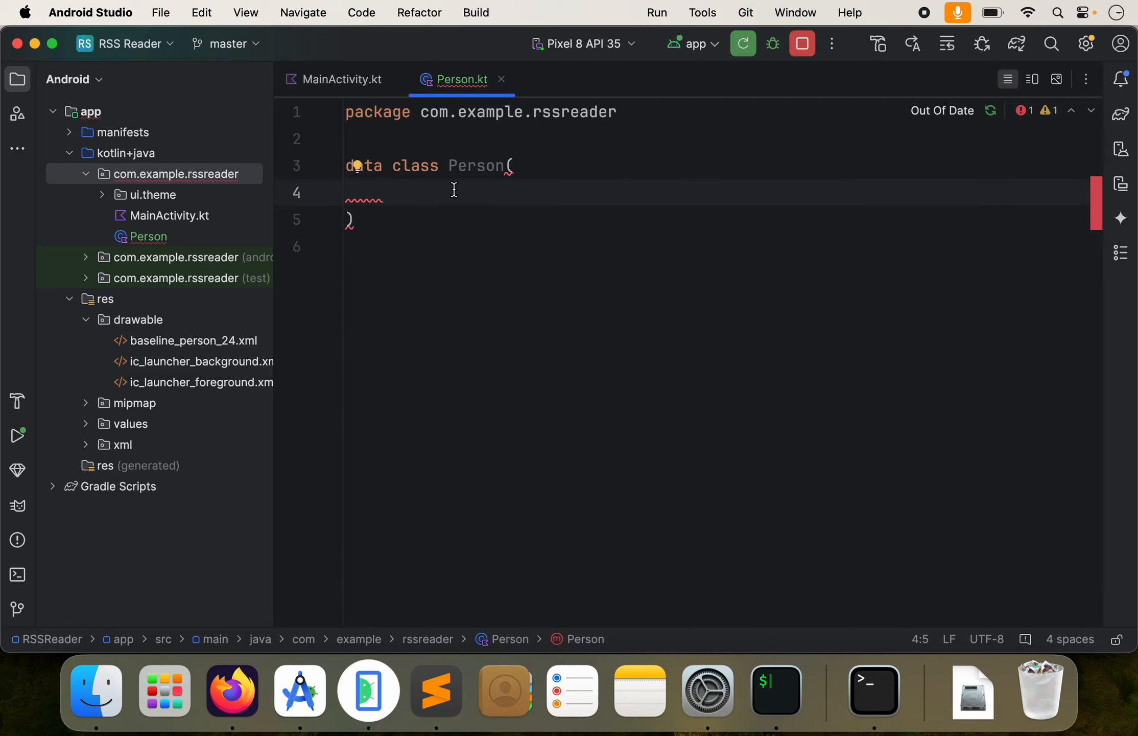
type("val in")
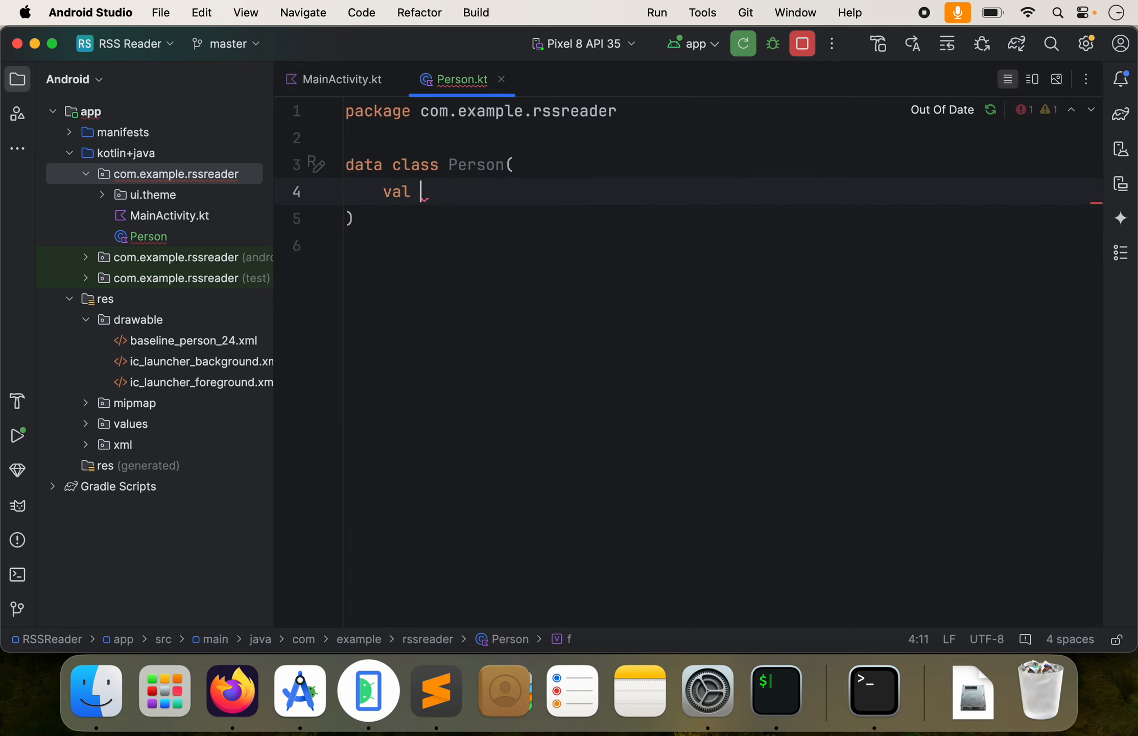
type("firstName:")
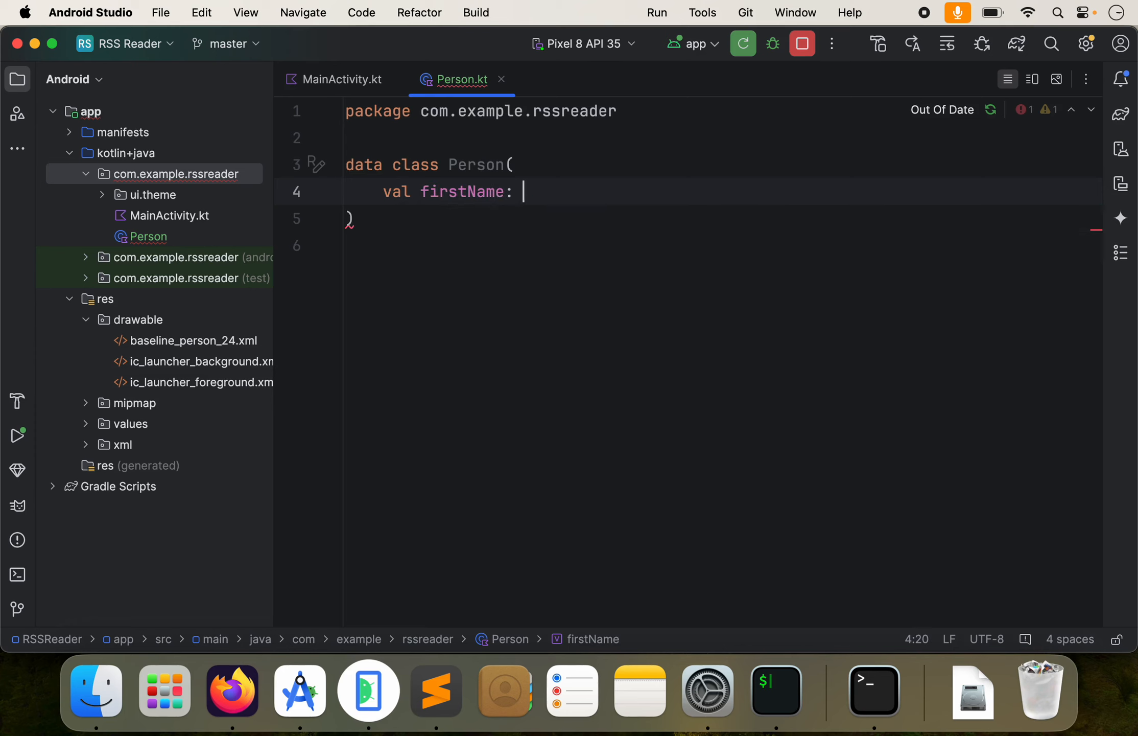
type("String")
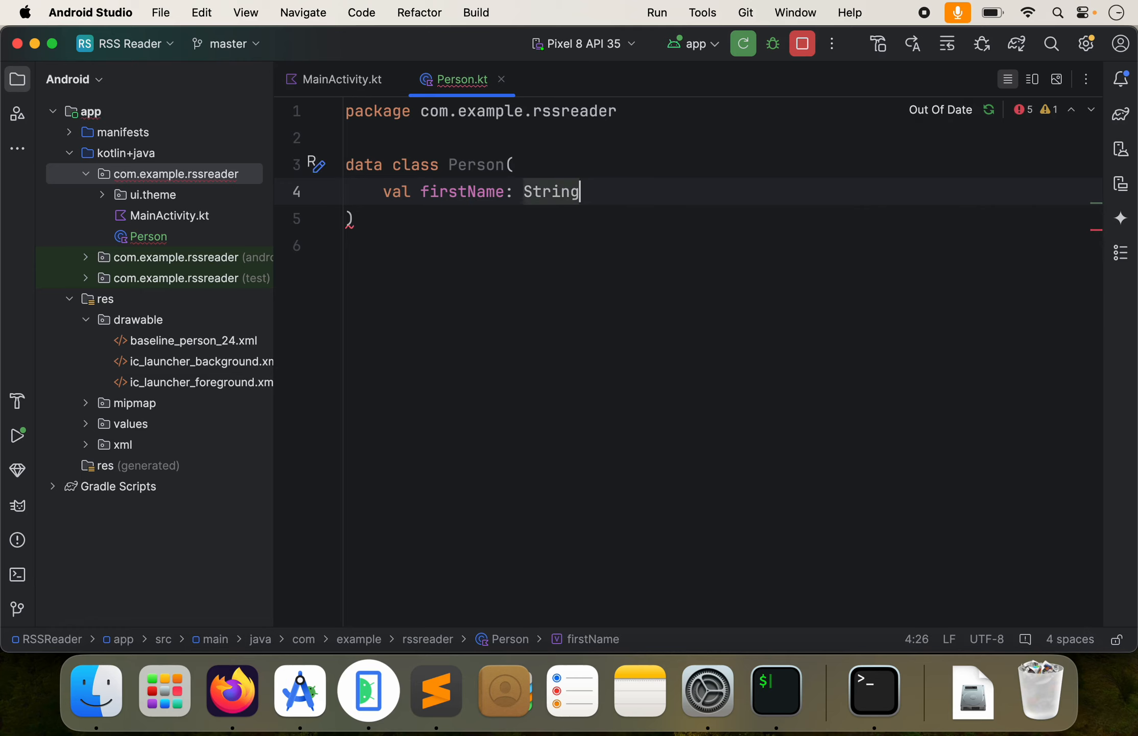
type("Int")
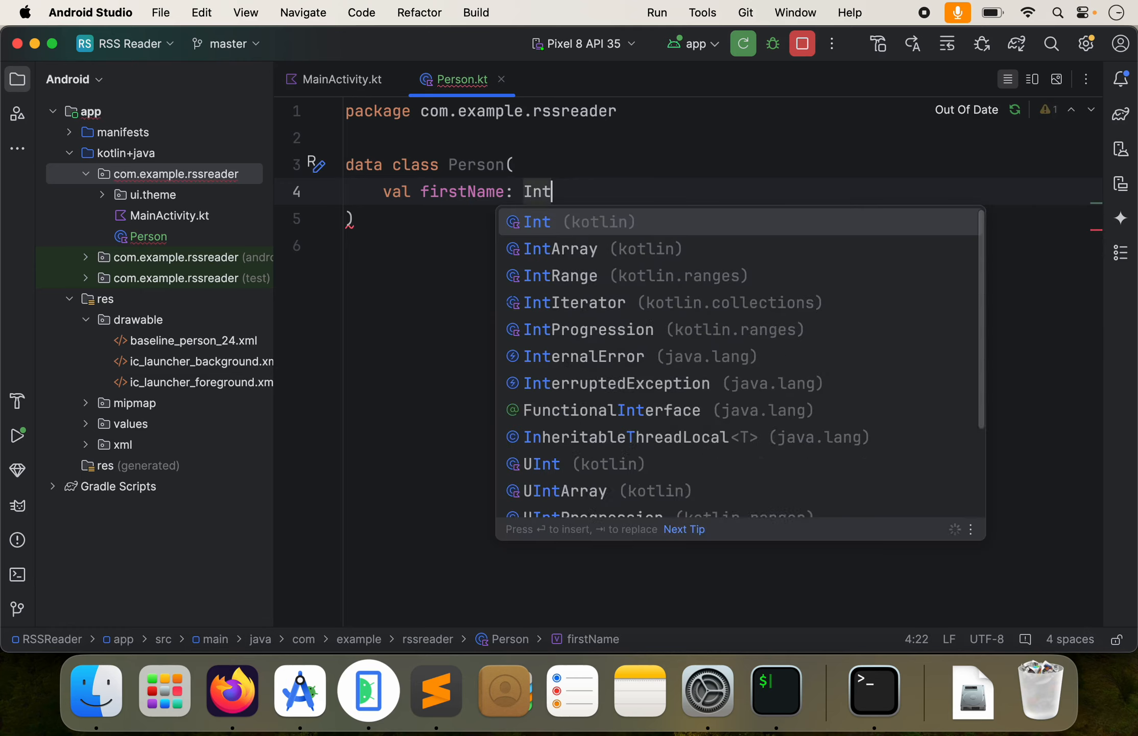
key("Escape")
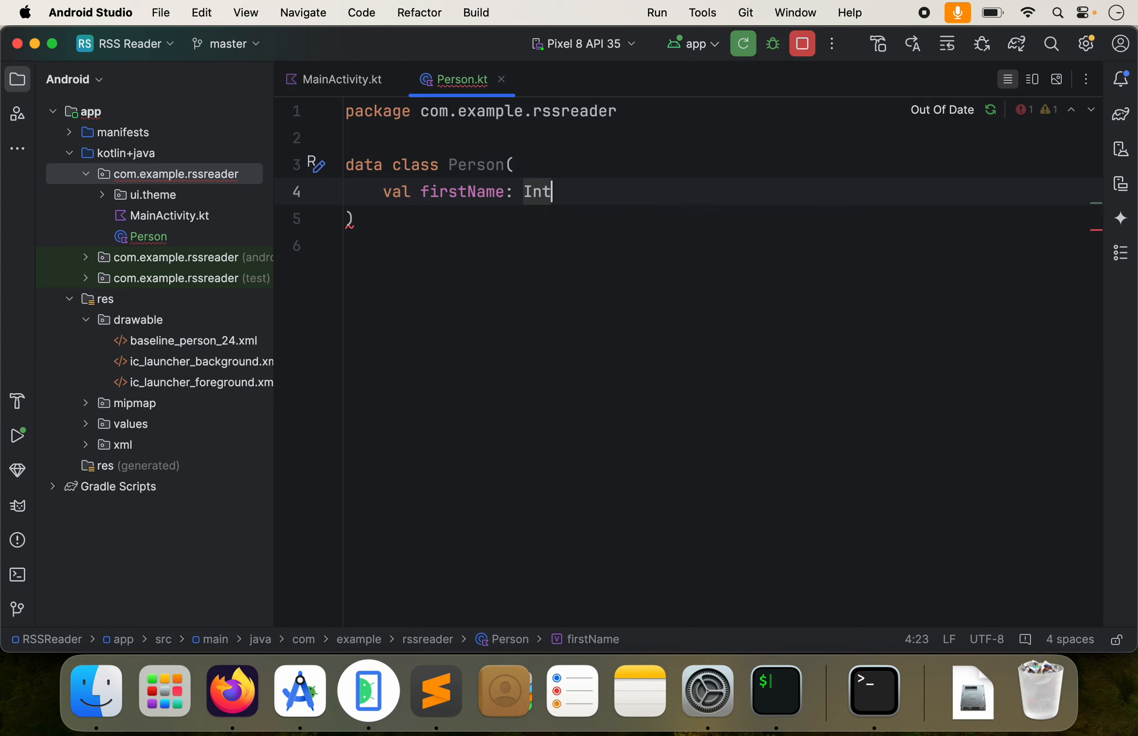
type("String,")
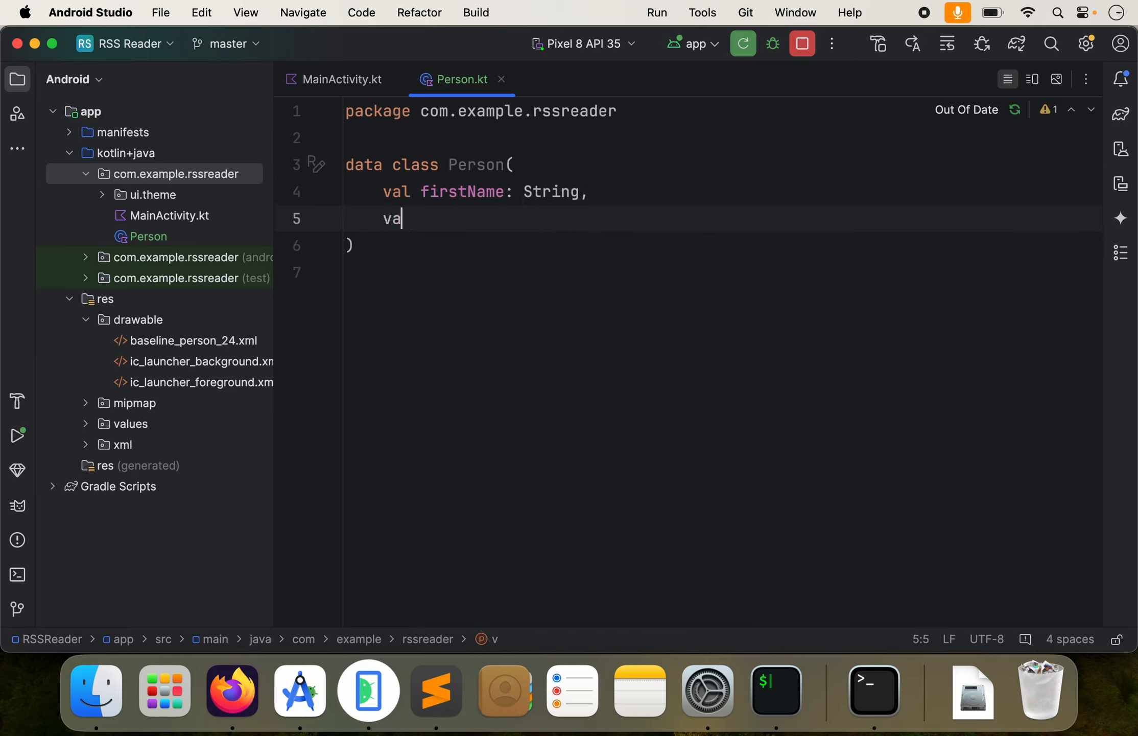
- Add val lastName: String and val age: String properties to Person
type("l lastName: S")
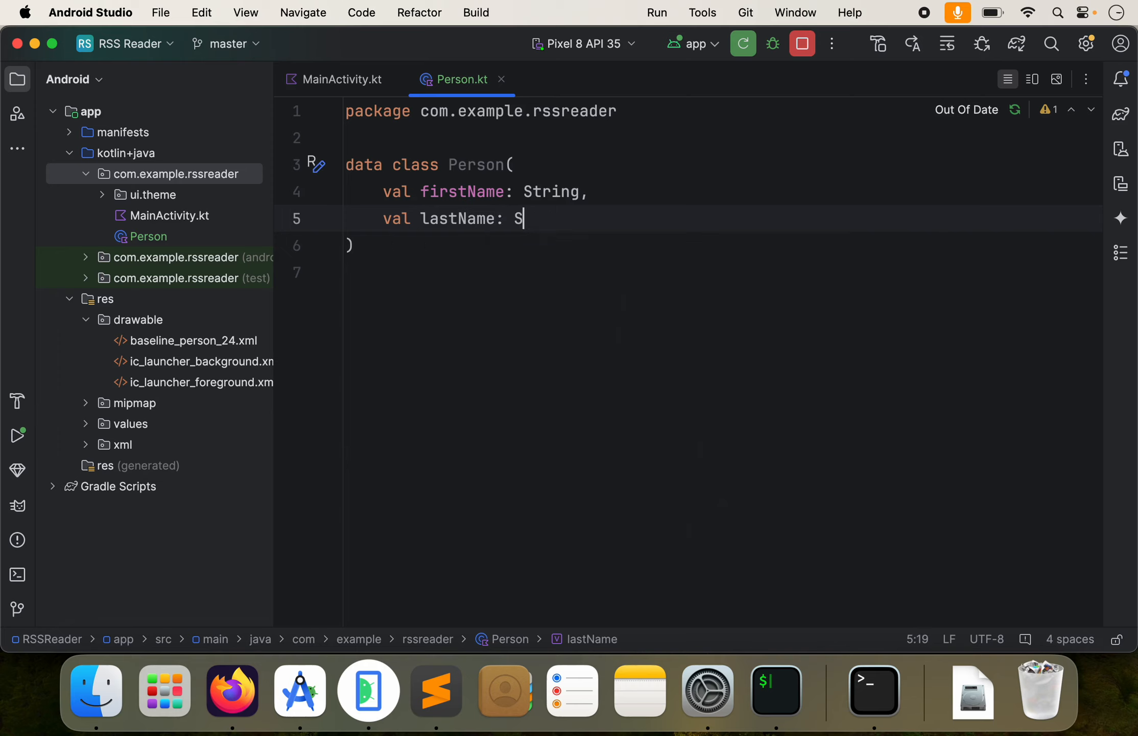
type("tring,")
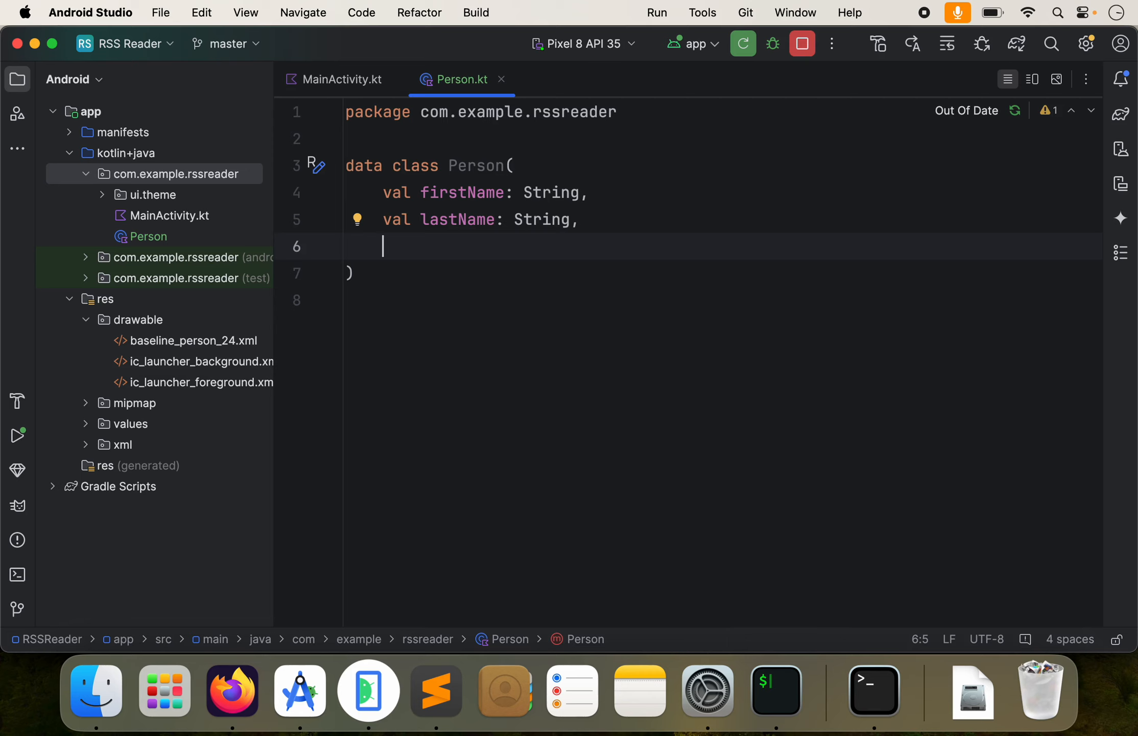
type("val age:")
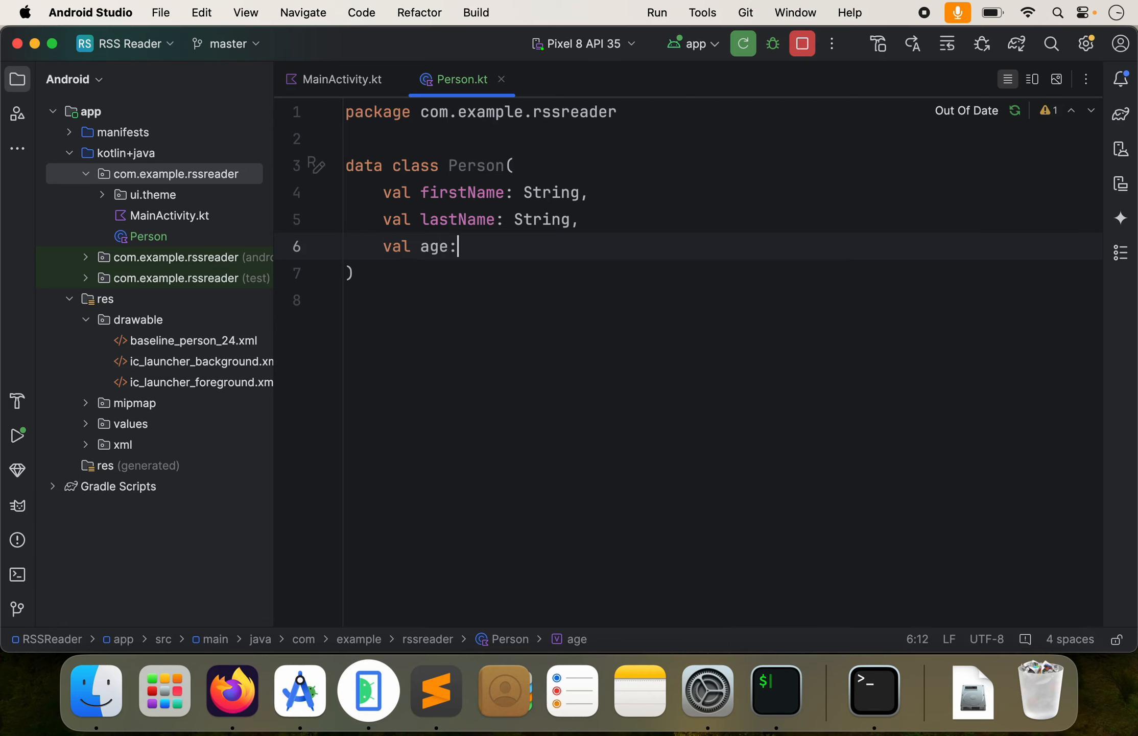
type("String")
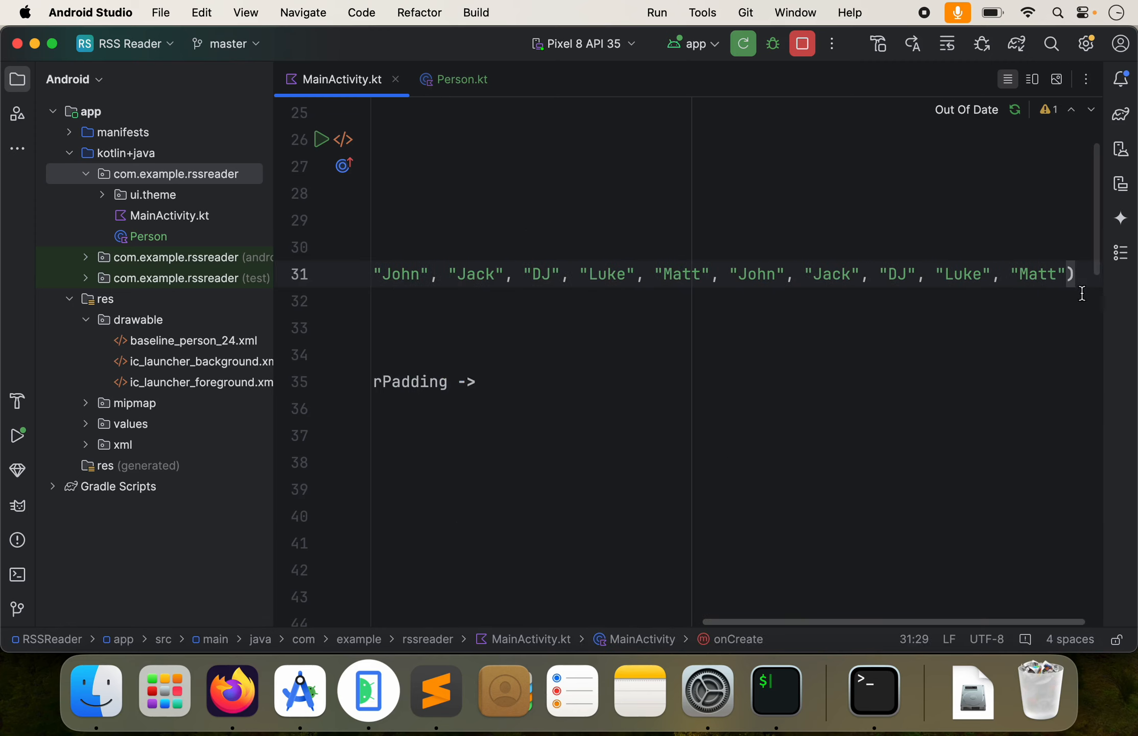
- Replace the listOf arguments in MainActivity.kt, checking the Person class file briefly
scroll("left", 3)
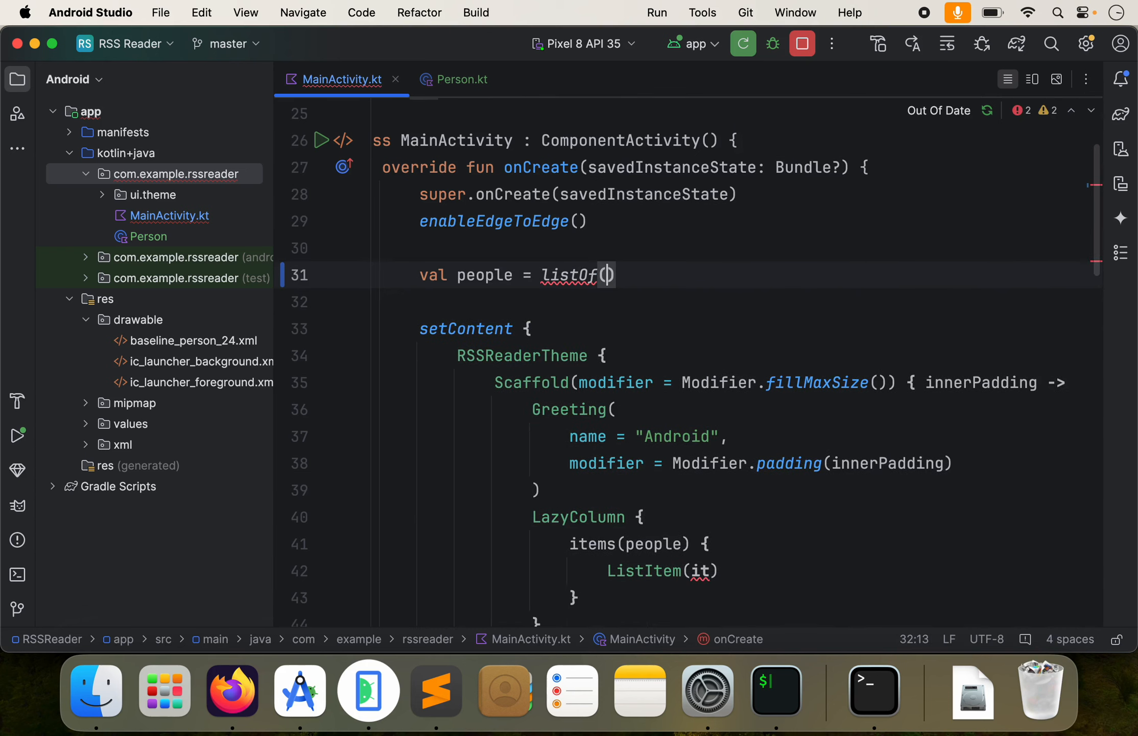
type("\"asdf\"")
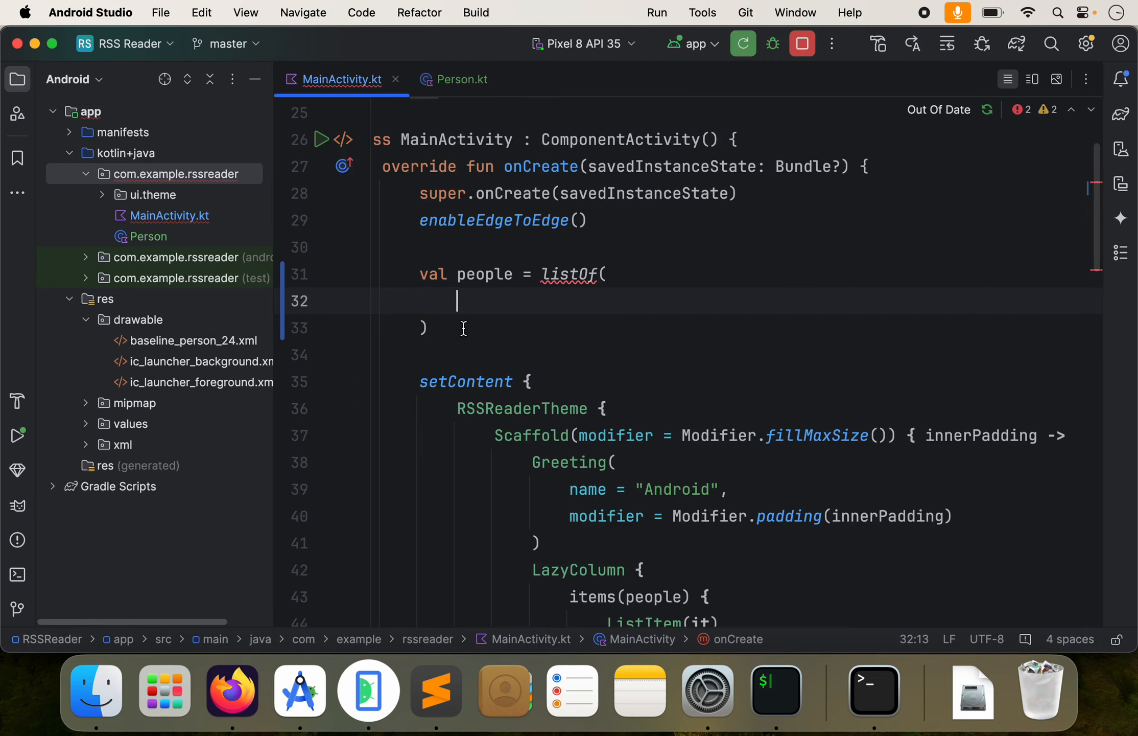
left_click(462, 79)
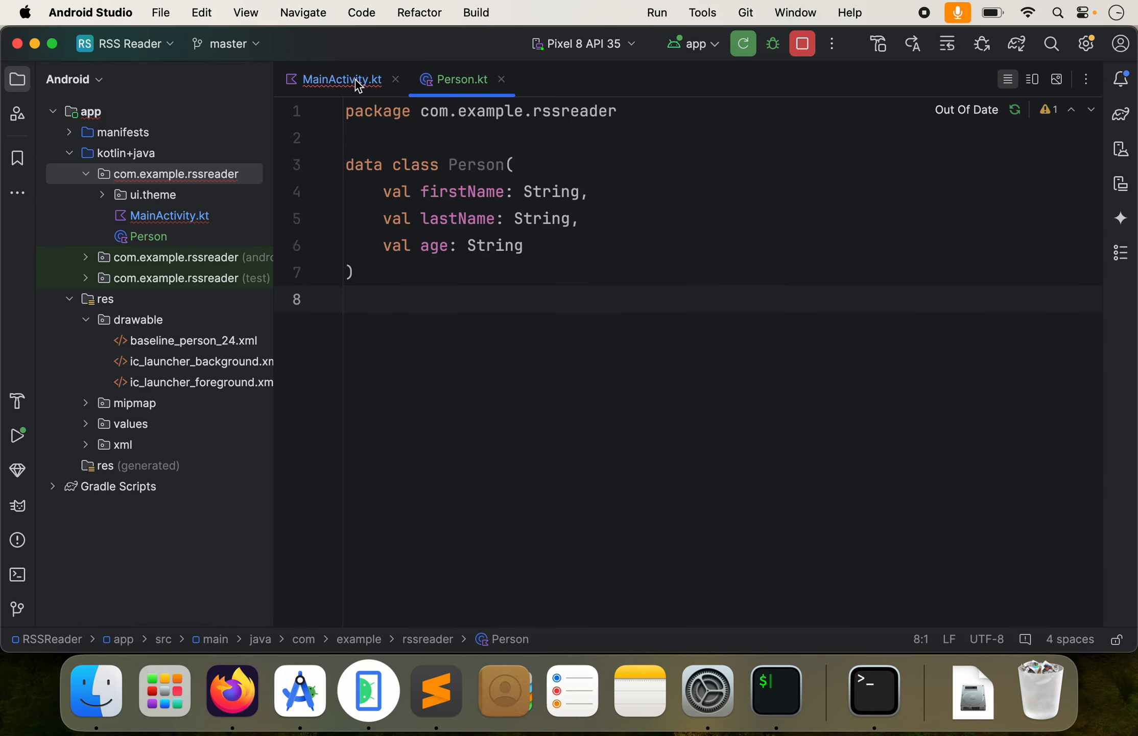
left_click(341, 78)
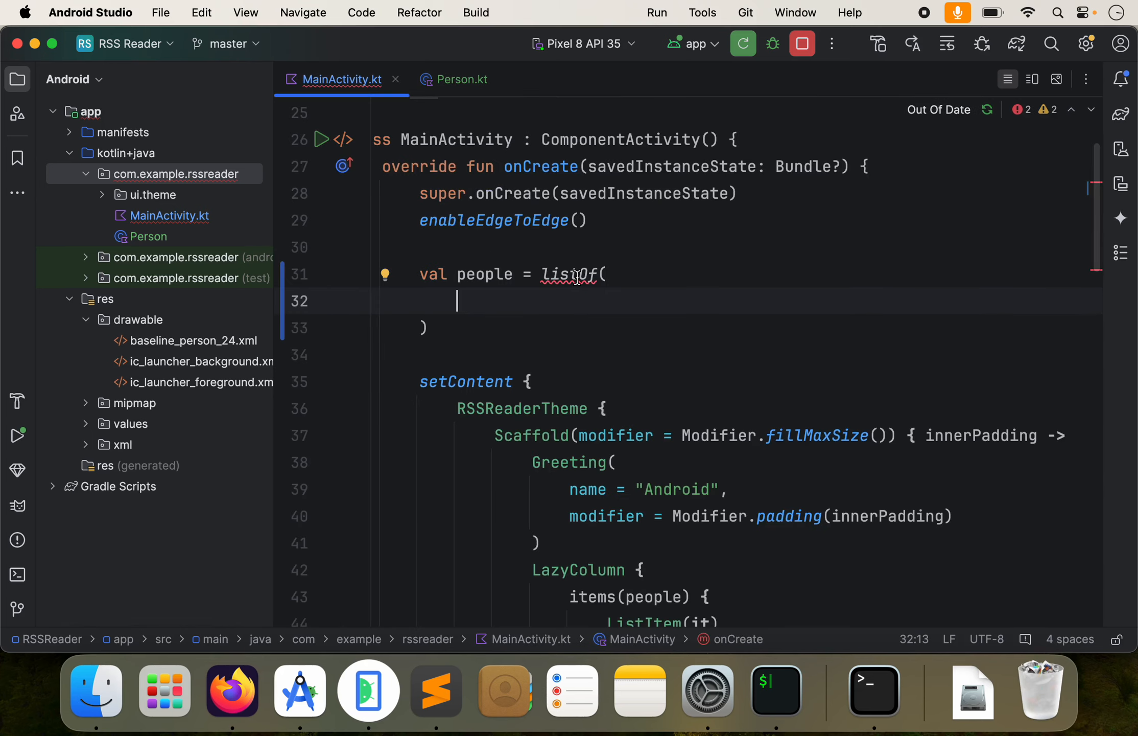
mouse_move(573, 275)
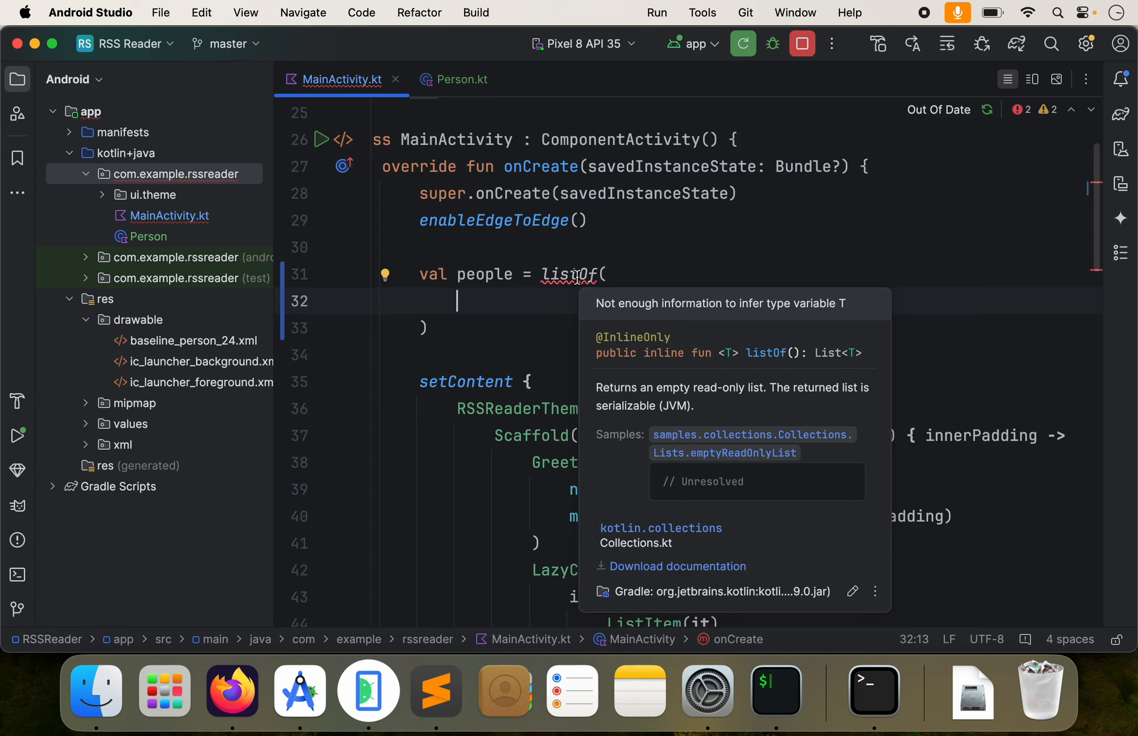
- Begin the first entry as Person from com.example.rssreader inside listOf
type("1, 2")
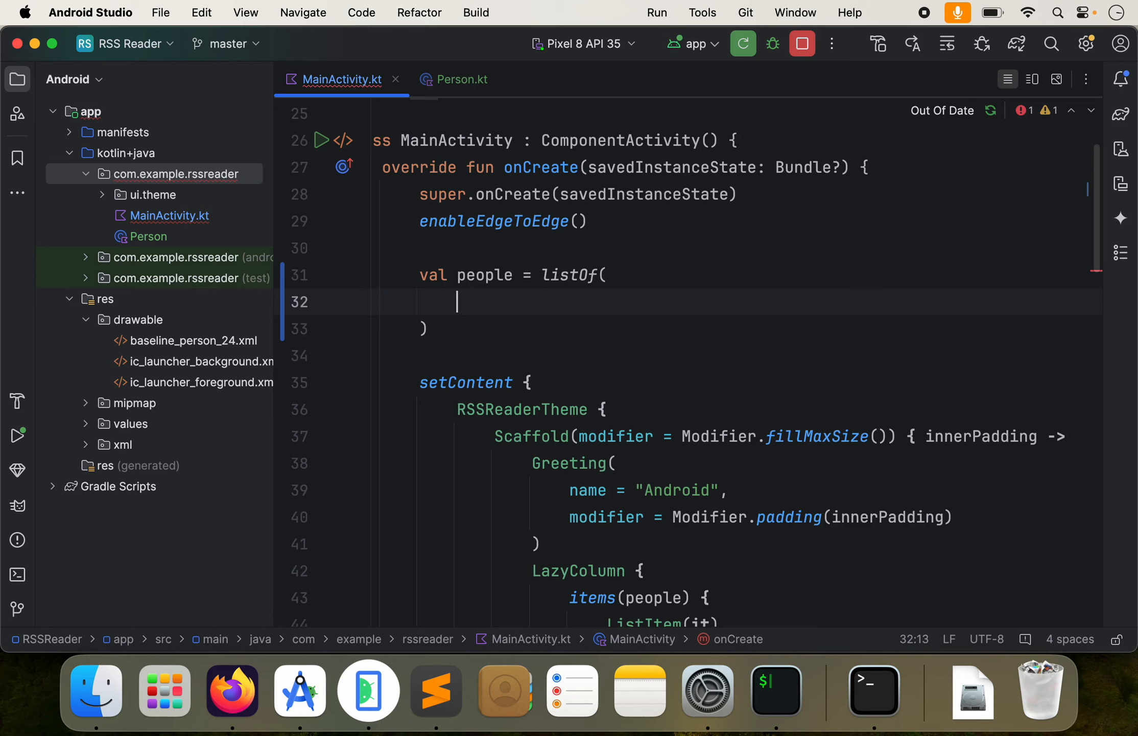
type("Per")
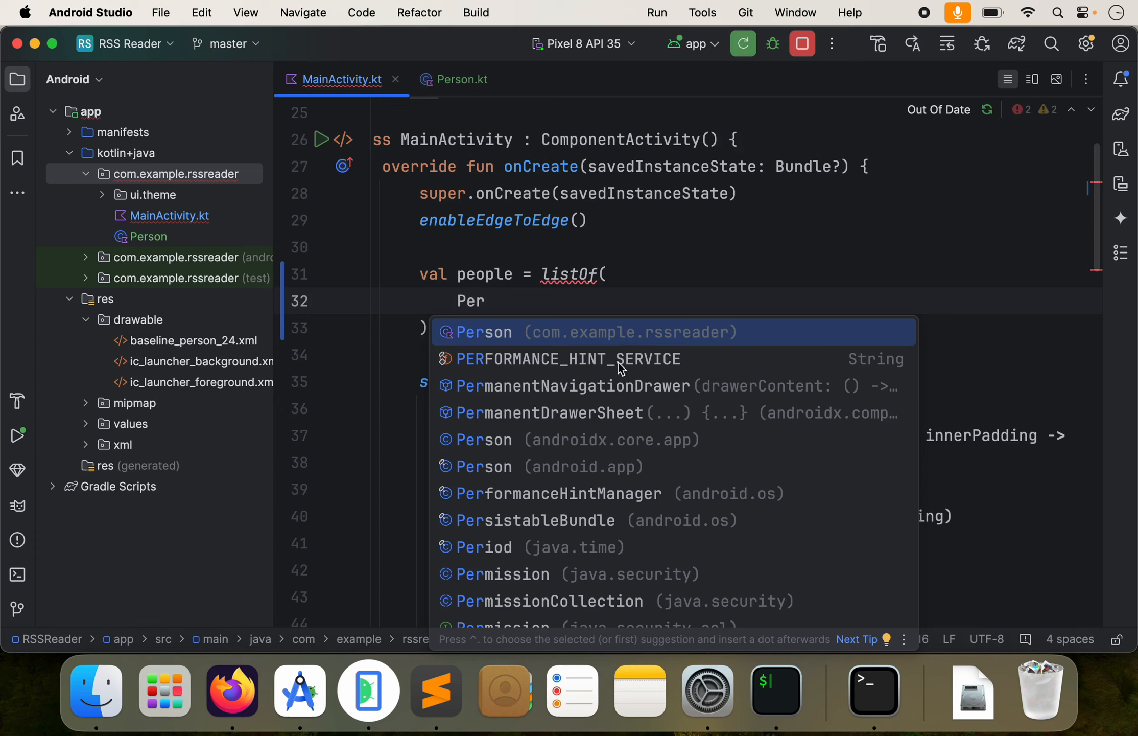
type("o")
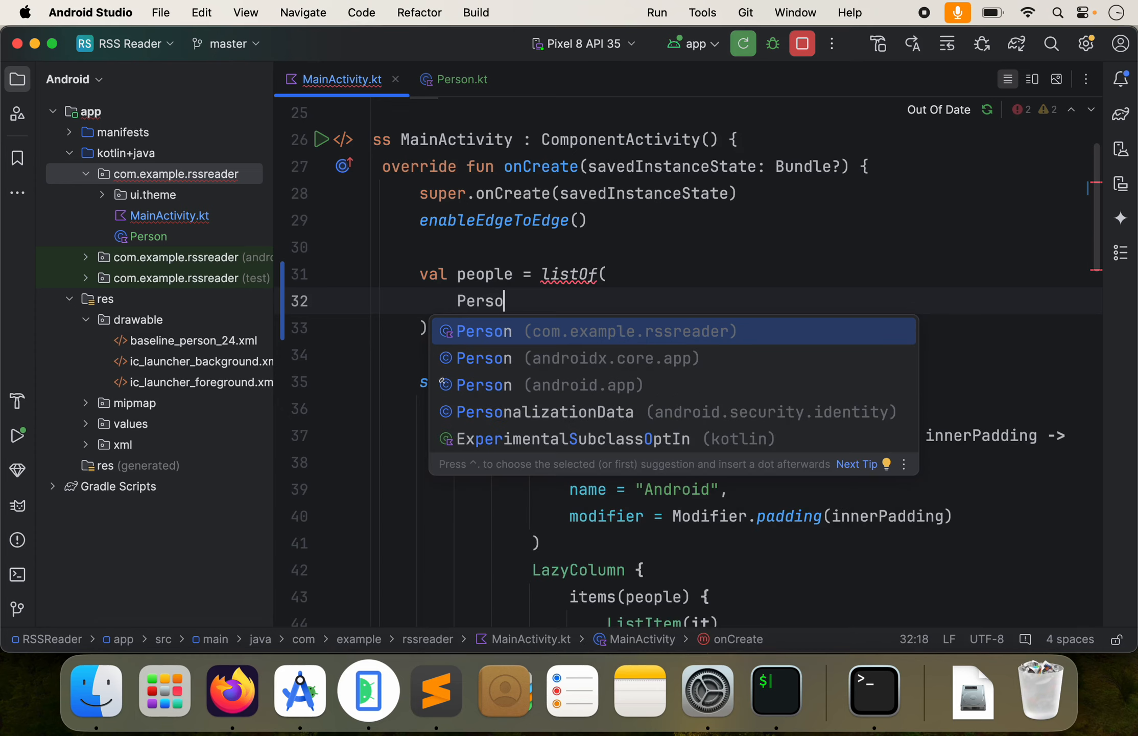
mouse_move(619, 356)
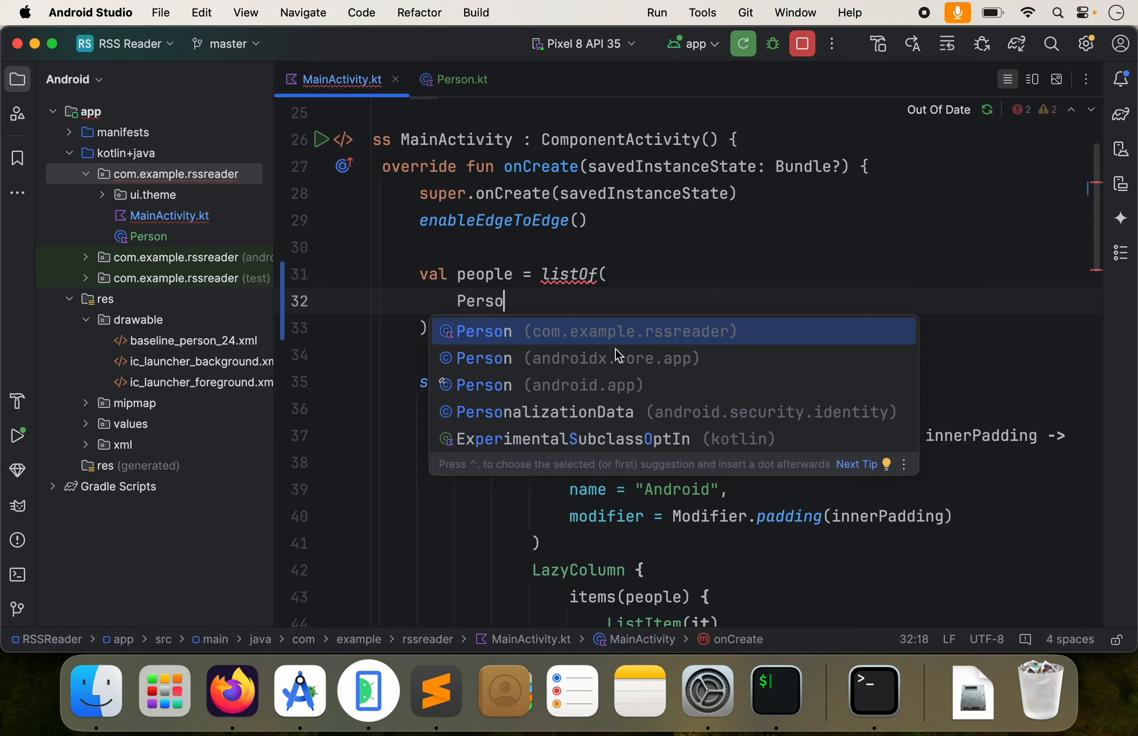
mouse_move(578, 340)
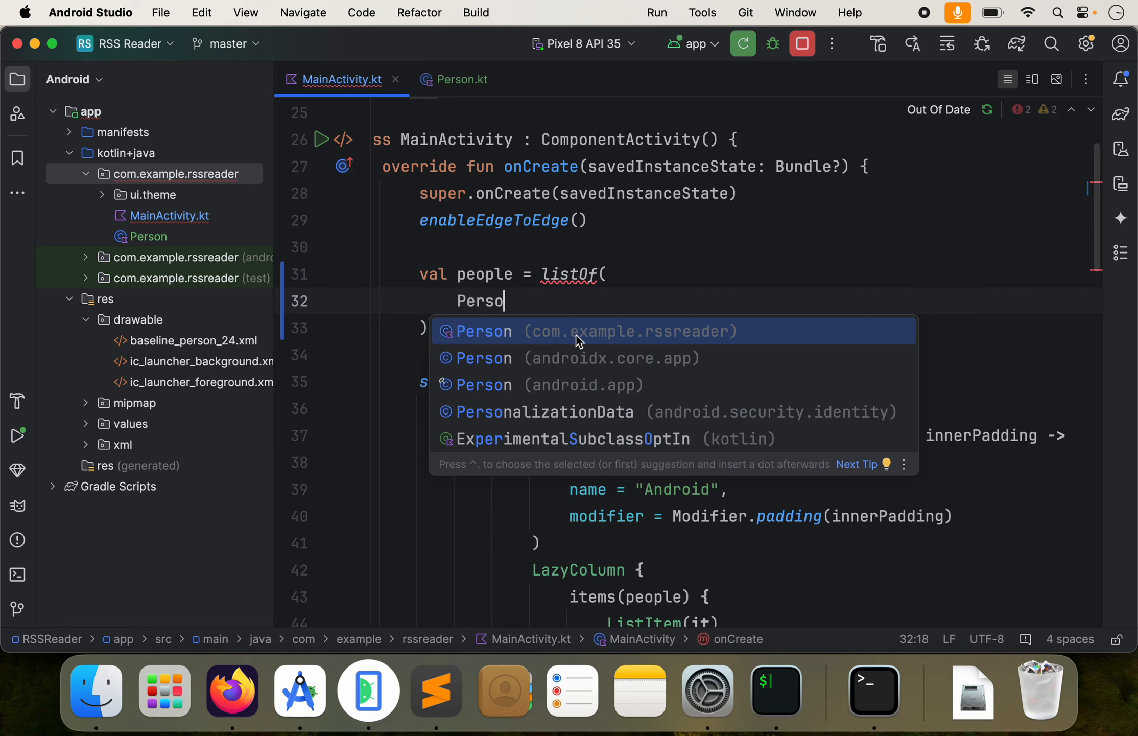
mouse_move(696, 334)
type("n(\"DJ\", \"")
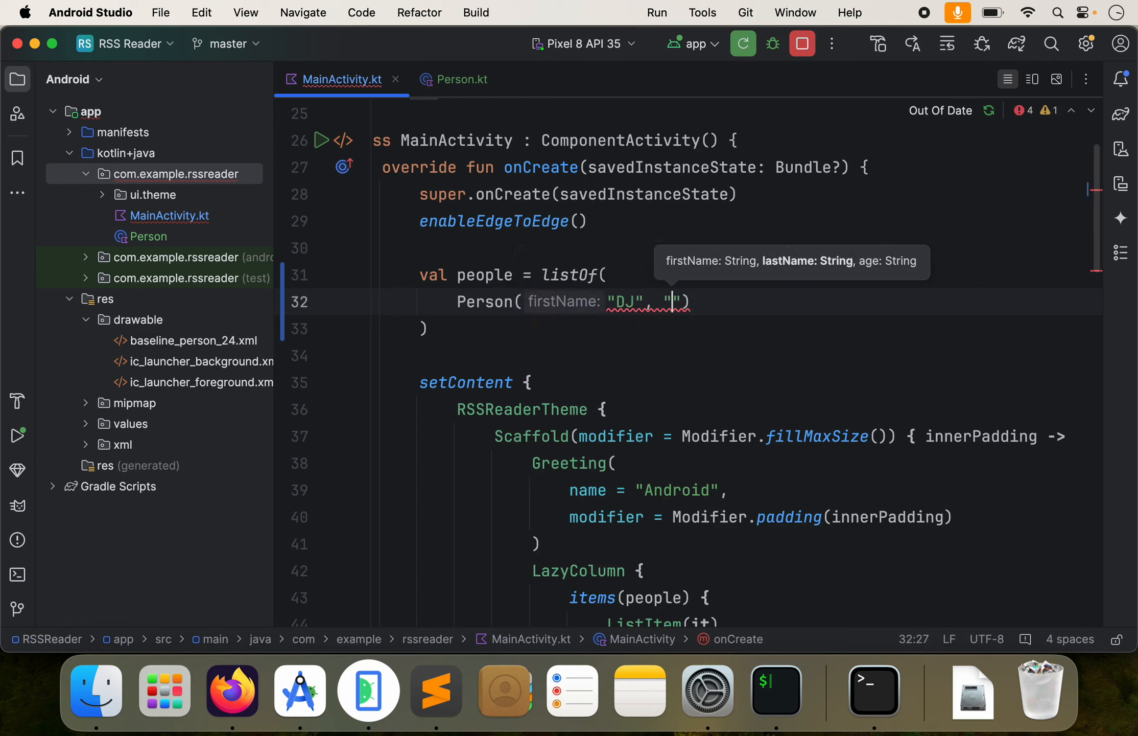
- Complete the entry Person("DJ", "Malone", "25") with lastName "Malone"
type("lastName: \"Malone\", age: \"25")
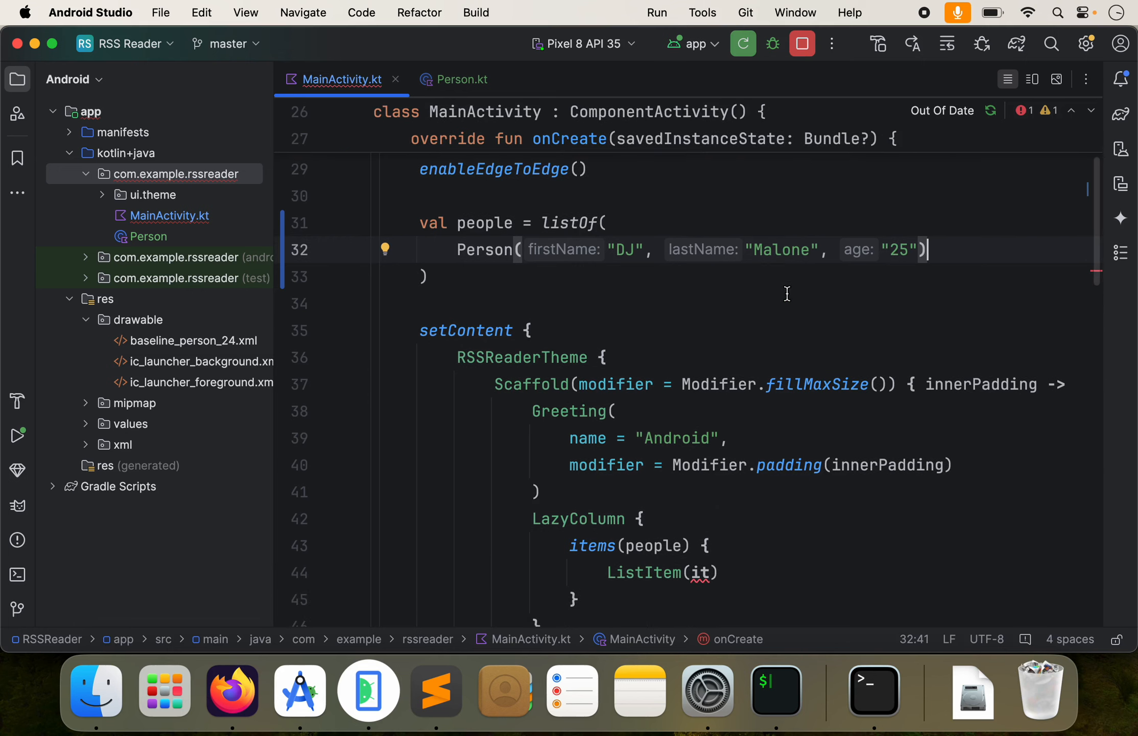
left_click(656, 12)
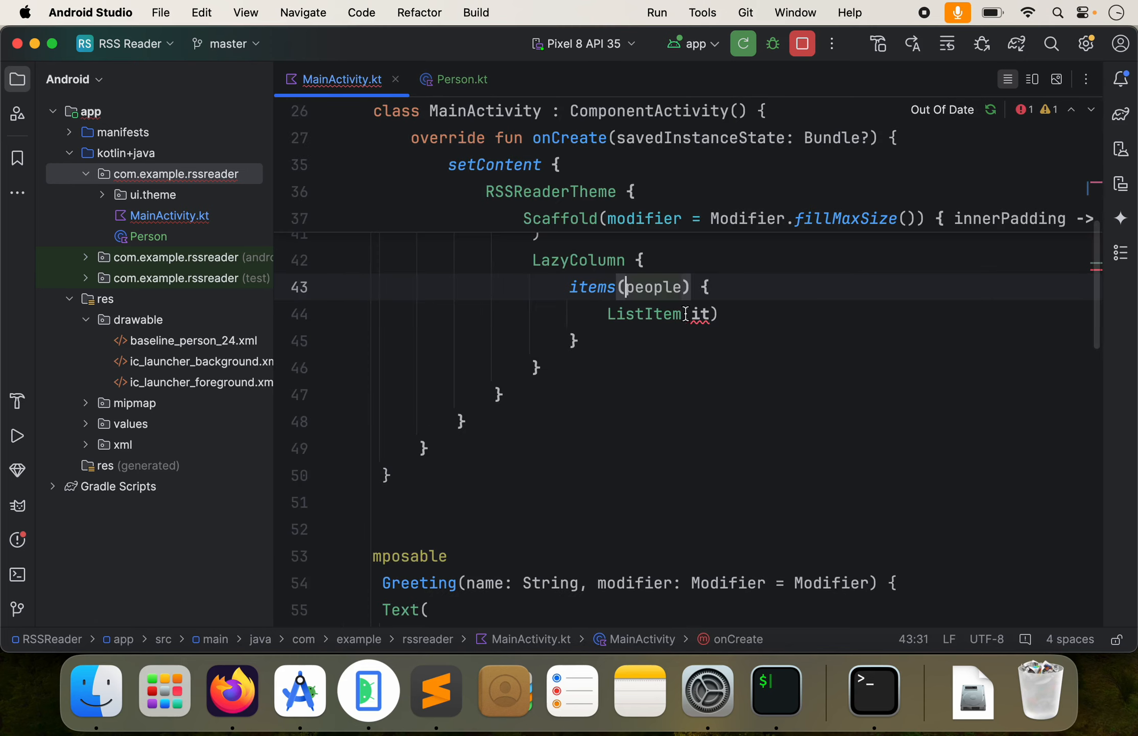
mouse_move(701, 313)
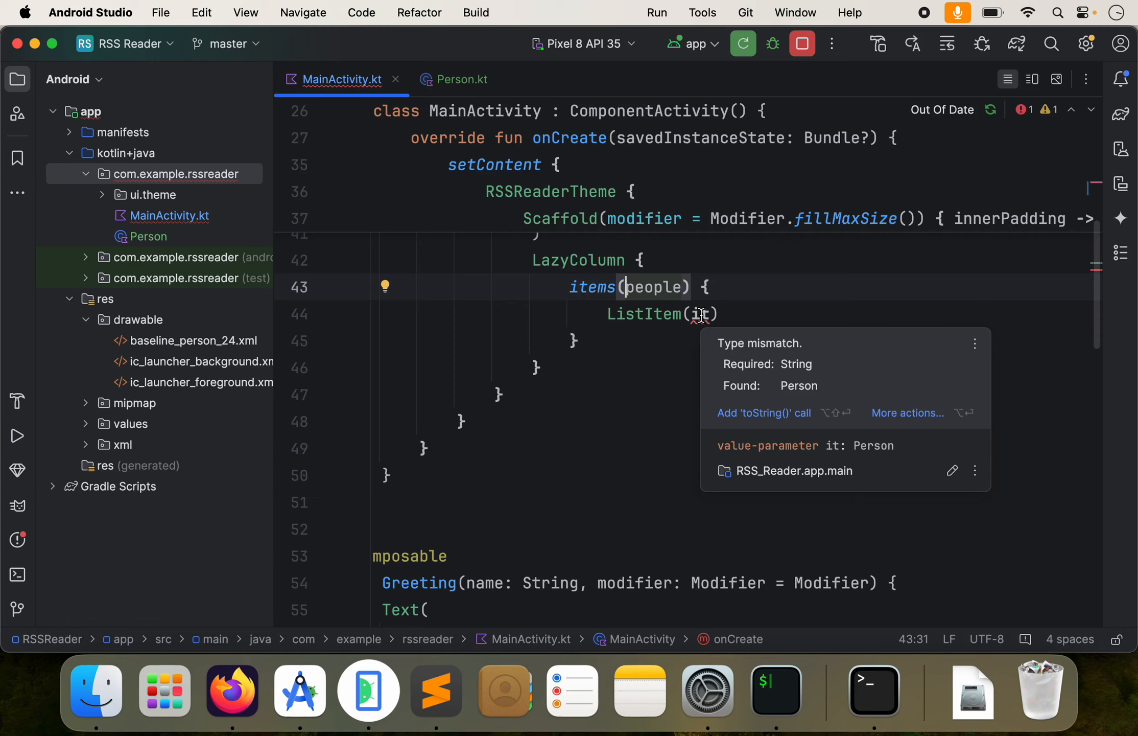
mouse_move(803, 383)
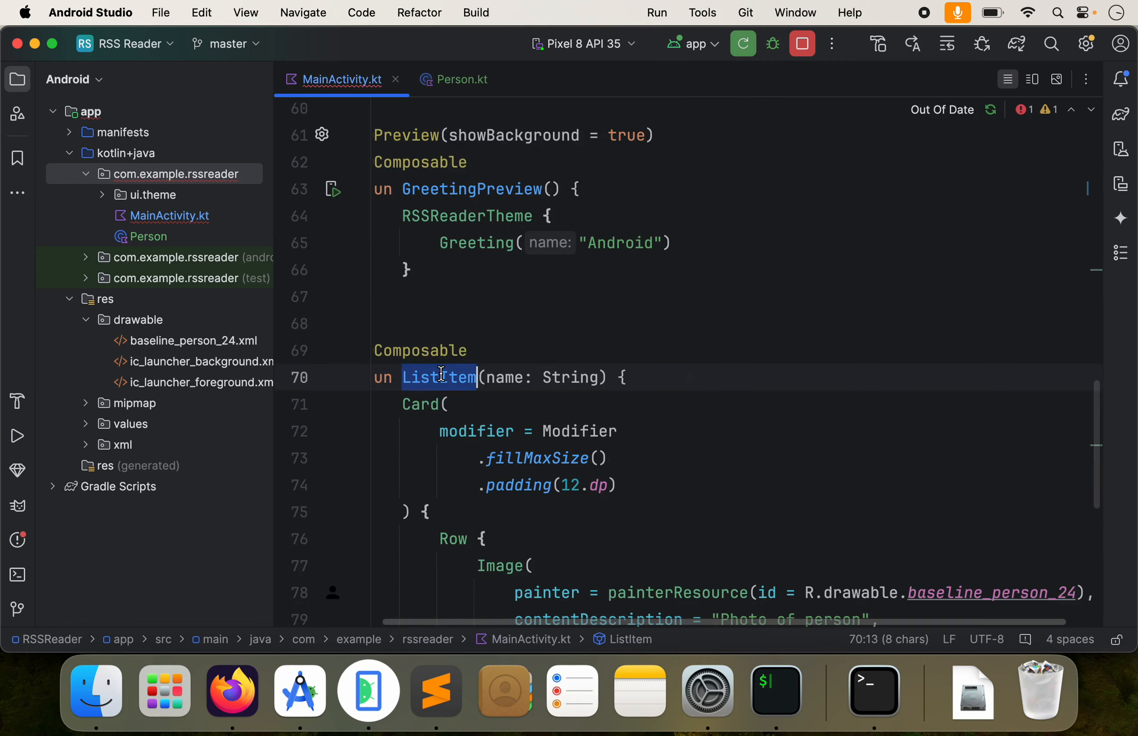
- Rename ListItem to CardView taking a person: Person parameter
type("Ca")
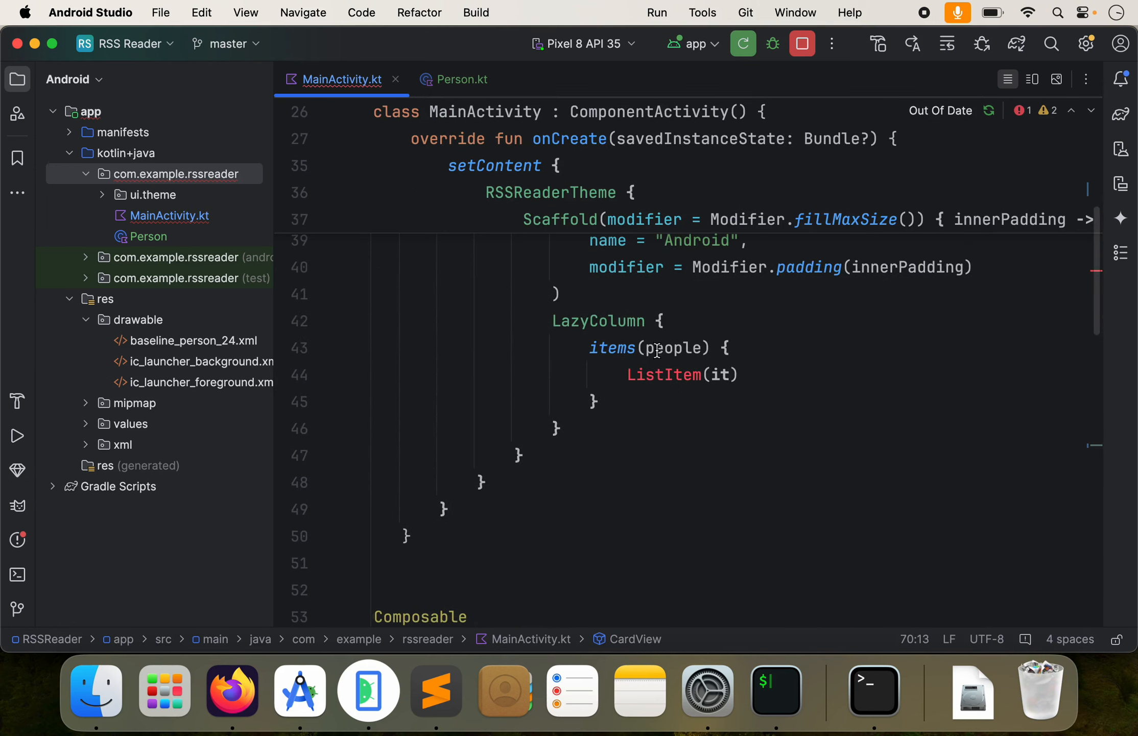
type("CardView(name: String) {")
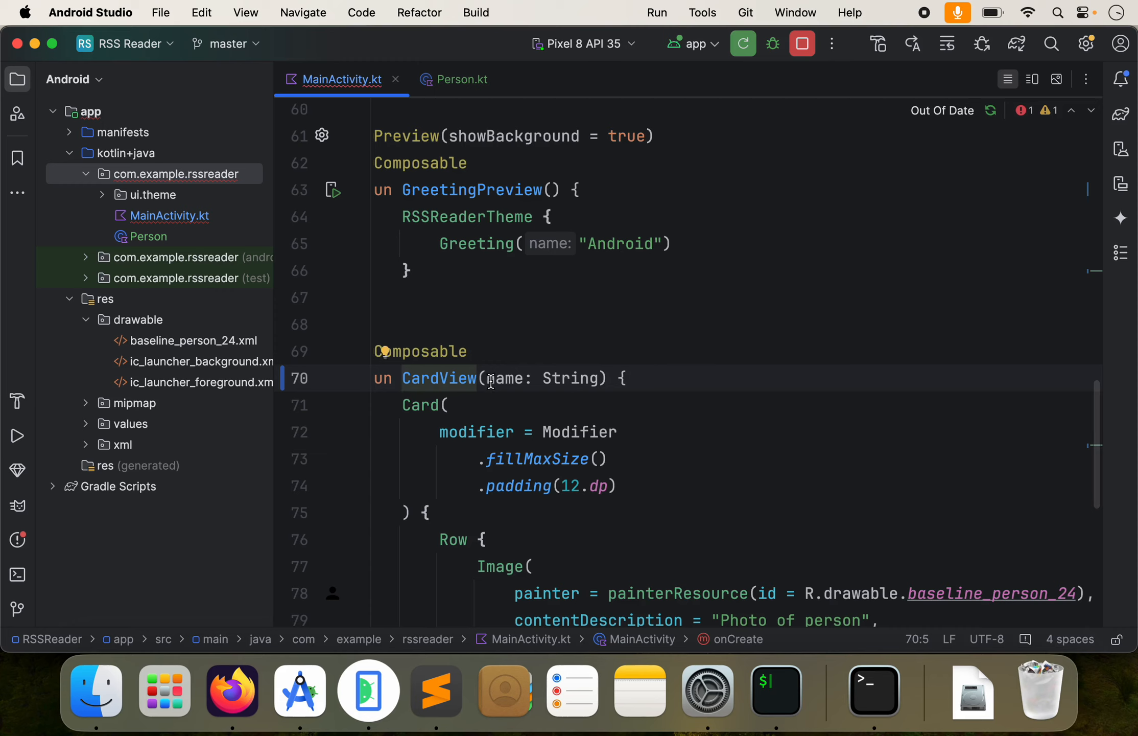
mouse_move(509, 378)
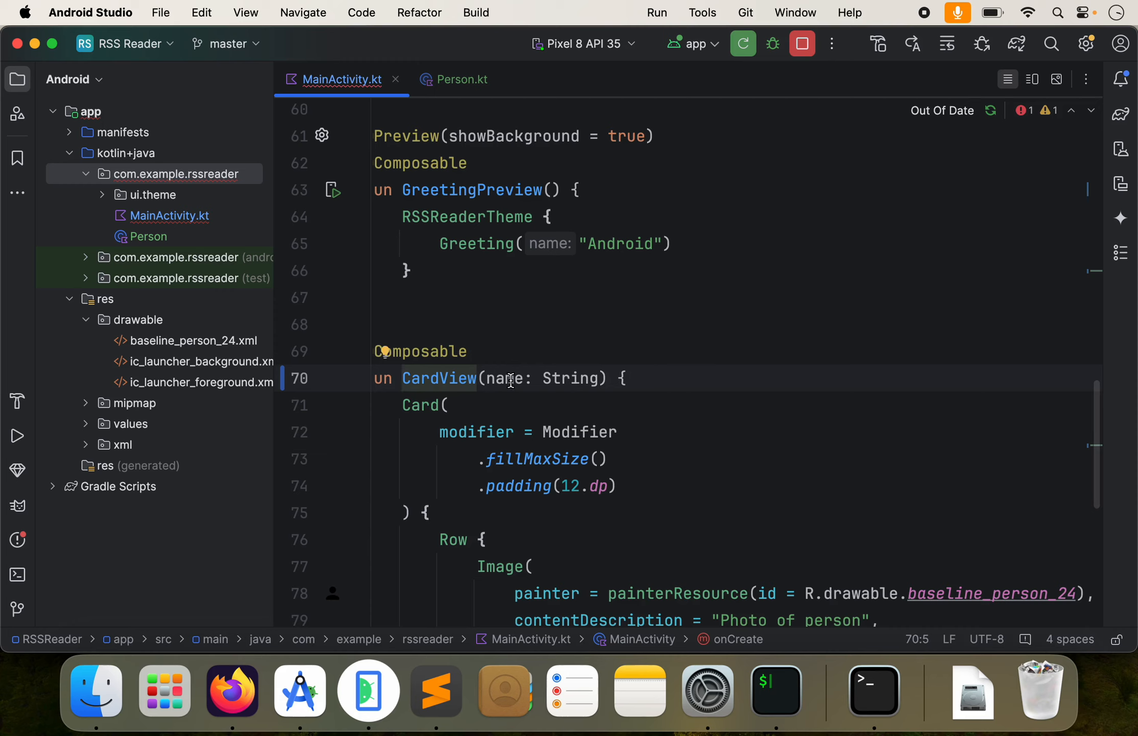
type("Perso")
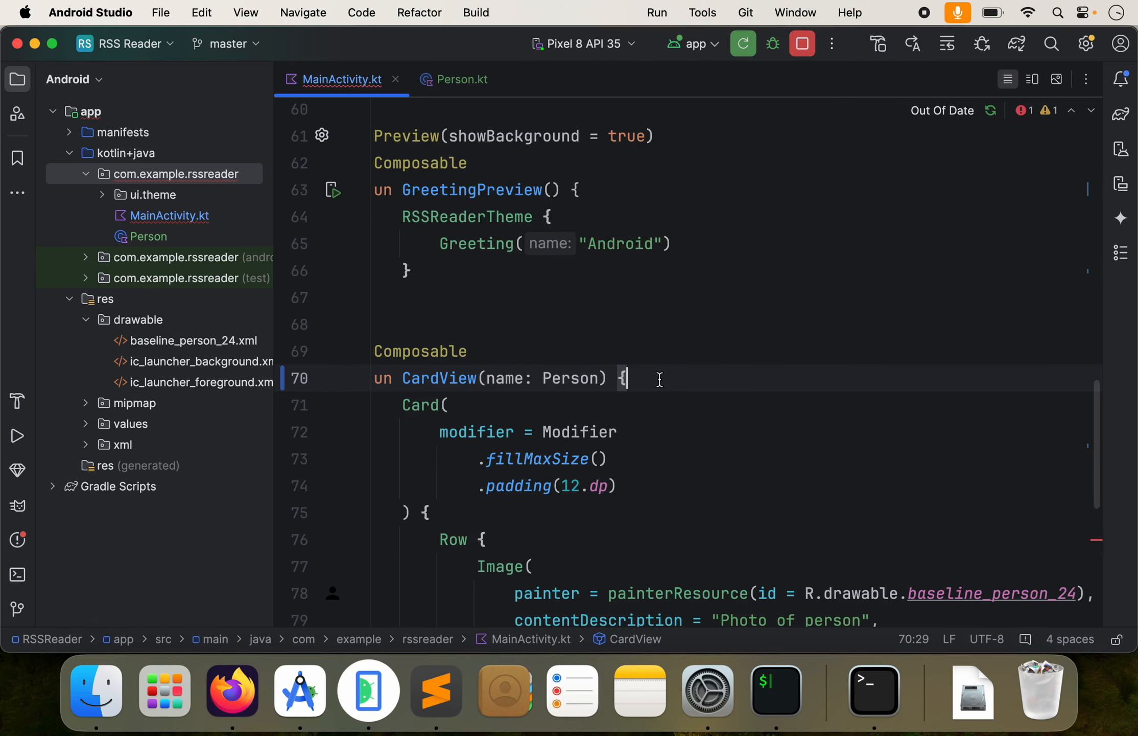
mouse_move(502, 378)
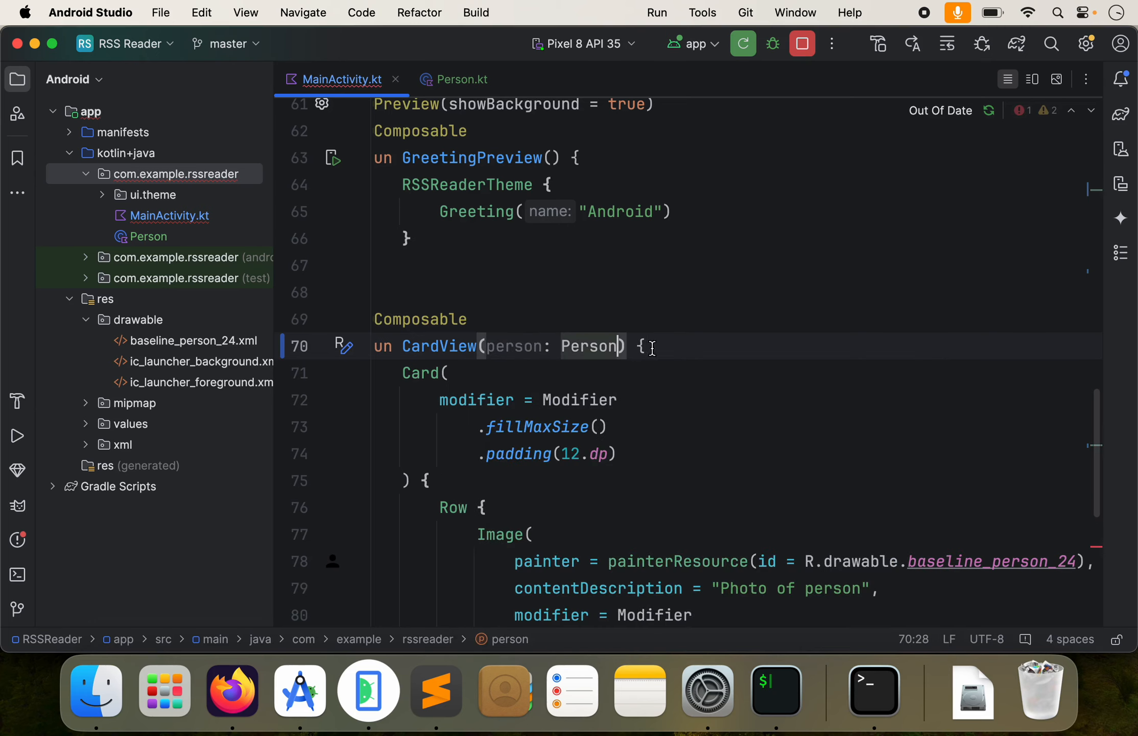
scroll("down", 3)
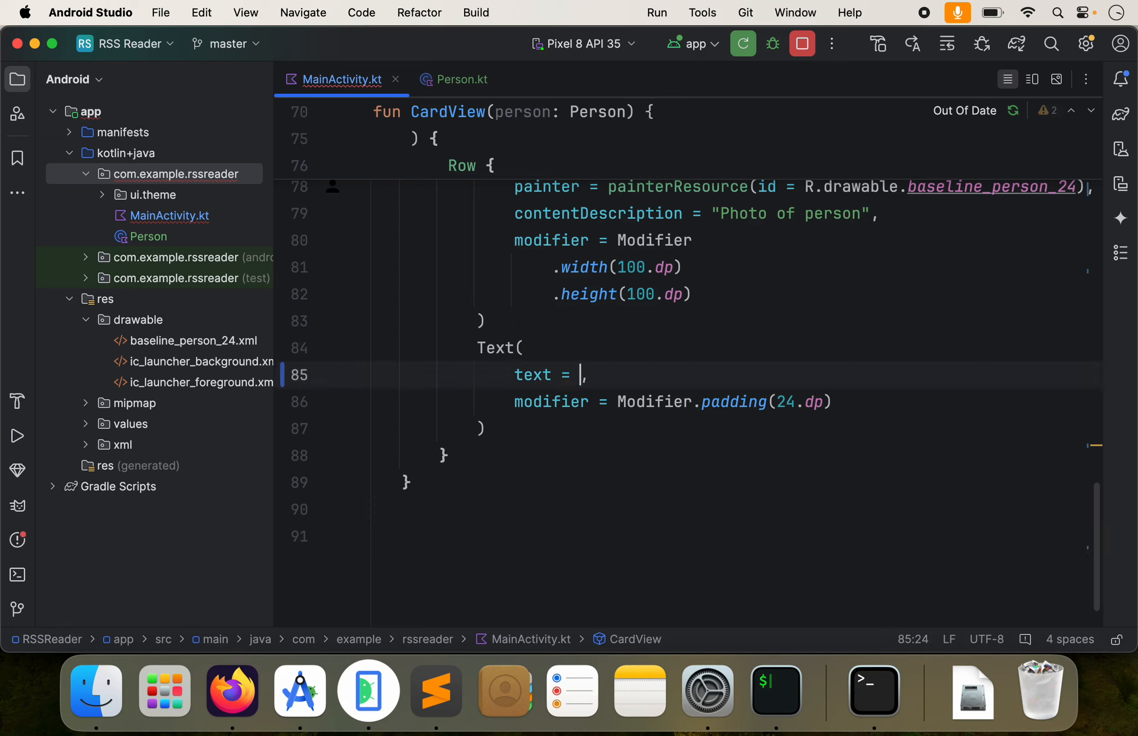
- Set the card Text to person.firstName, checking Person.kt fields, and run on the Pixel 8 emulator
type("person")
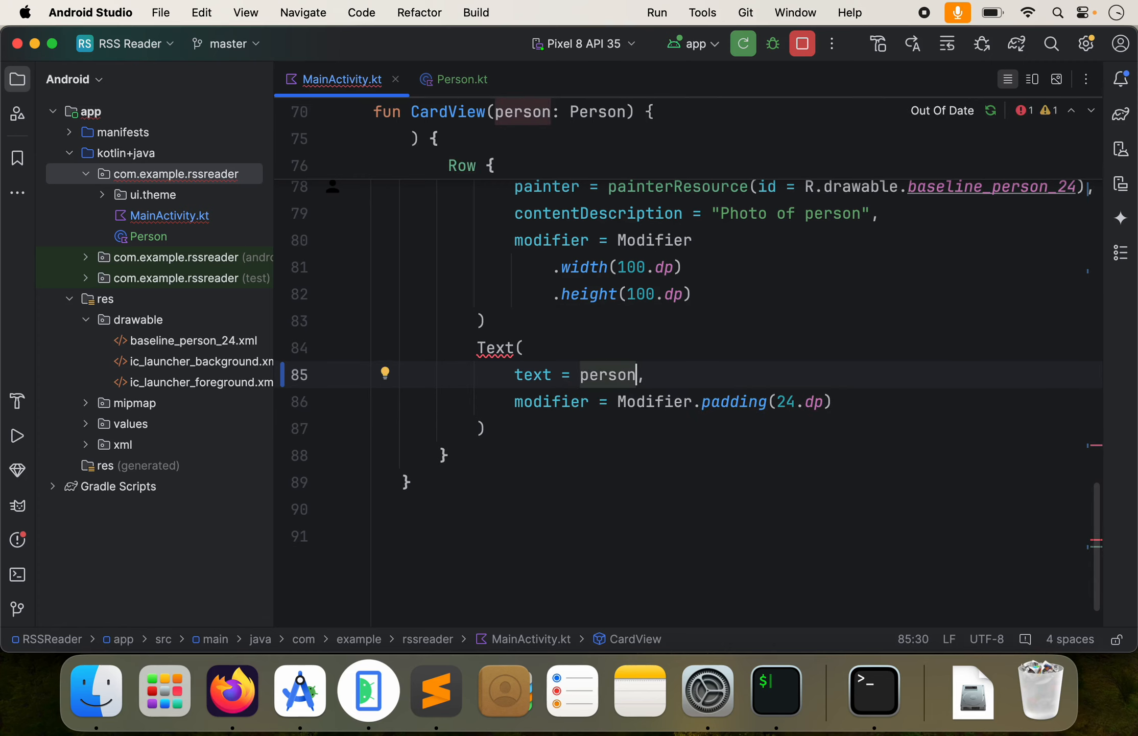
type(".")
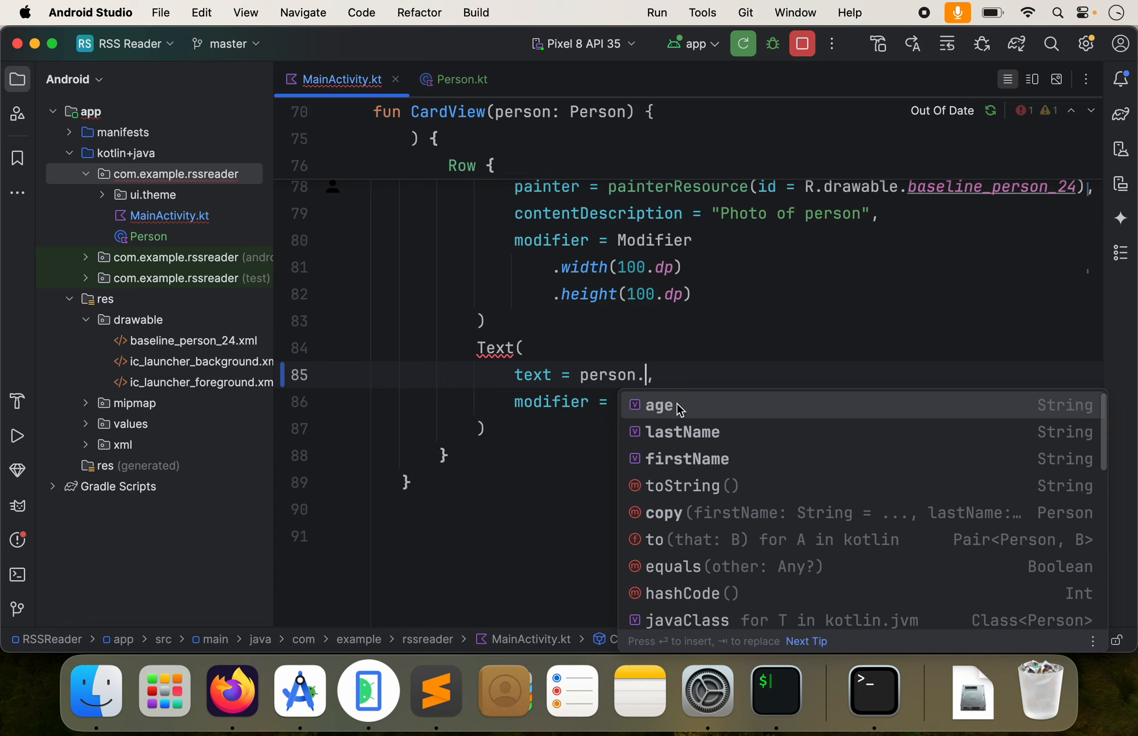
left_click(462, 79)
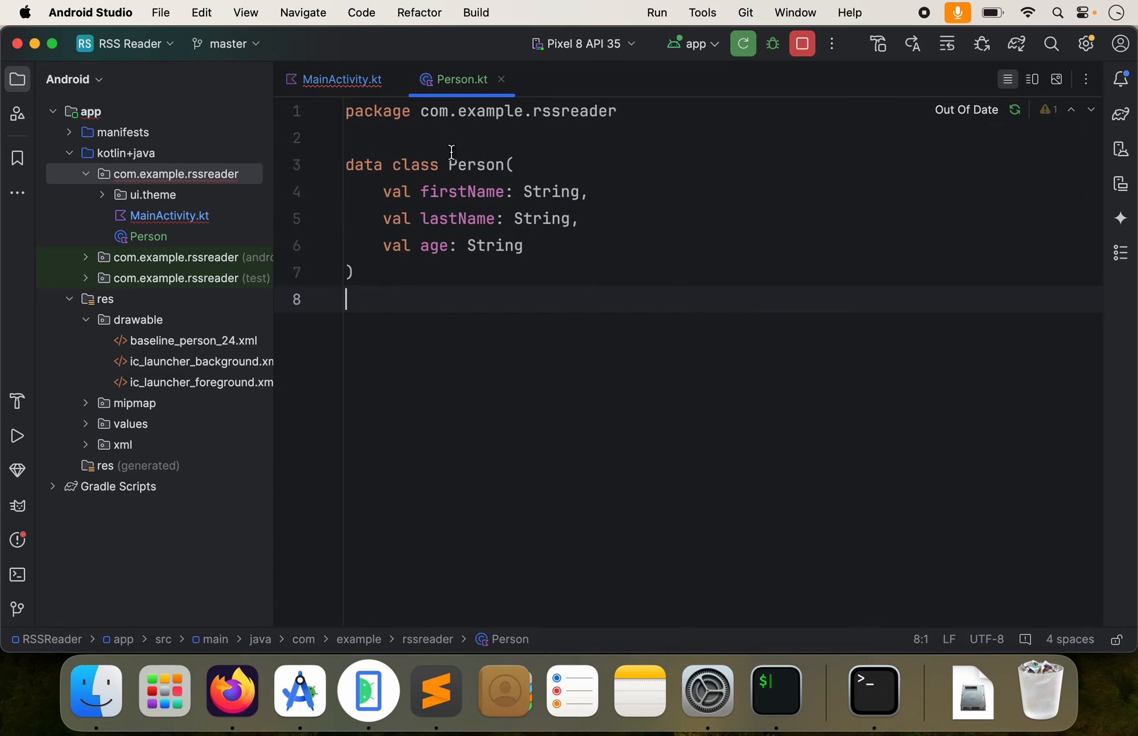
left_click(341, 79)
type("text = person.")
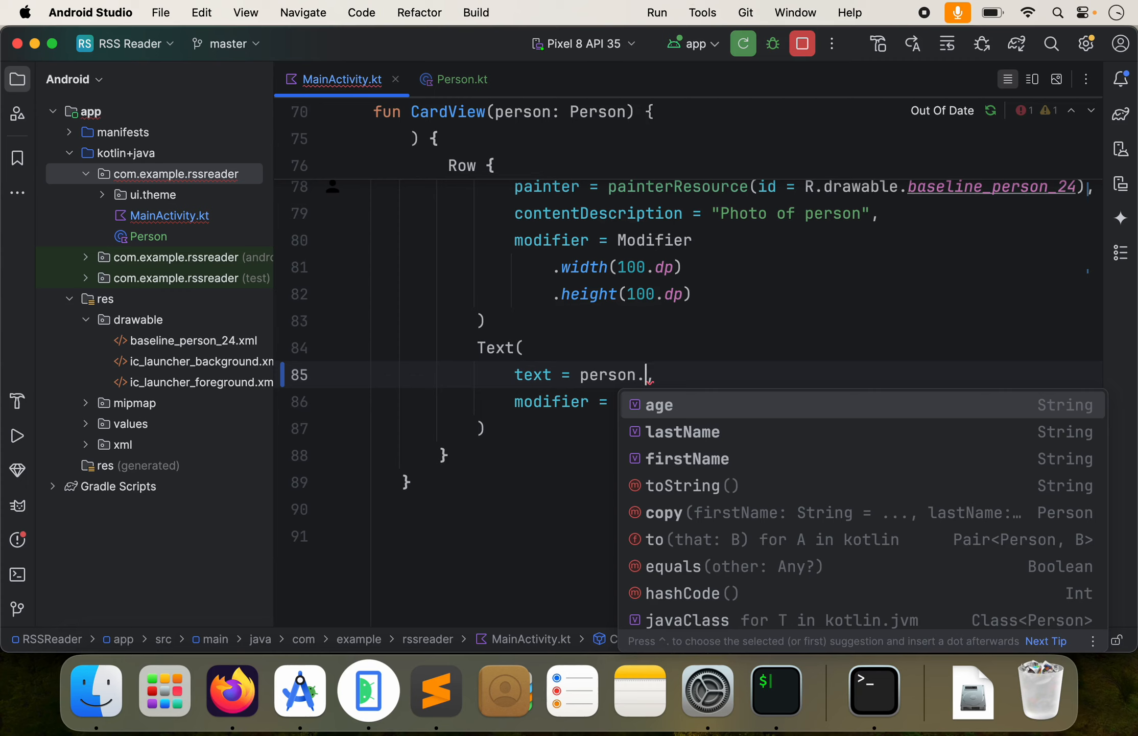
type("fi")
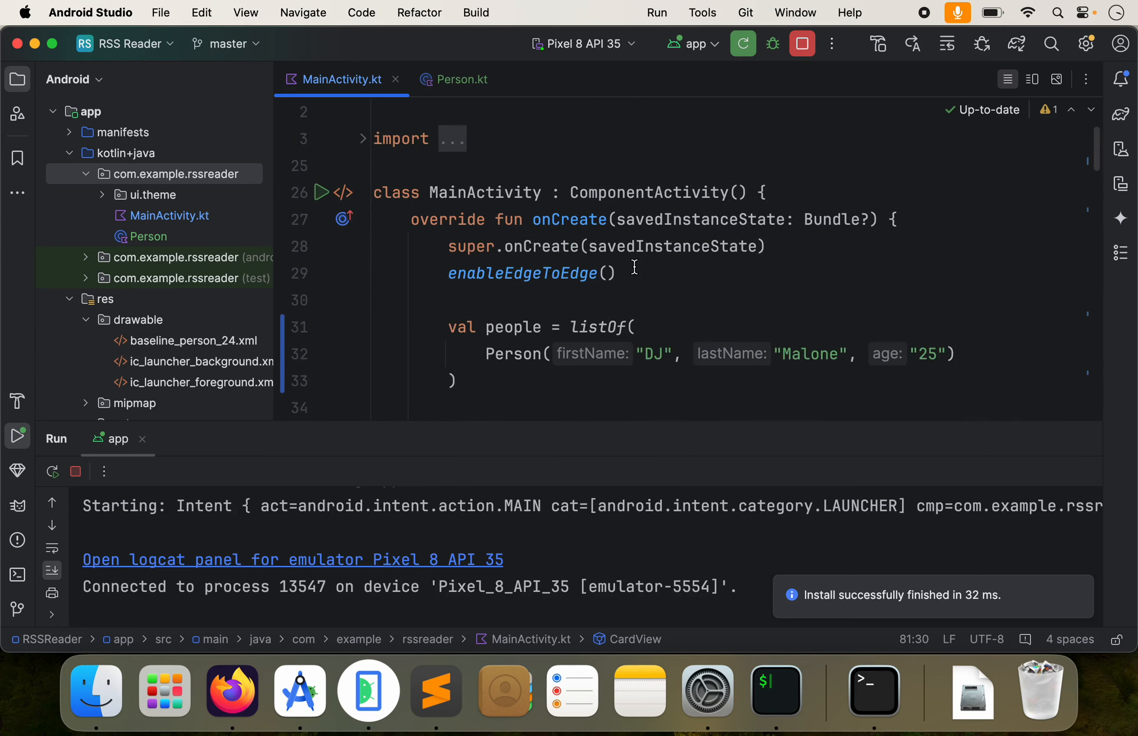
- Add Text fields for person.lastName and person.age so the app shows DJ Malone 25
type(",")
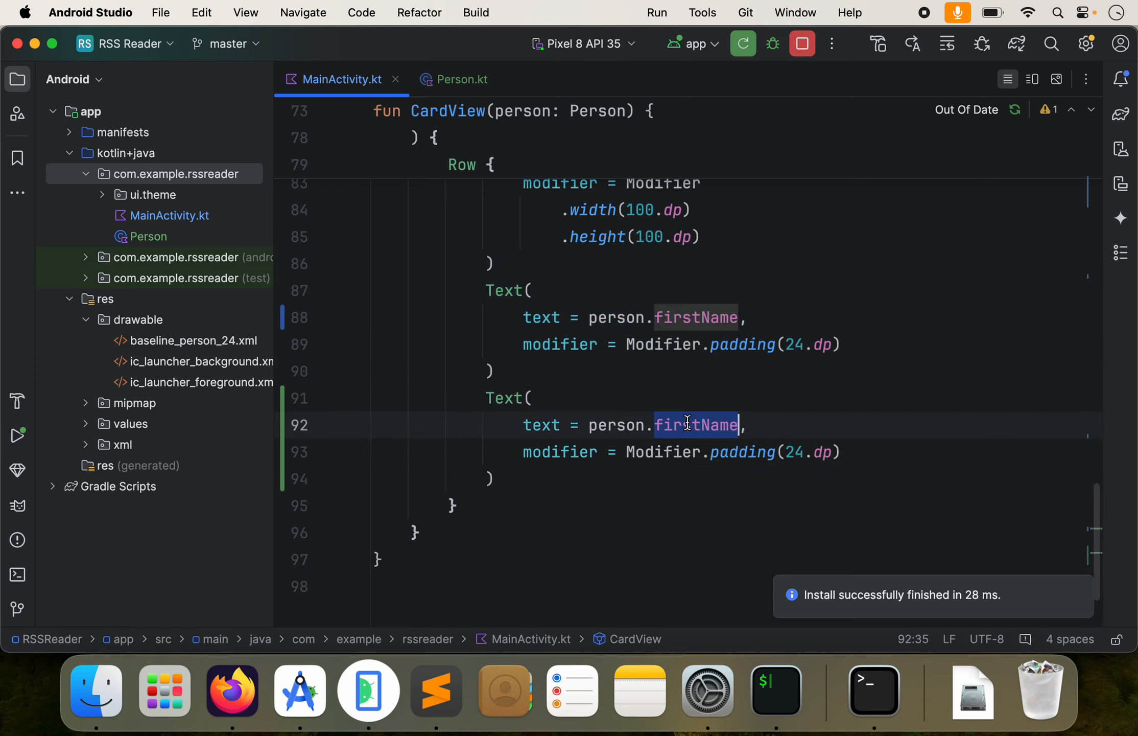
type("lastName")
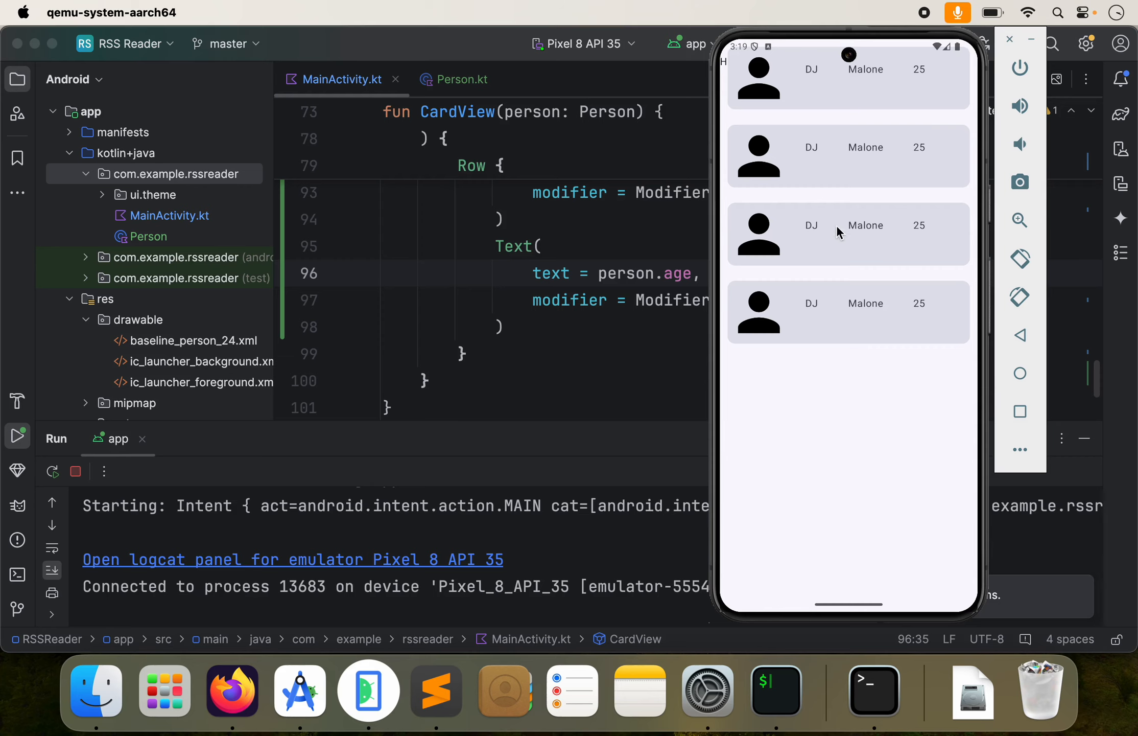
mouse_move(735, 312)
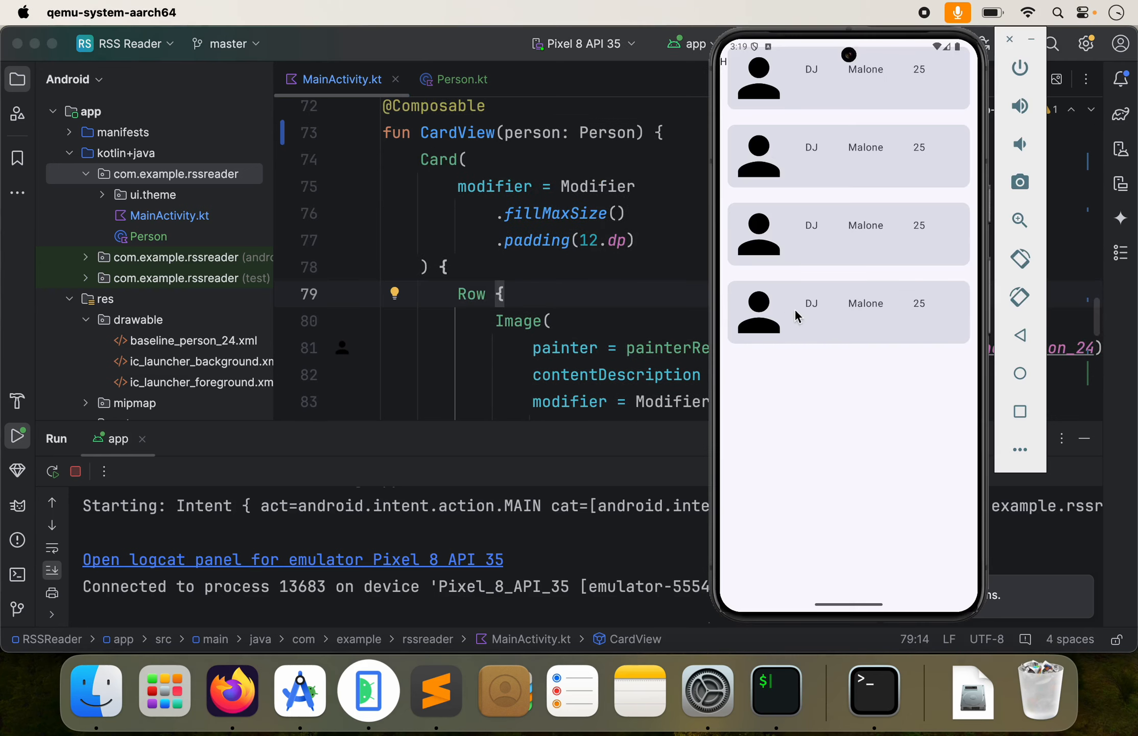
mouse_move(894, 320)
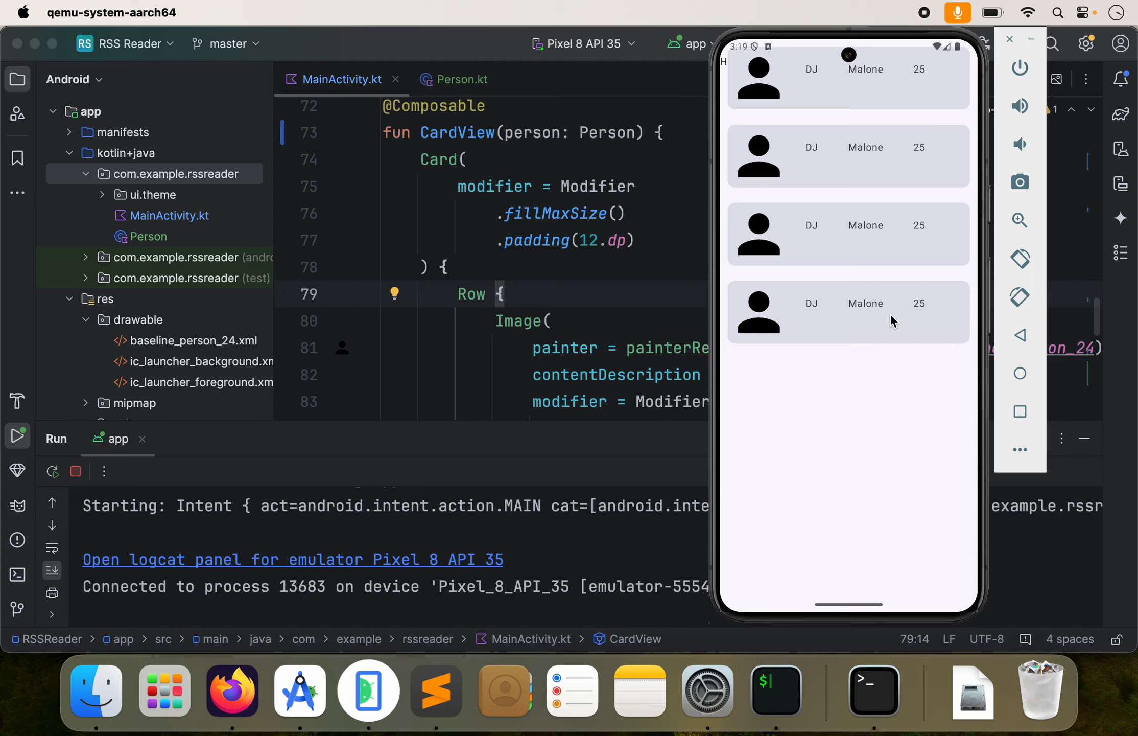
mouse_move(906, 307)
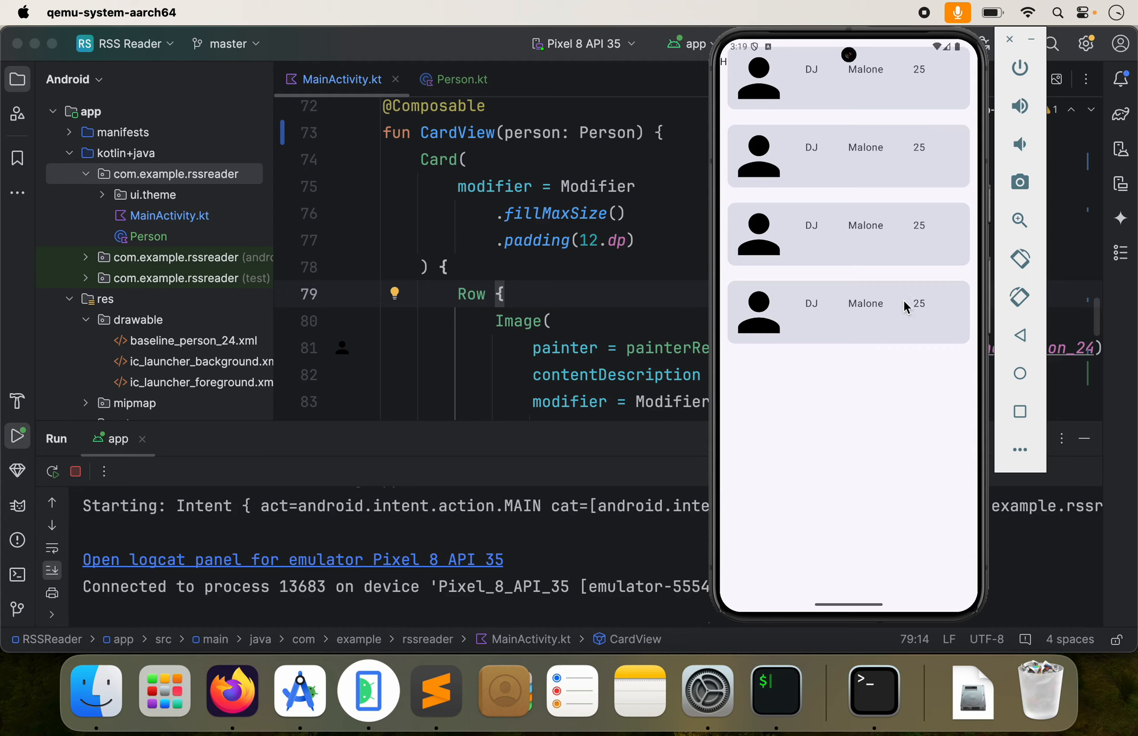
mouse_move(810, 310)
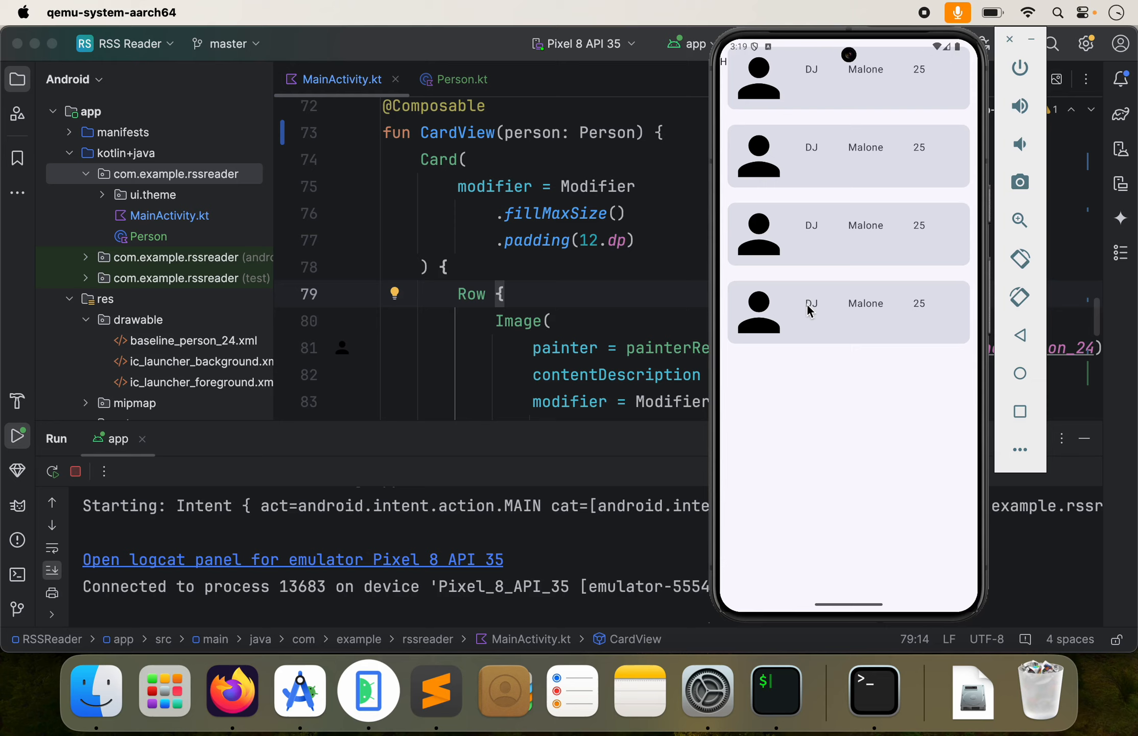
mouse_move(814, 336)
type("Column { }")
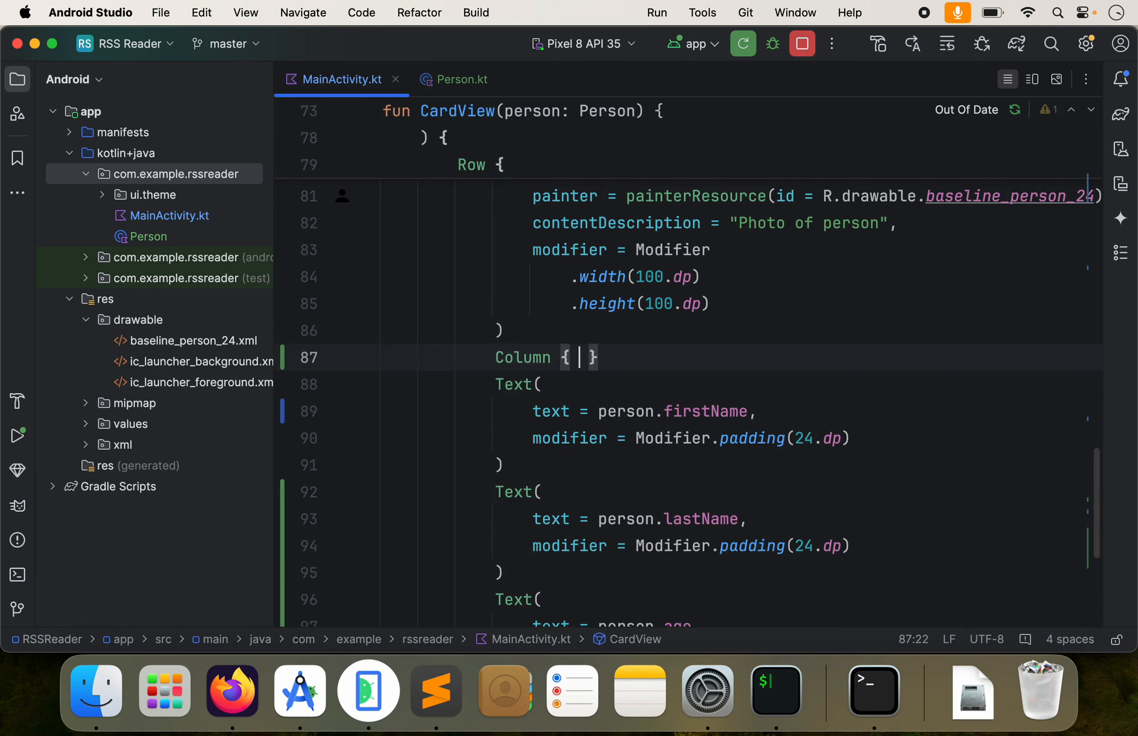
- Wrap the three Text calls in a Column with 0.dp padding and rerun the app
key("Return")
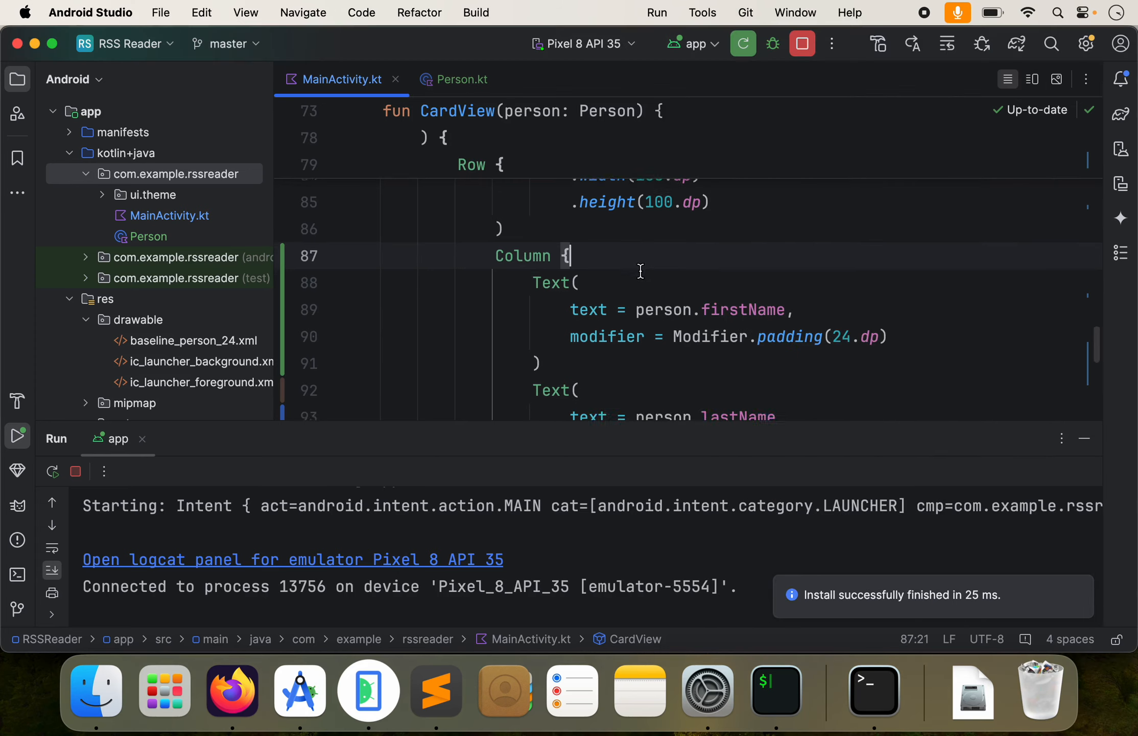
double_click(841, 268)
type("0")
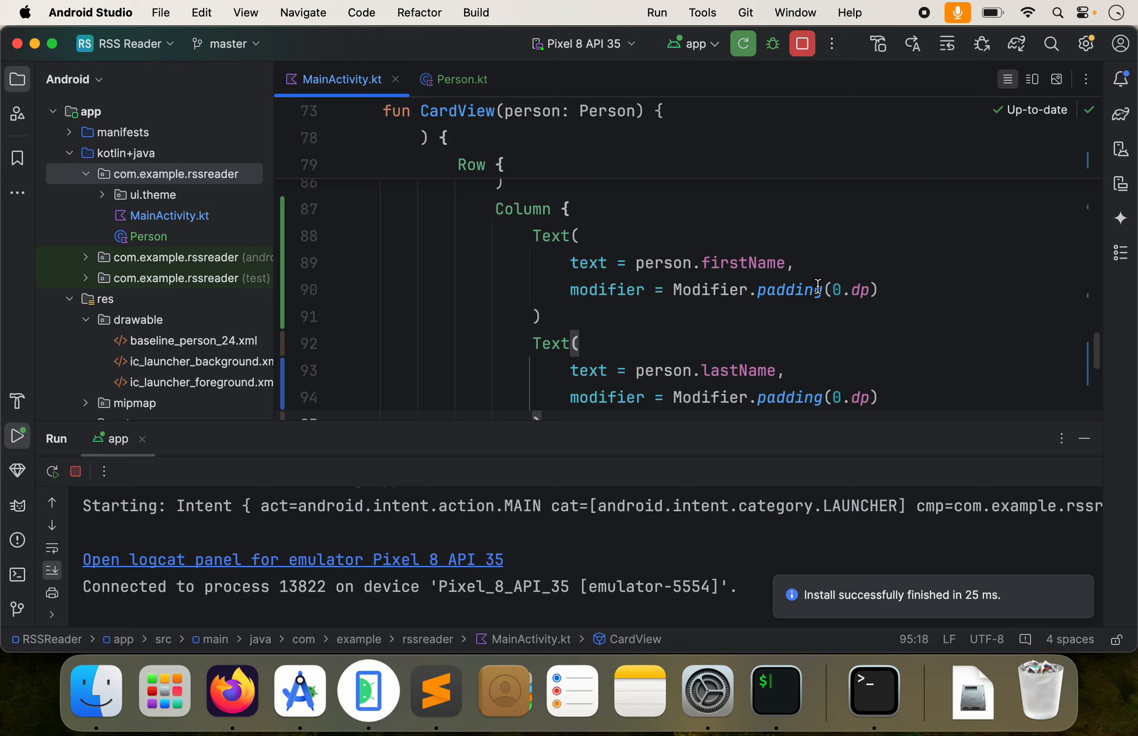
- Change the firstName Text padding to top = 16.dp and rerun the app on the emulator
double_click(851, 290)
type("top = ")
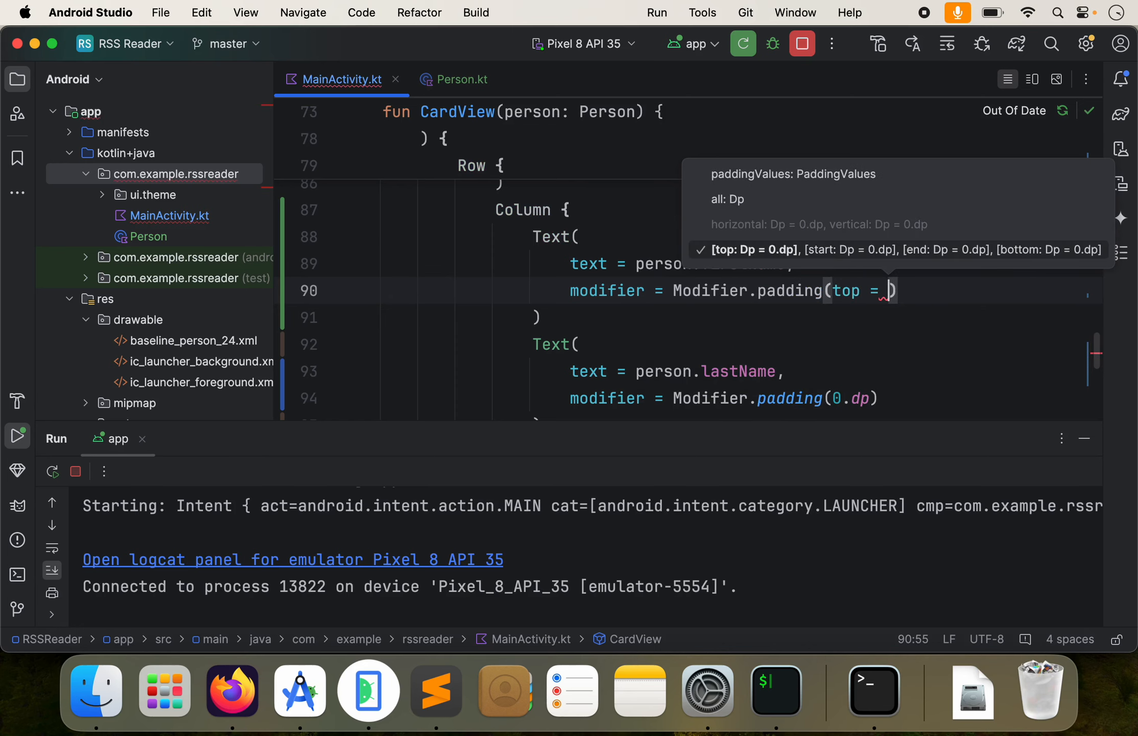
type("1")
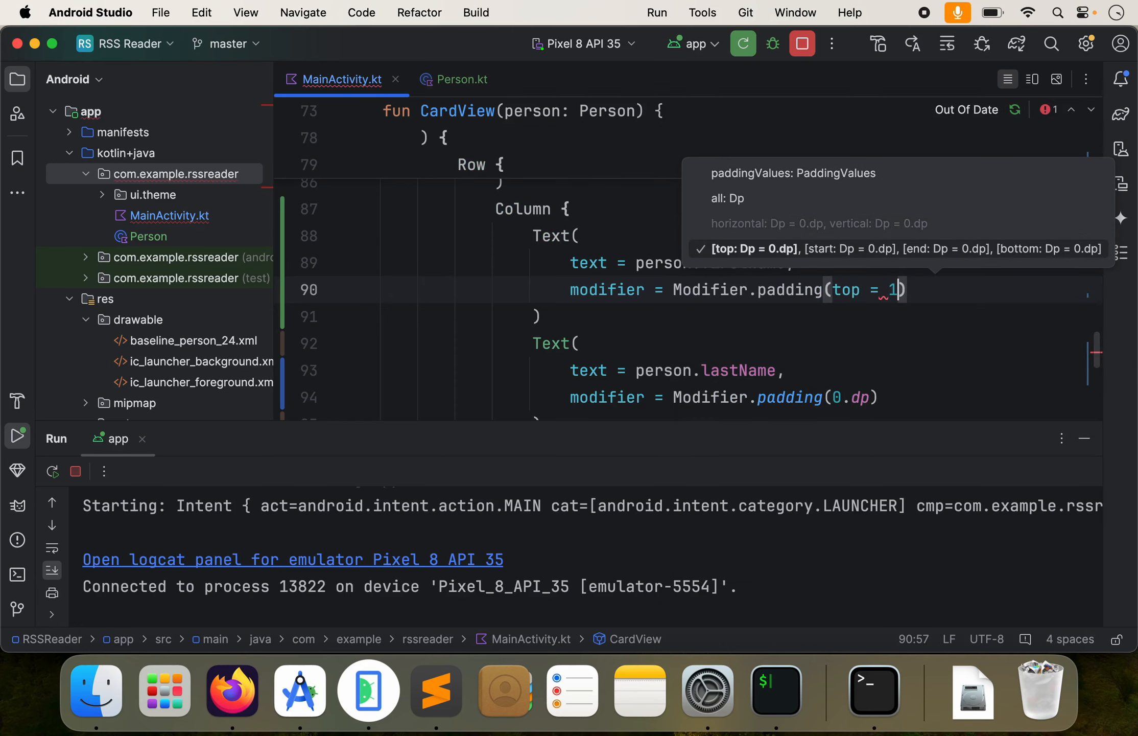
type("6.dp")
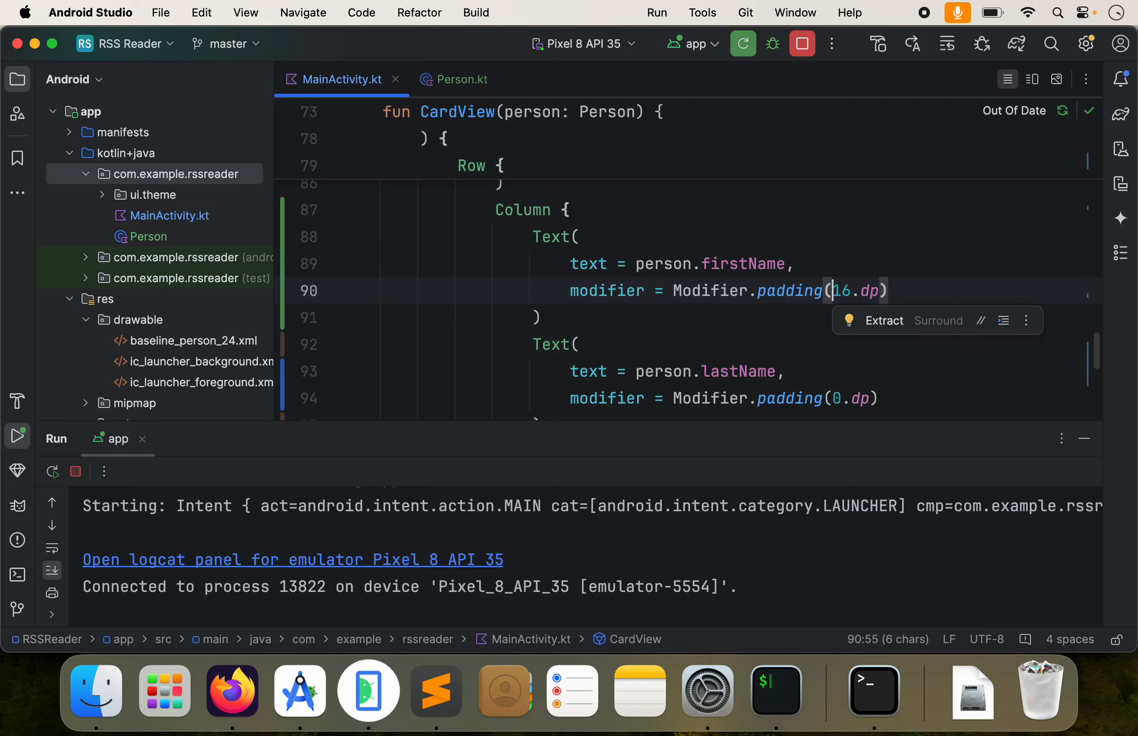
type("top =")
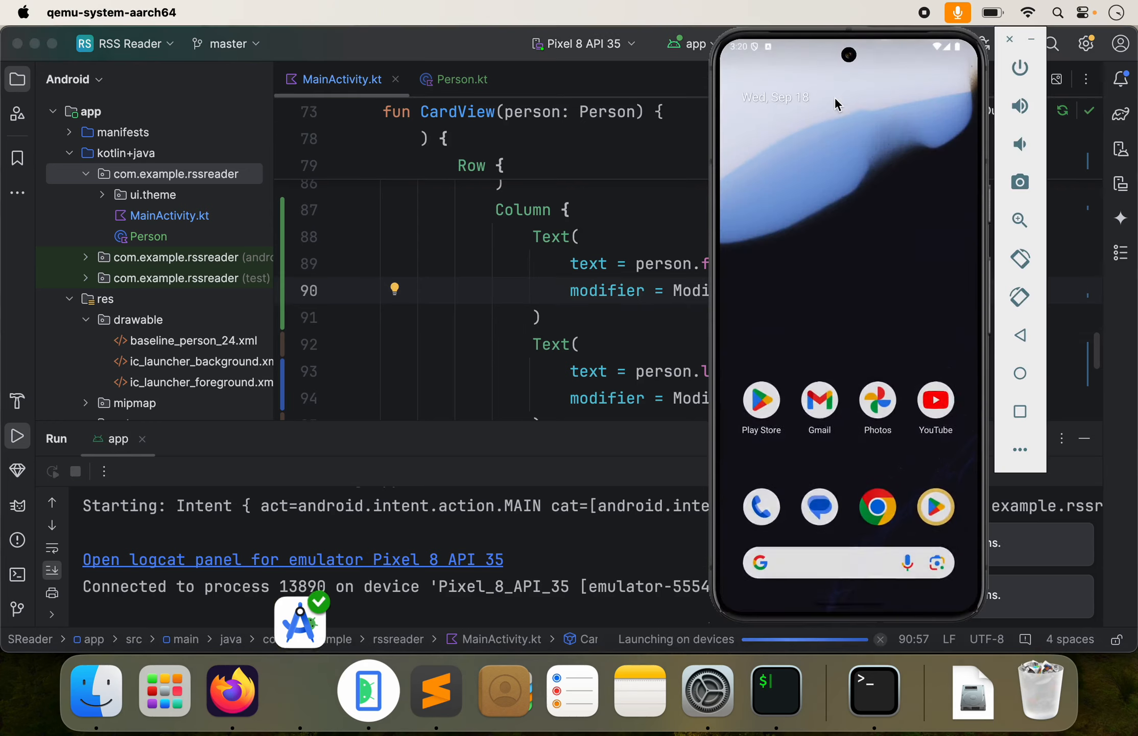
left_click(17, 437)
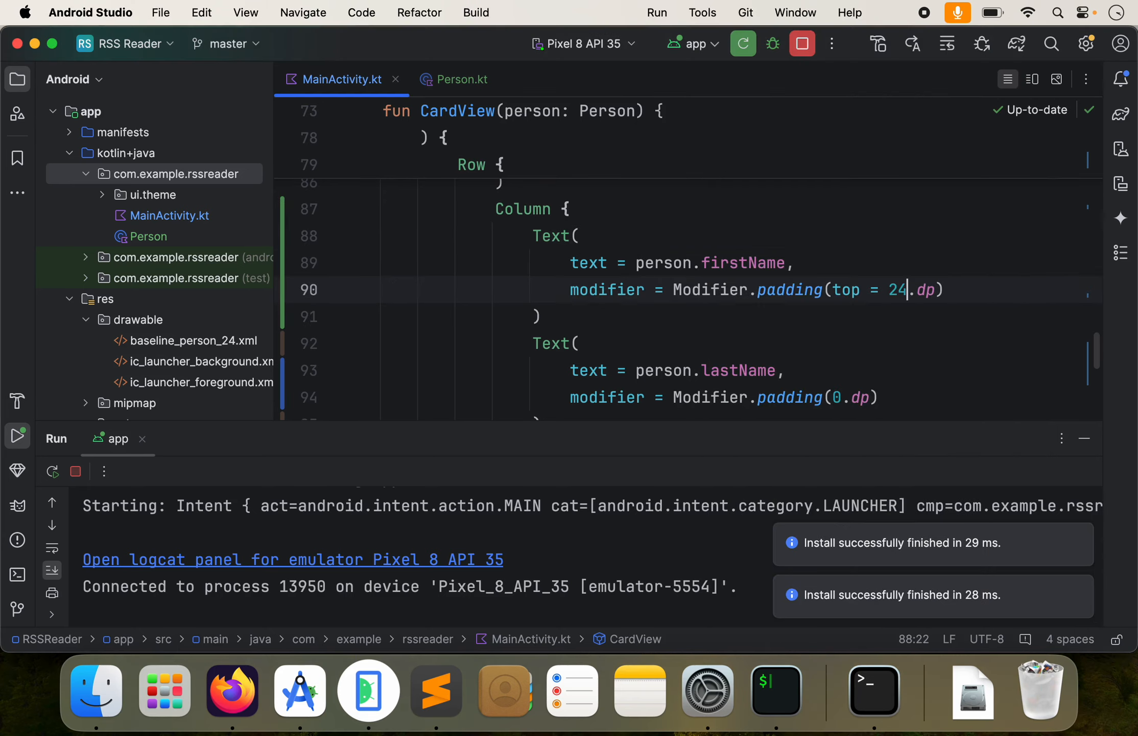
type("16")
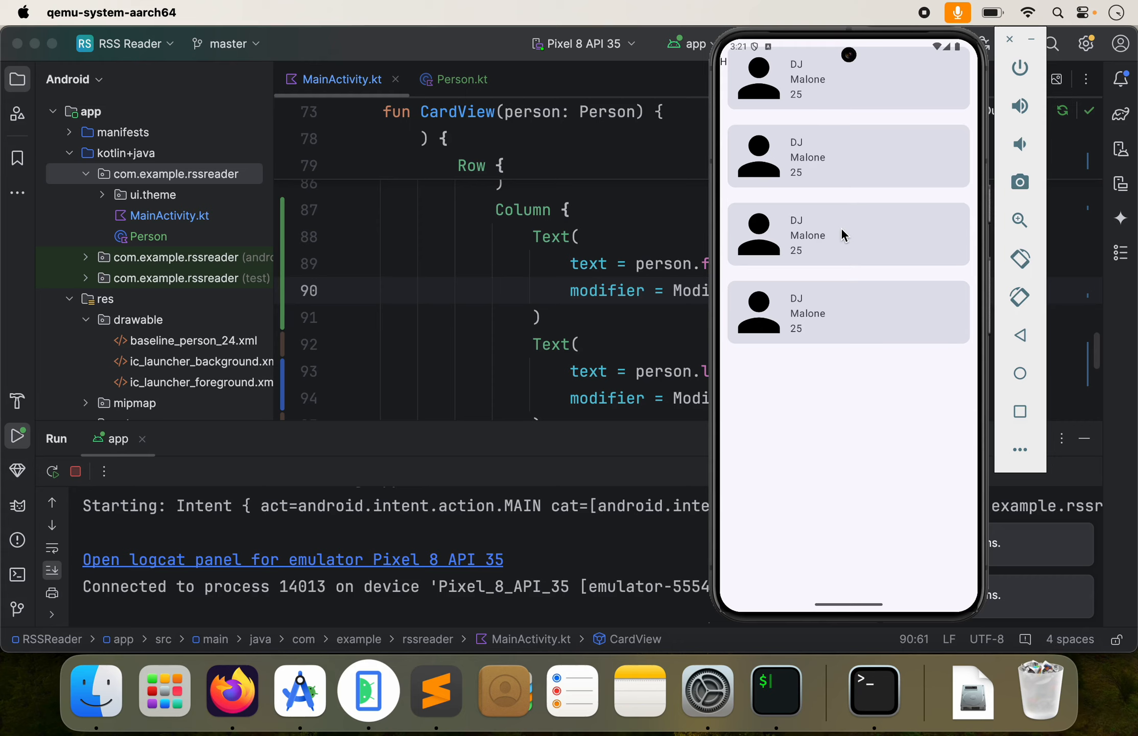
mouse_move(814, 270)
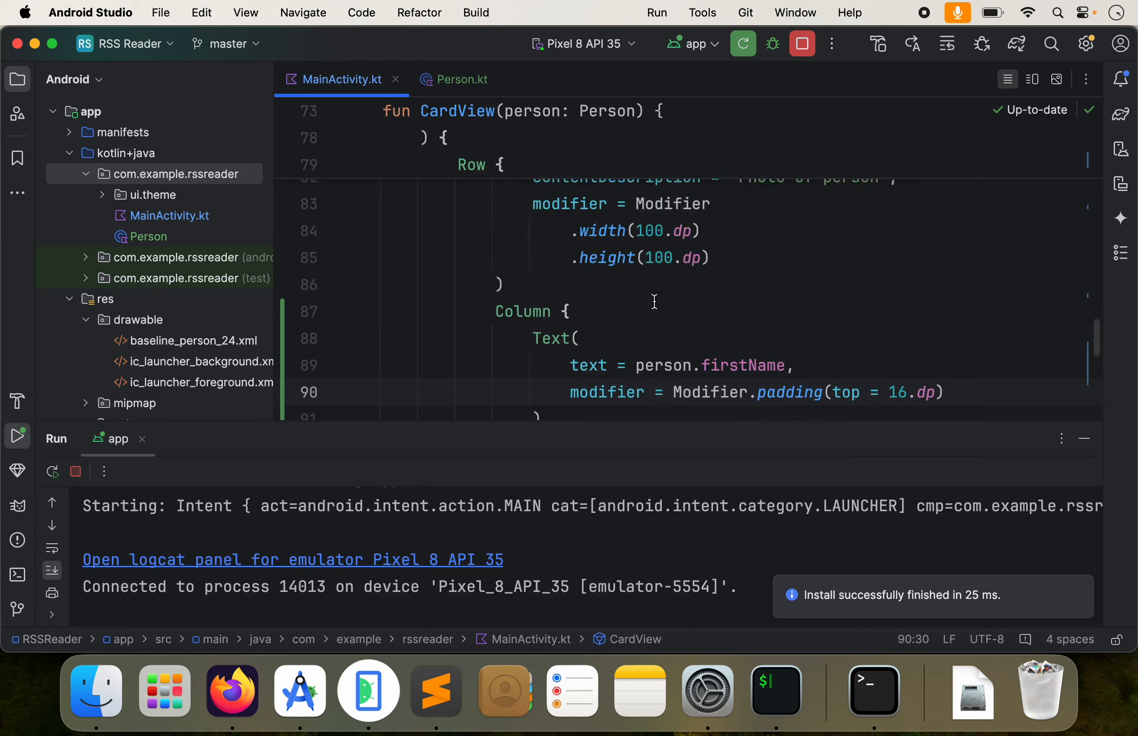
- Change Person's age property type from String to Int in Person.kt and return to MainActivity.kt
left_click(460, 79)
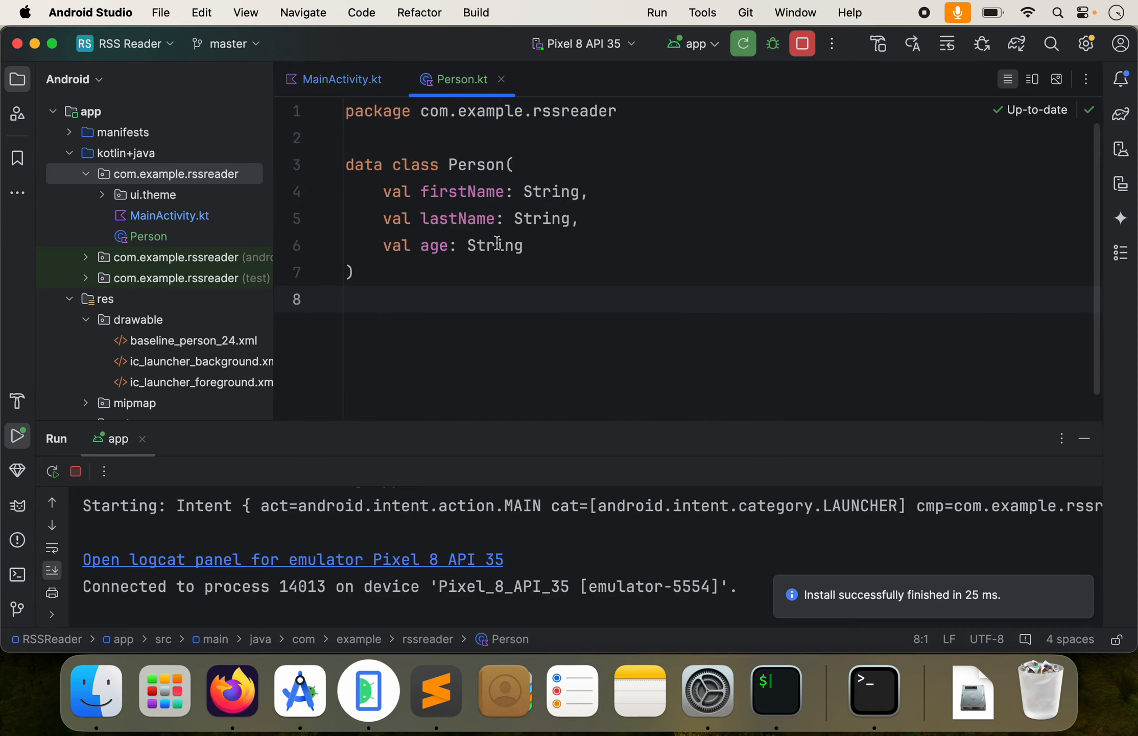
double_click(494, 246)
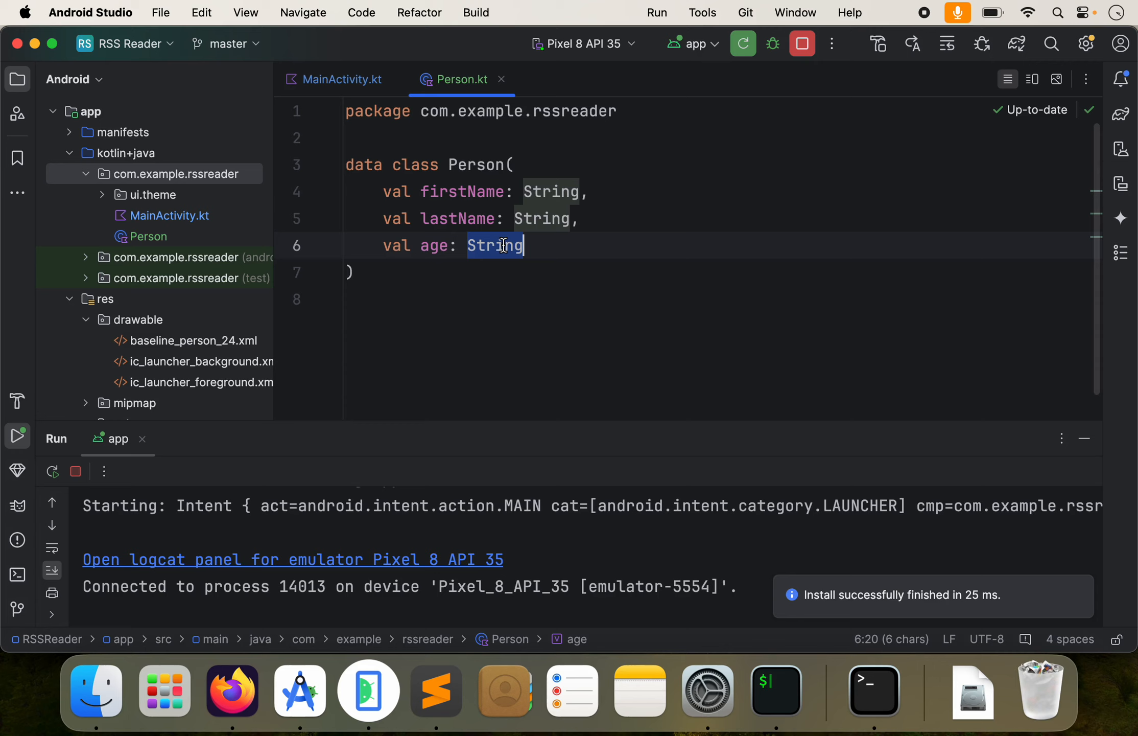
type("Int")
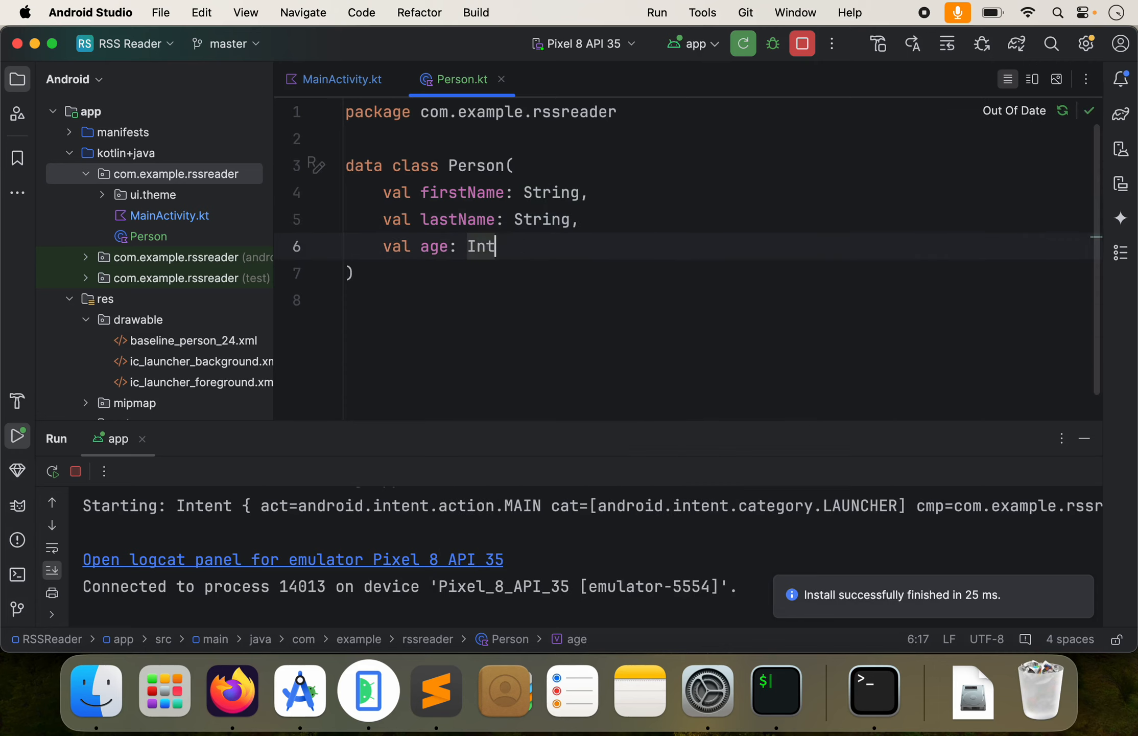
type("bn")
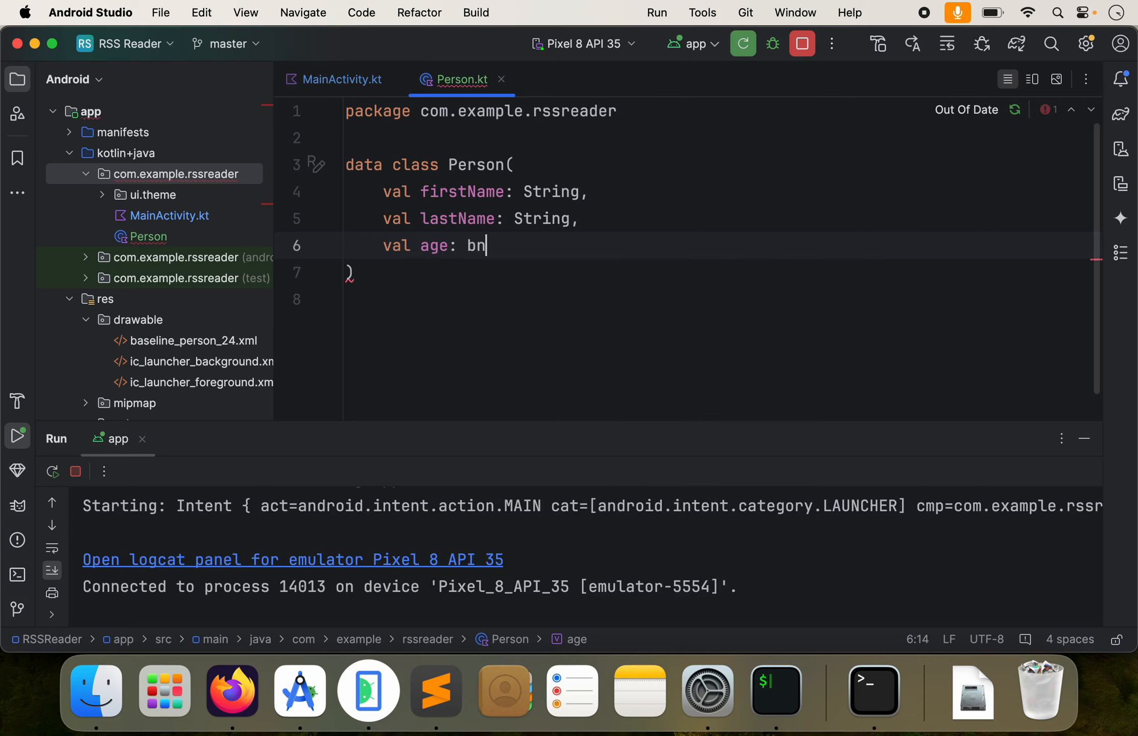
type("Int")
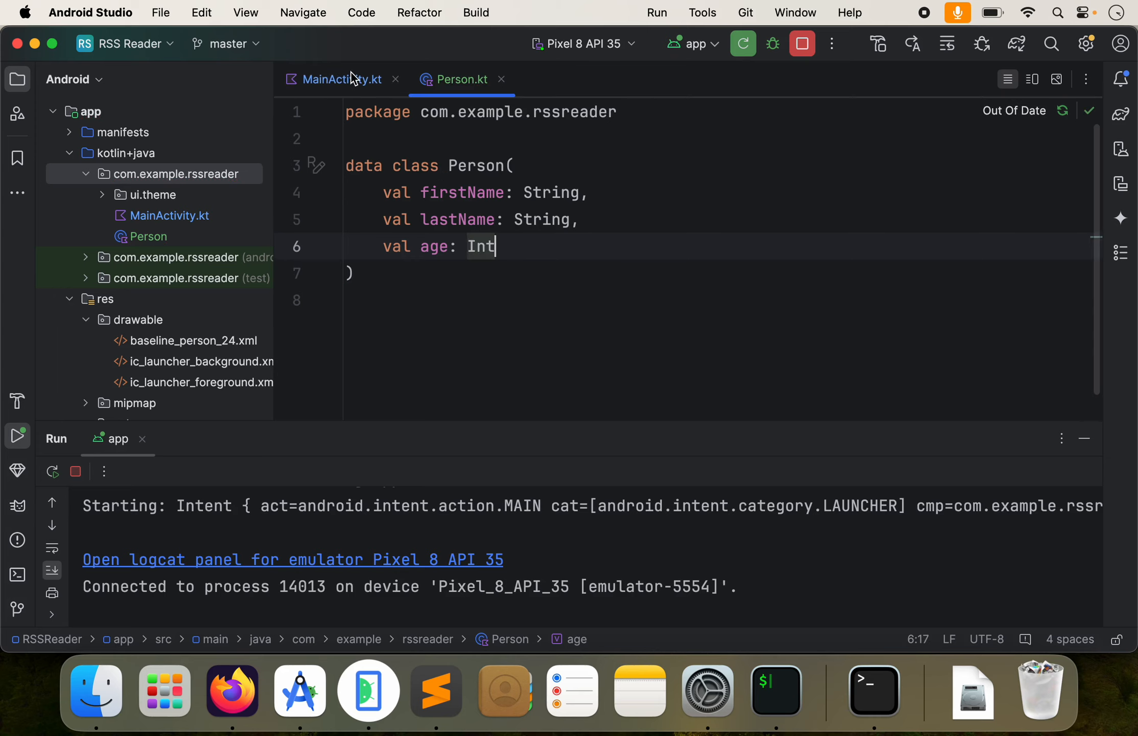
left_click(338, 79)
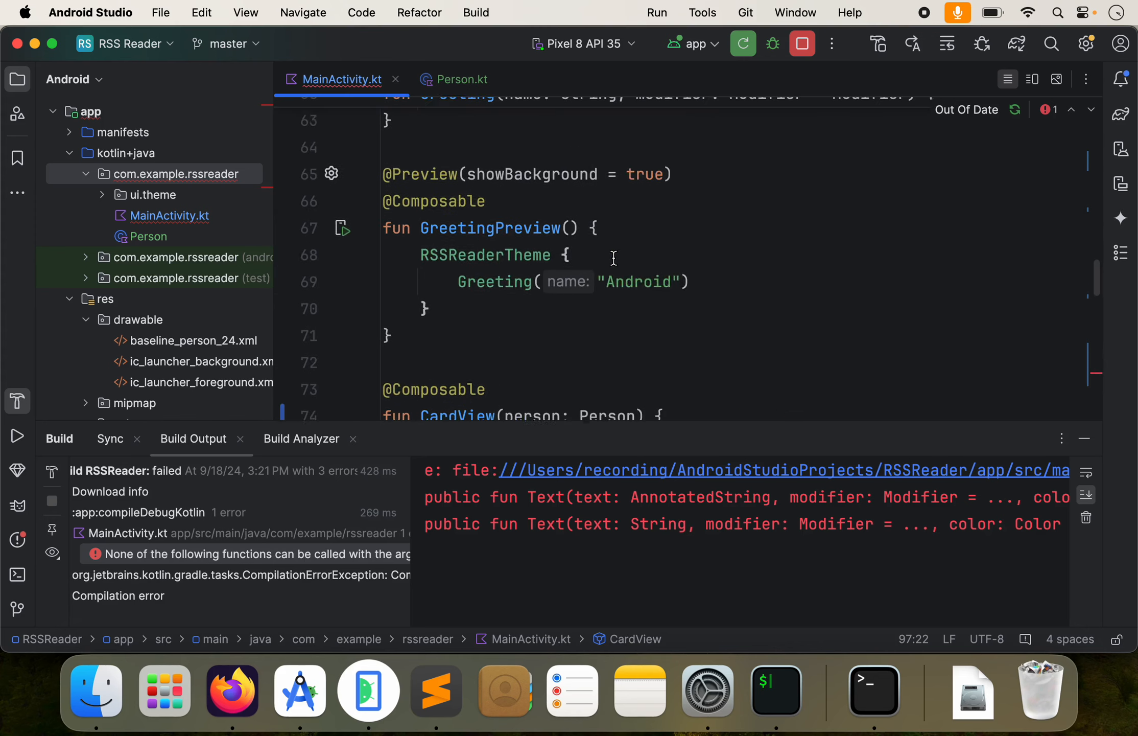
- Change the failing age Text to "Age: " + person.age and rerun the app
scroll("down", 3)
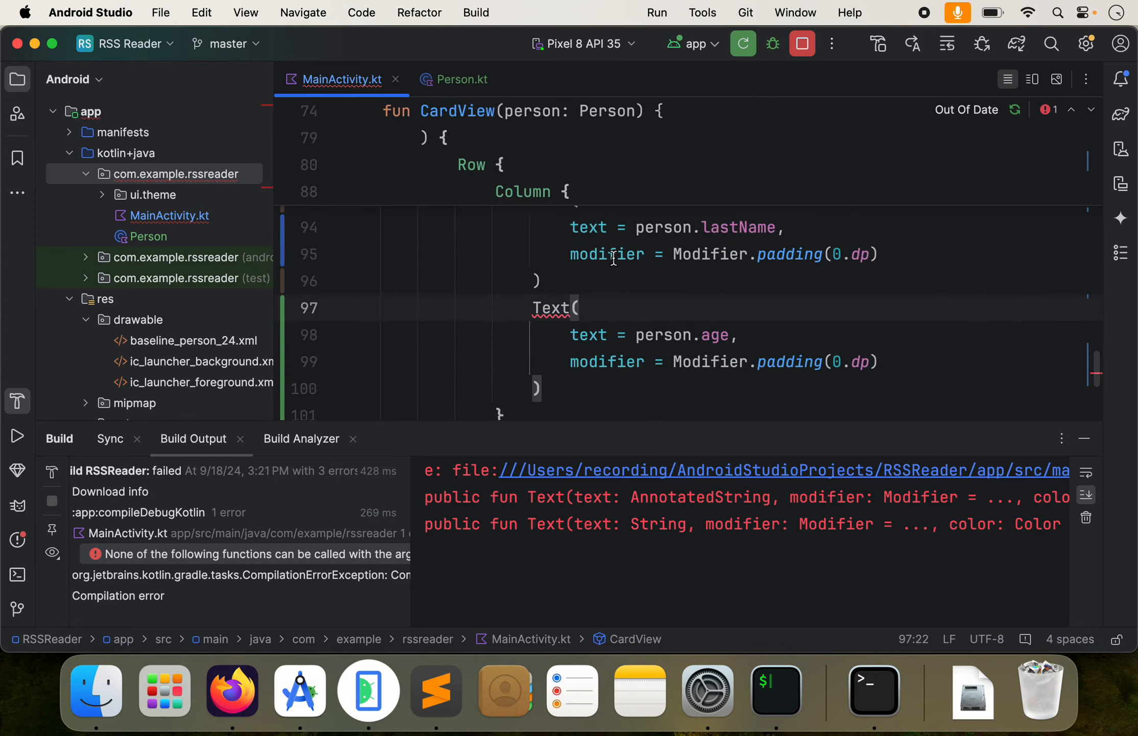
scroll("down", 3)
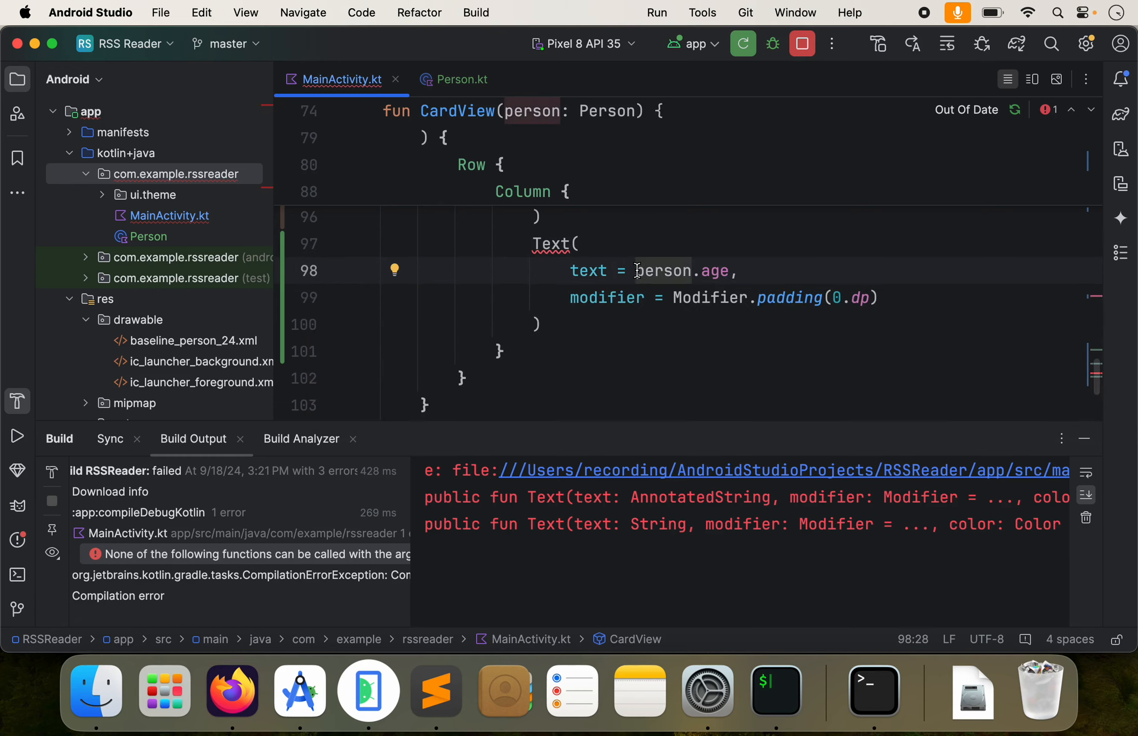
type("\"")
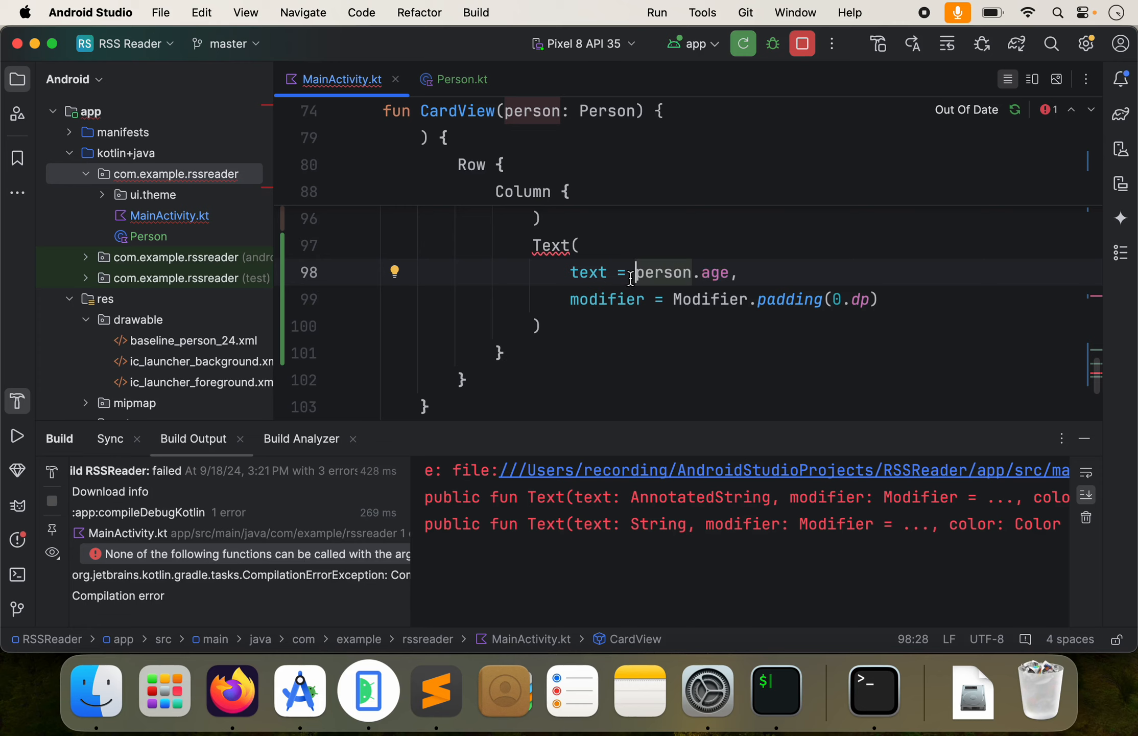
type("\"Age: \"")
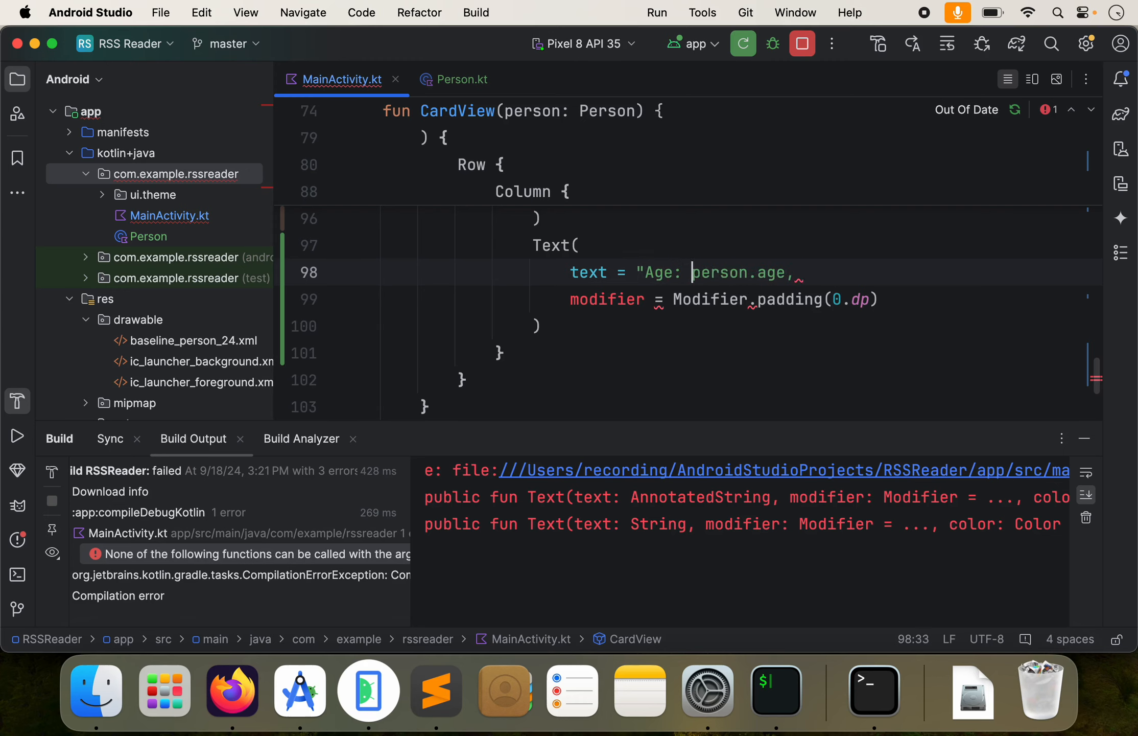
type("\" +")
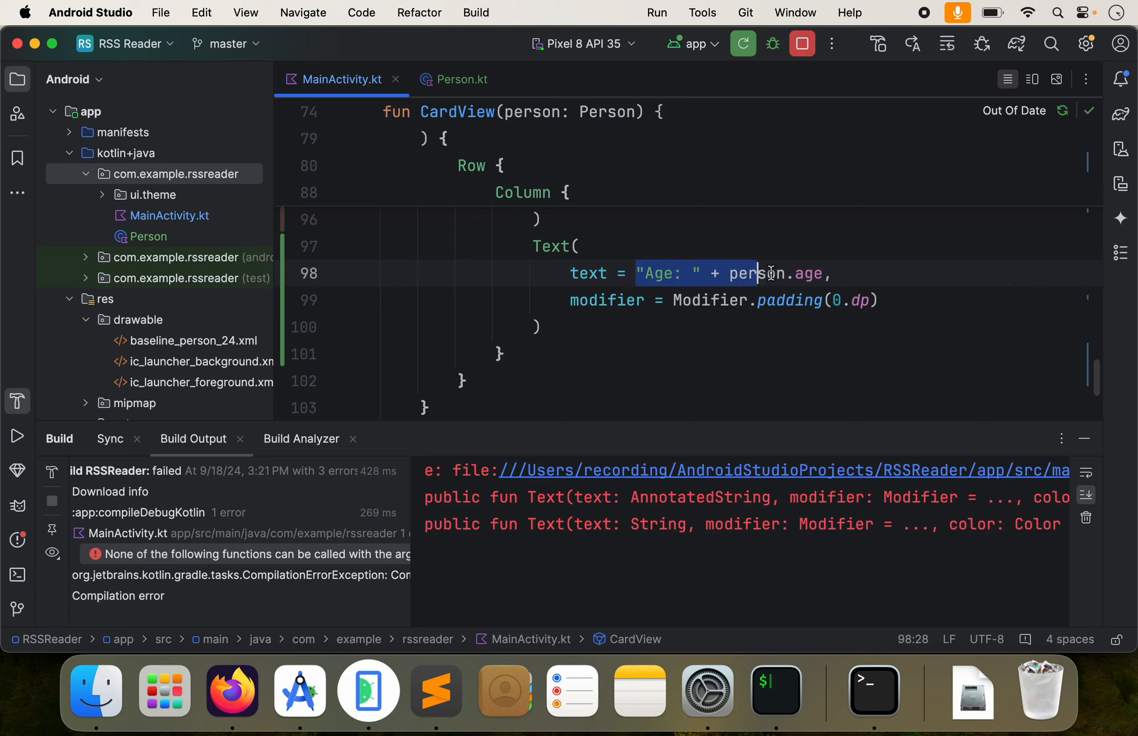
type("4")
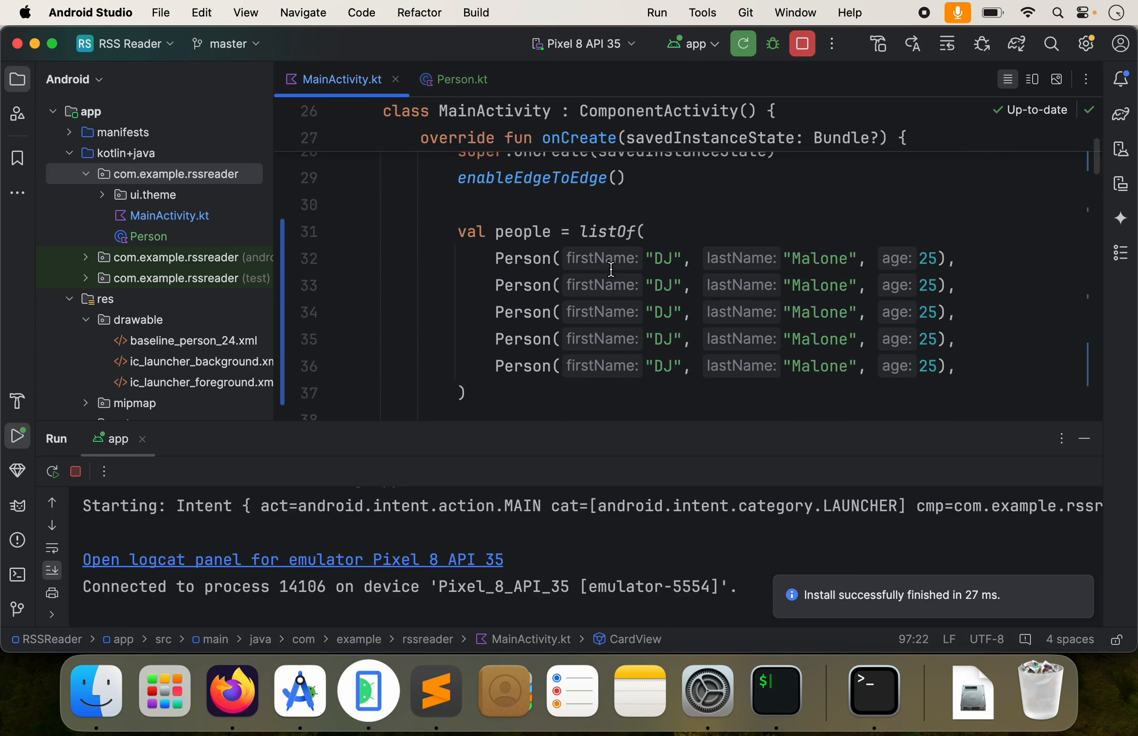
mouse_move(689, 251)
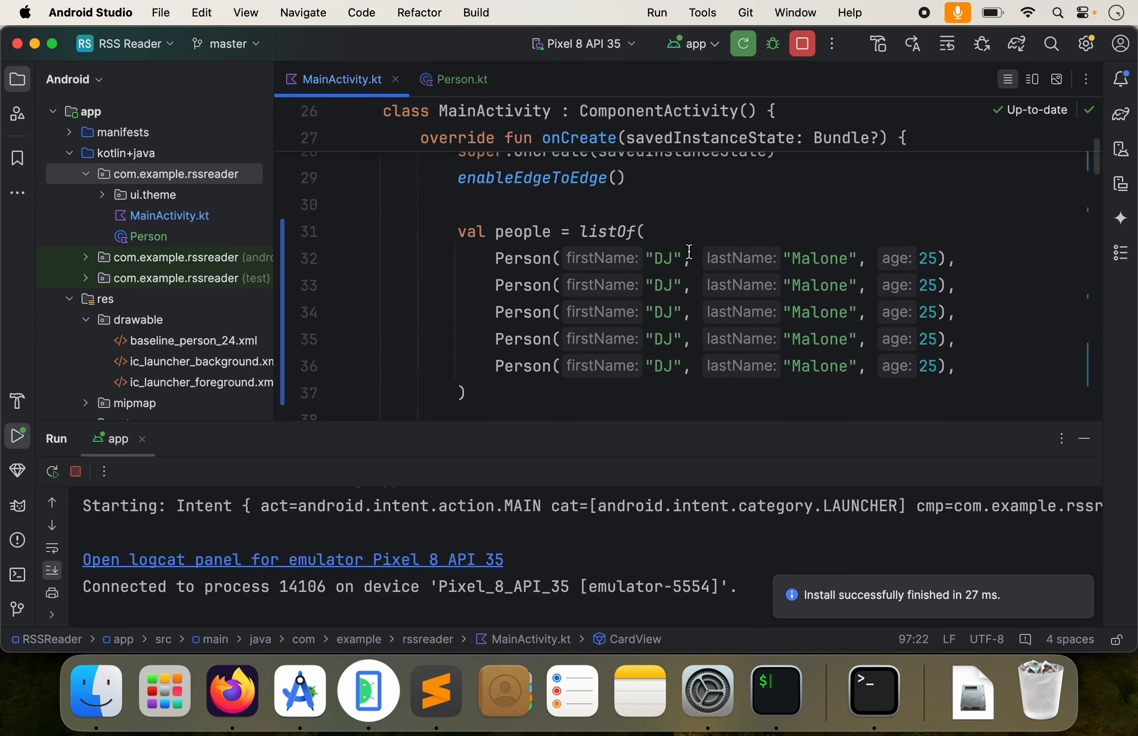
- Edit the Person entries' ages to 30, 10, 21 and 20 so the five ages differ
scroll("down", 3)
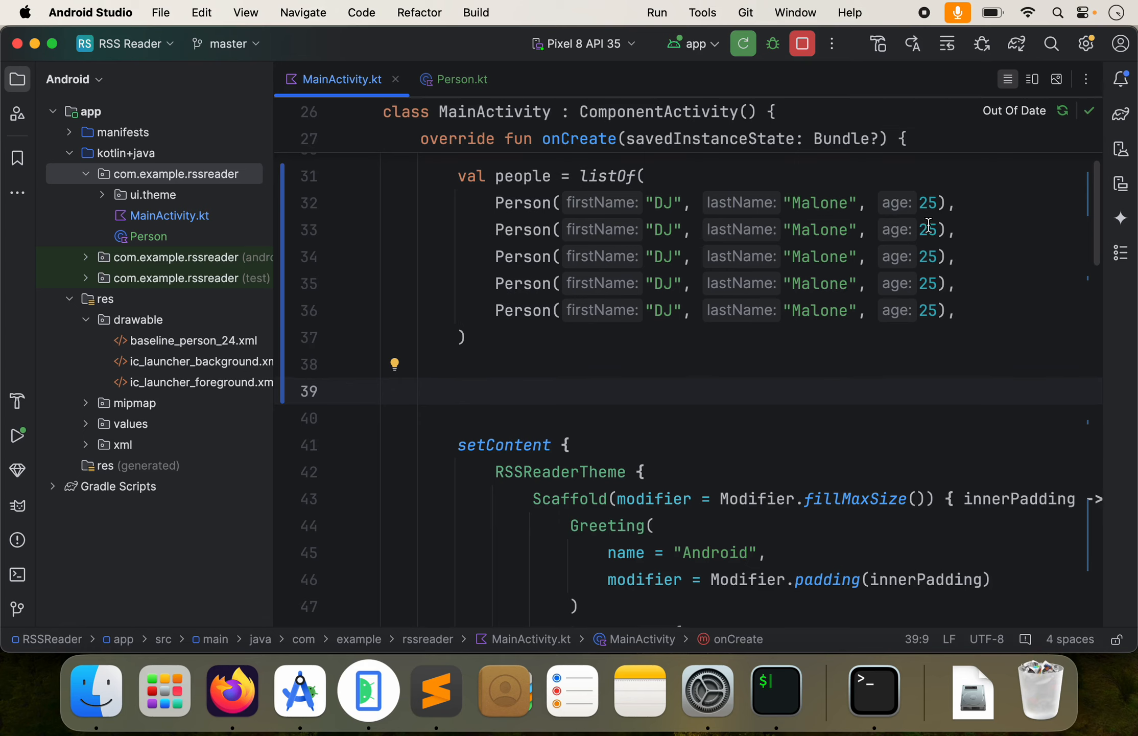
type("30")
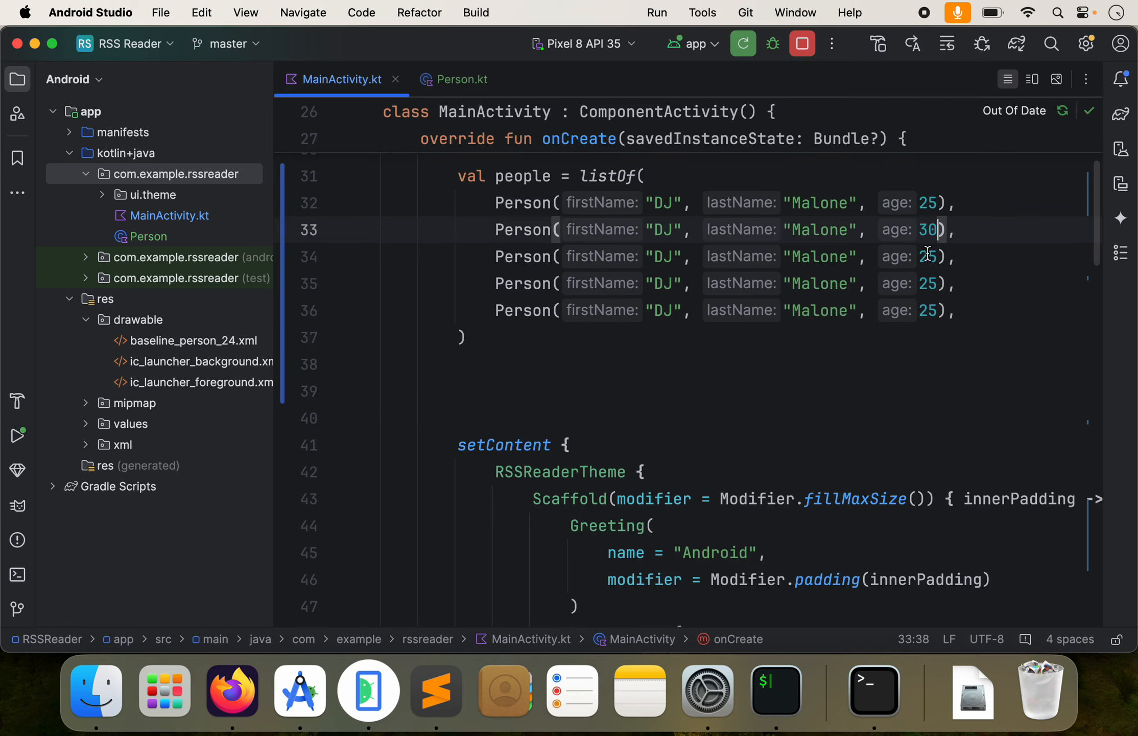
double_click(927, 283)
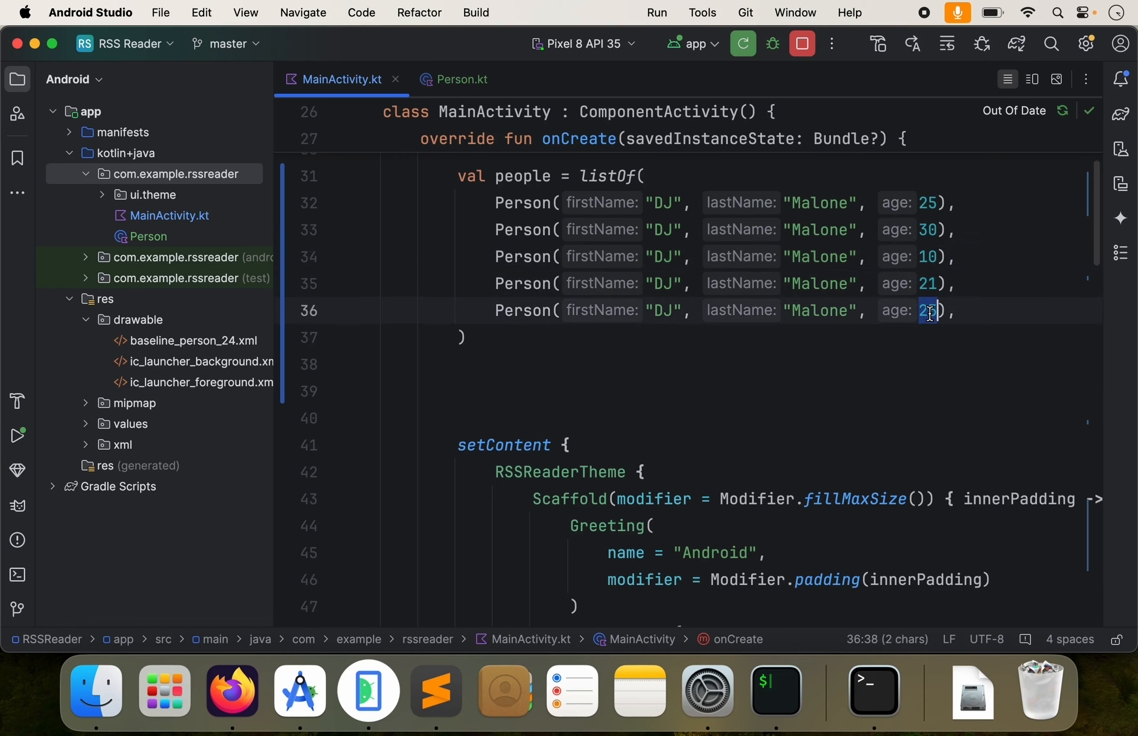
type("20")
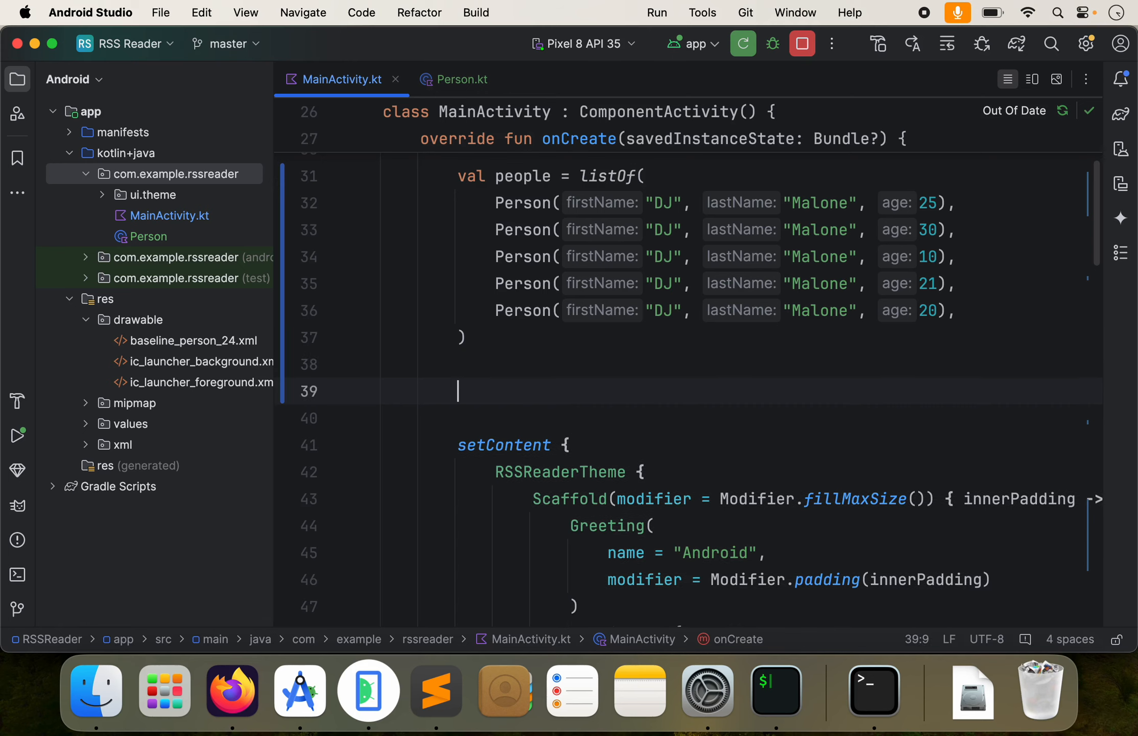
- Declare val peopleFiltered = people.filter { it.age > 21 } below the people list
type("people.filter {")
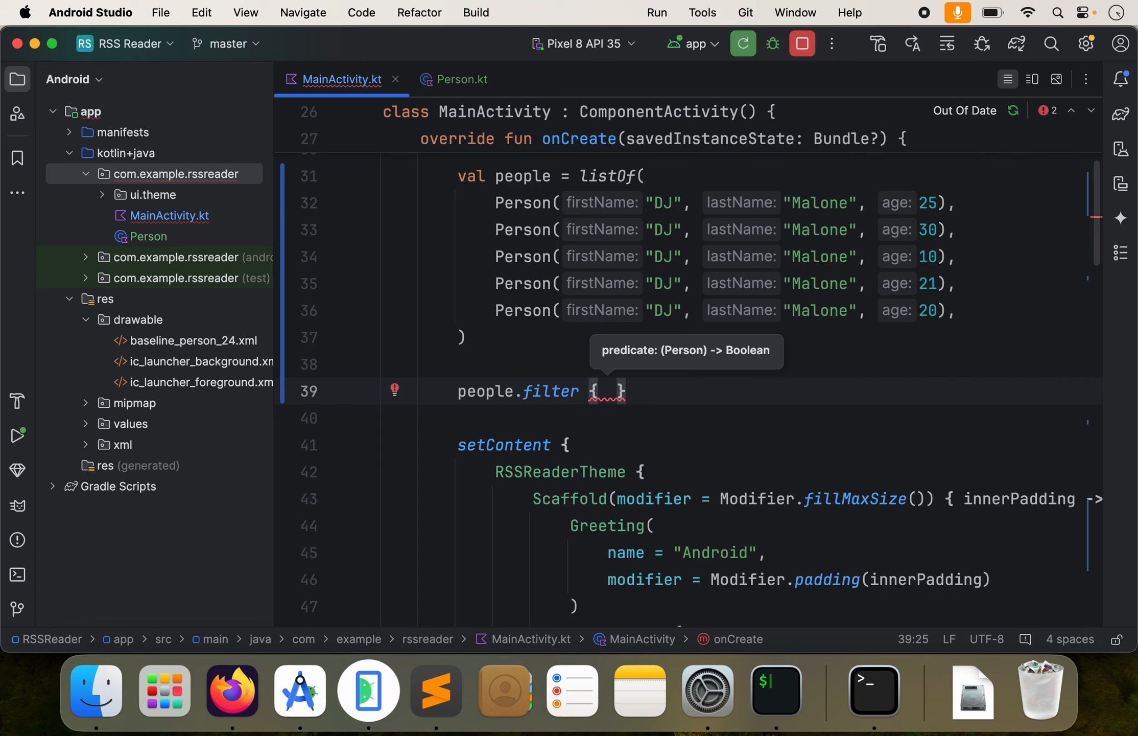
type("it")
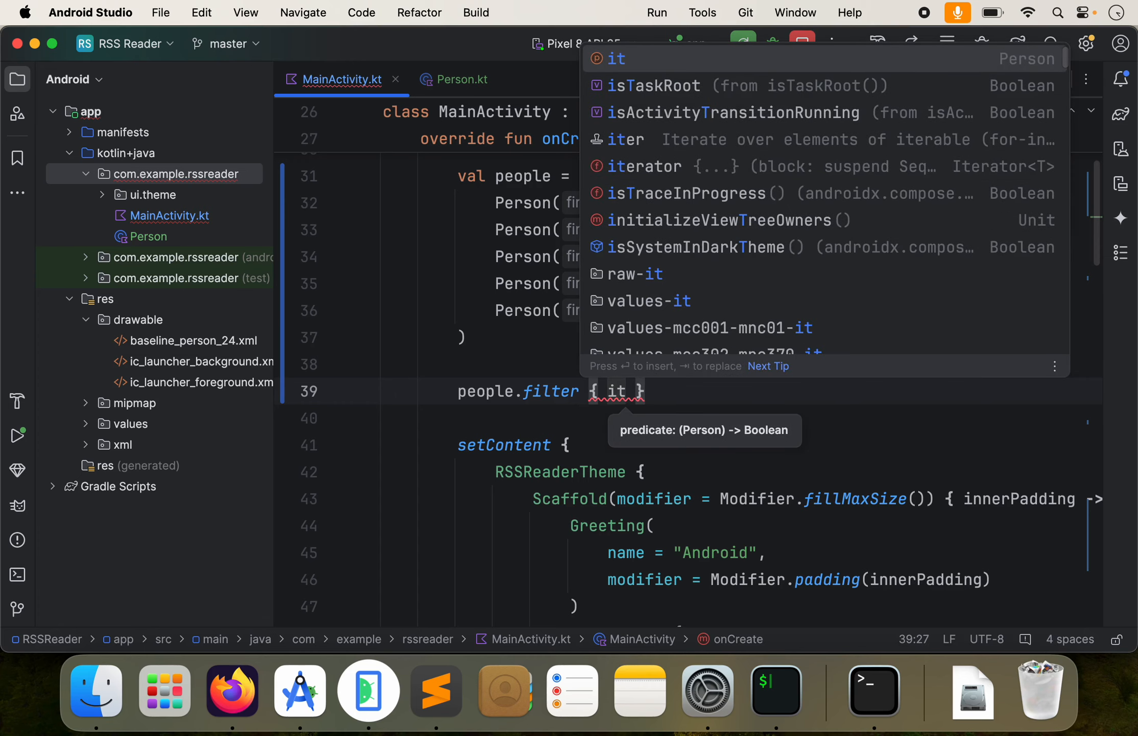
type(".")
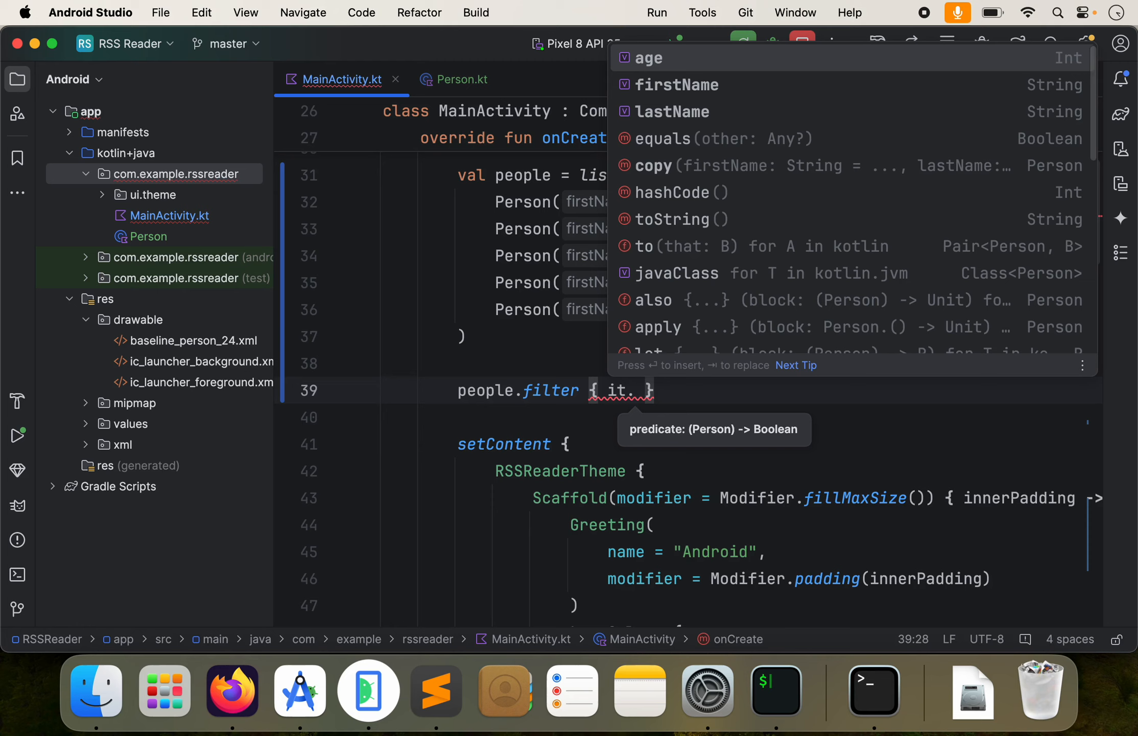
mouse_move(681, 101)
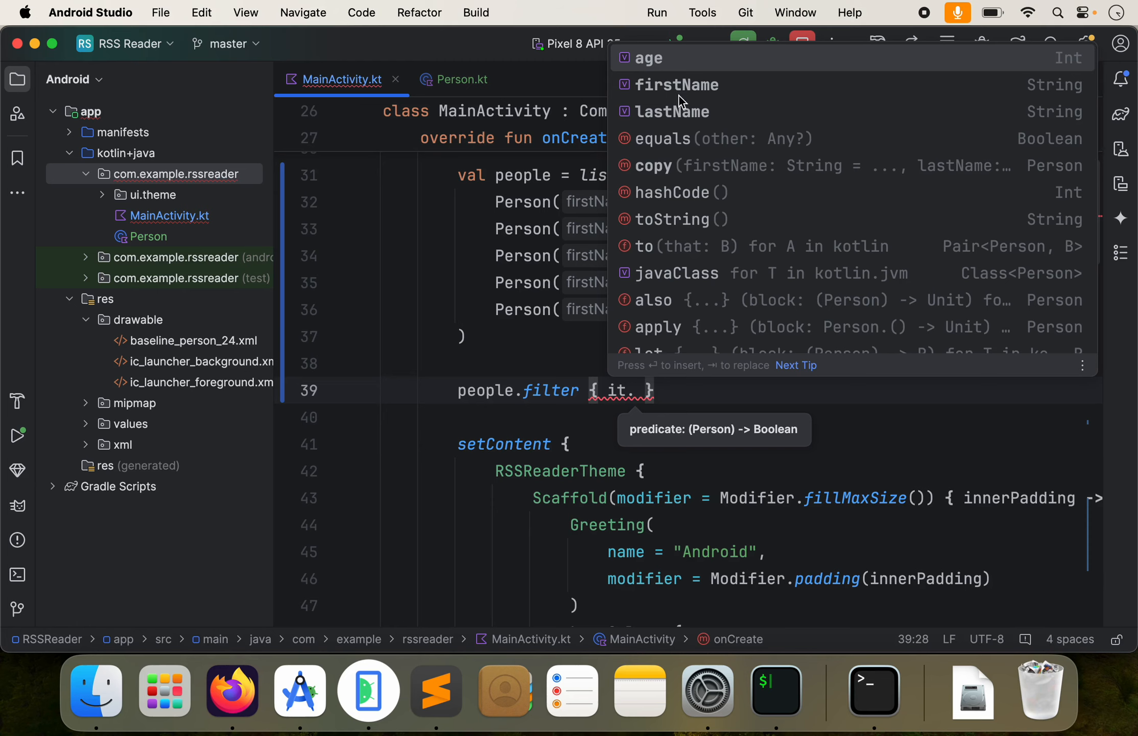
type("age")
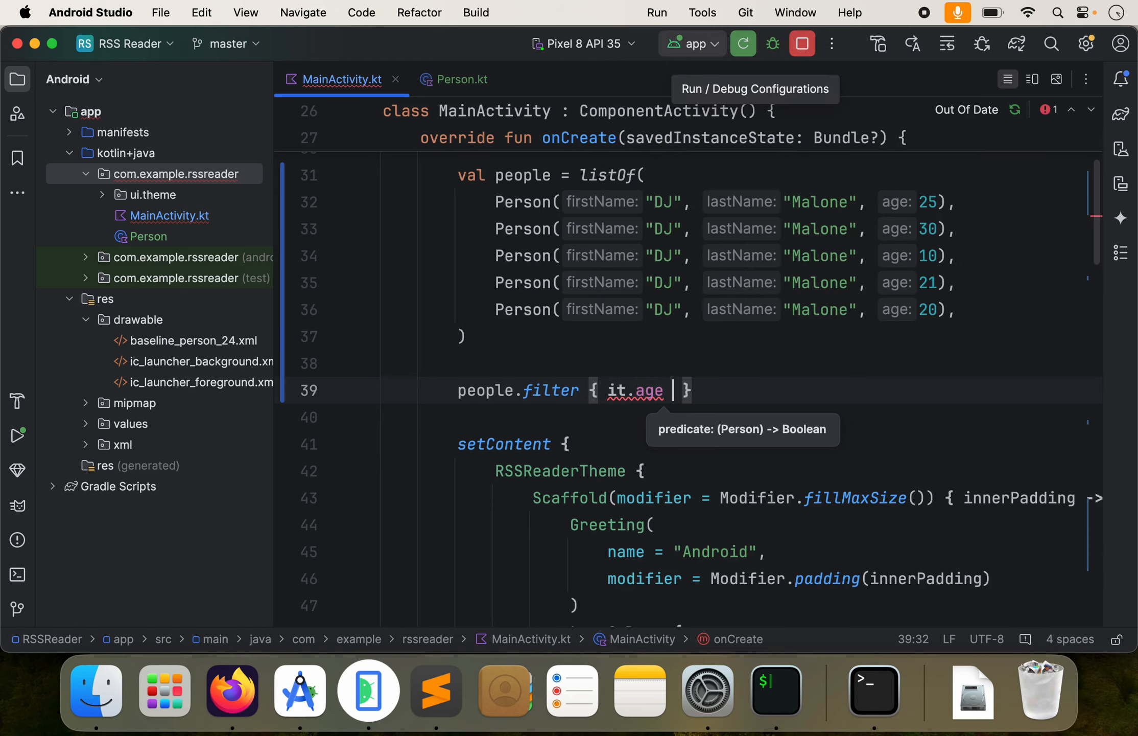
type("> 21")
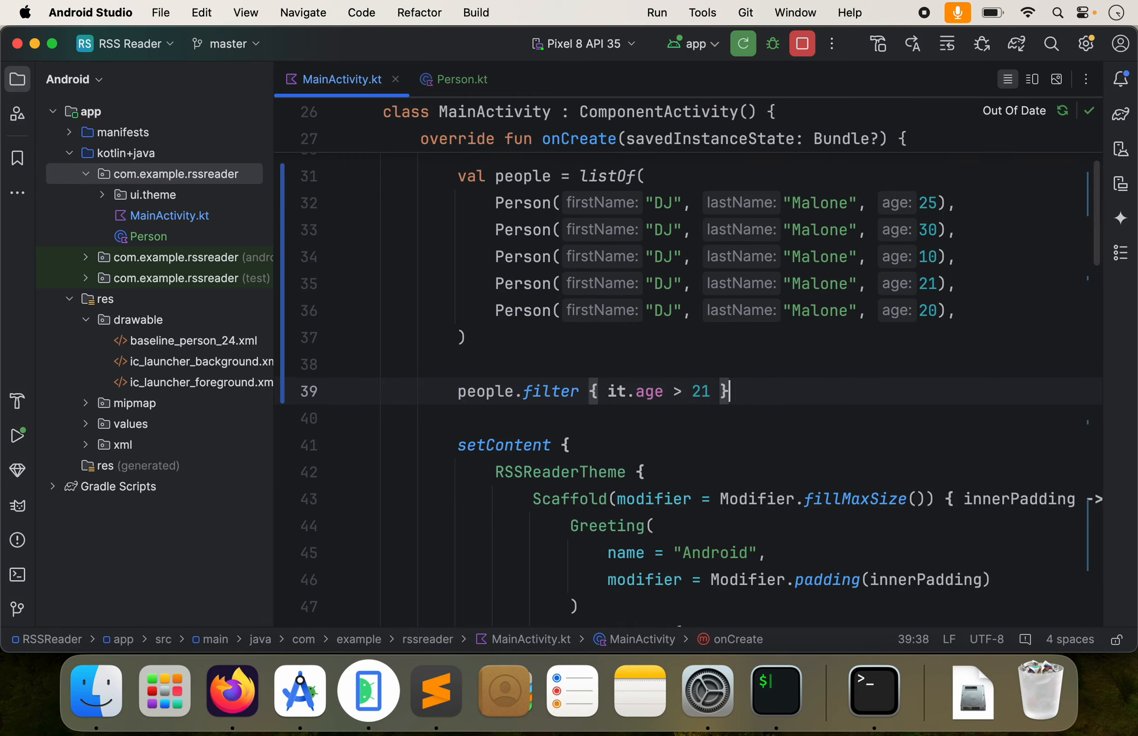
type("val")
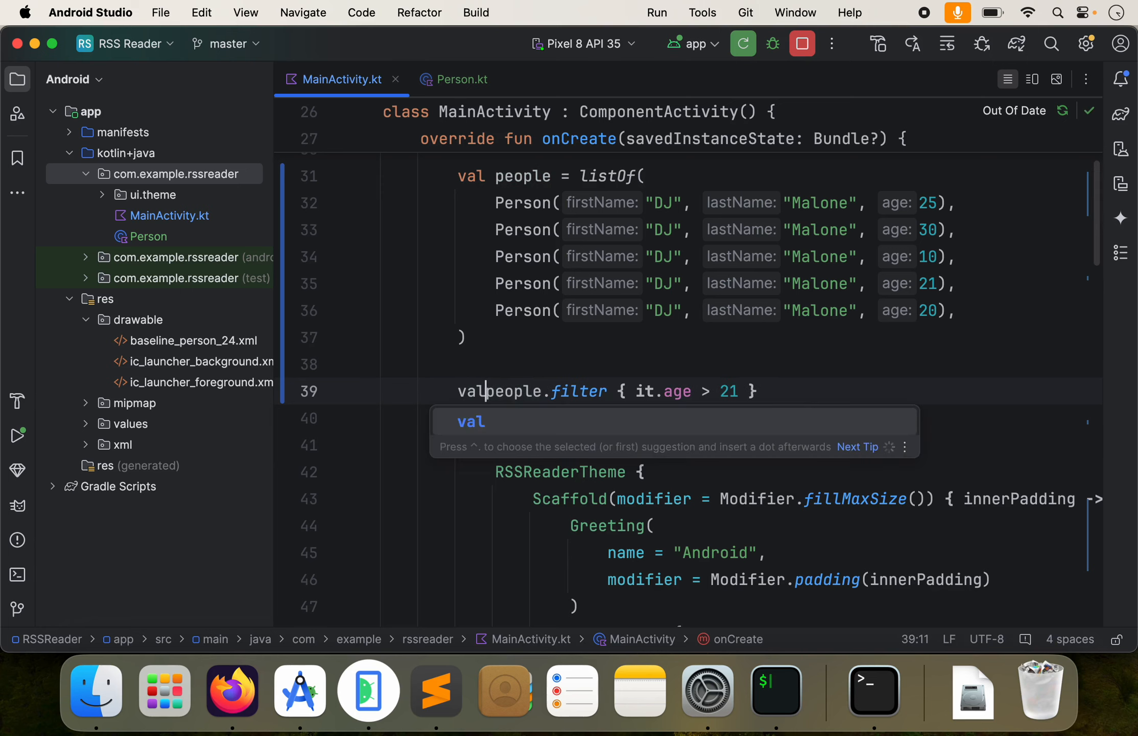
type("filteredPeo")
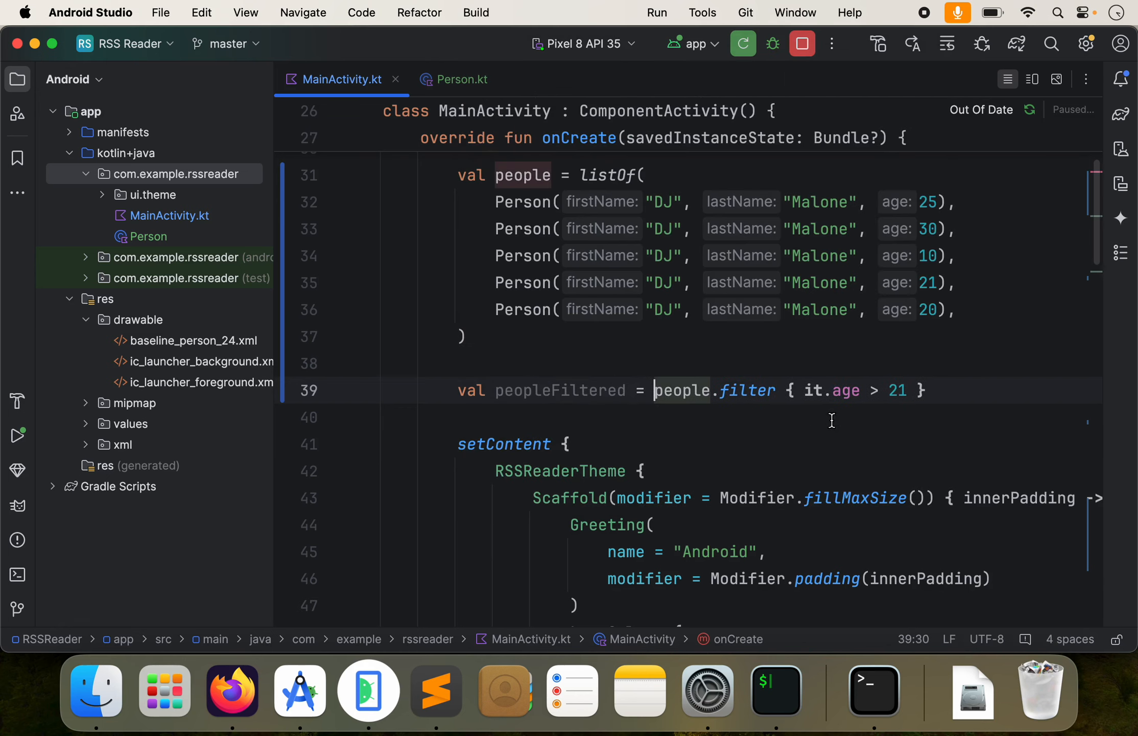
double_click(560, 390)
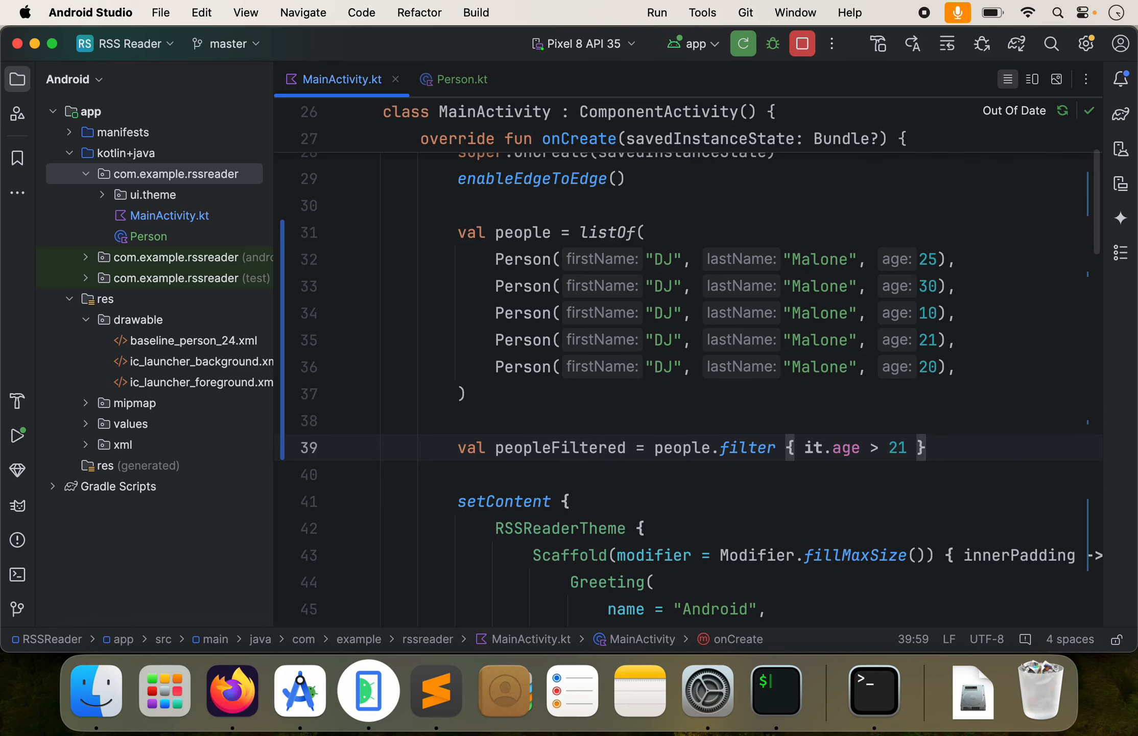
- Run the app, check Person's age type, and change the filter condition to it.age >= 21
left_click(742, 44)
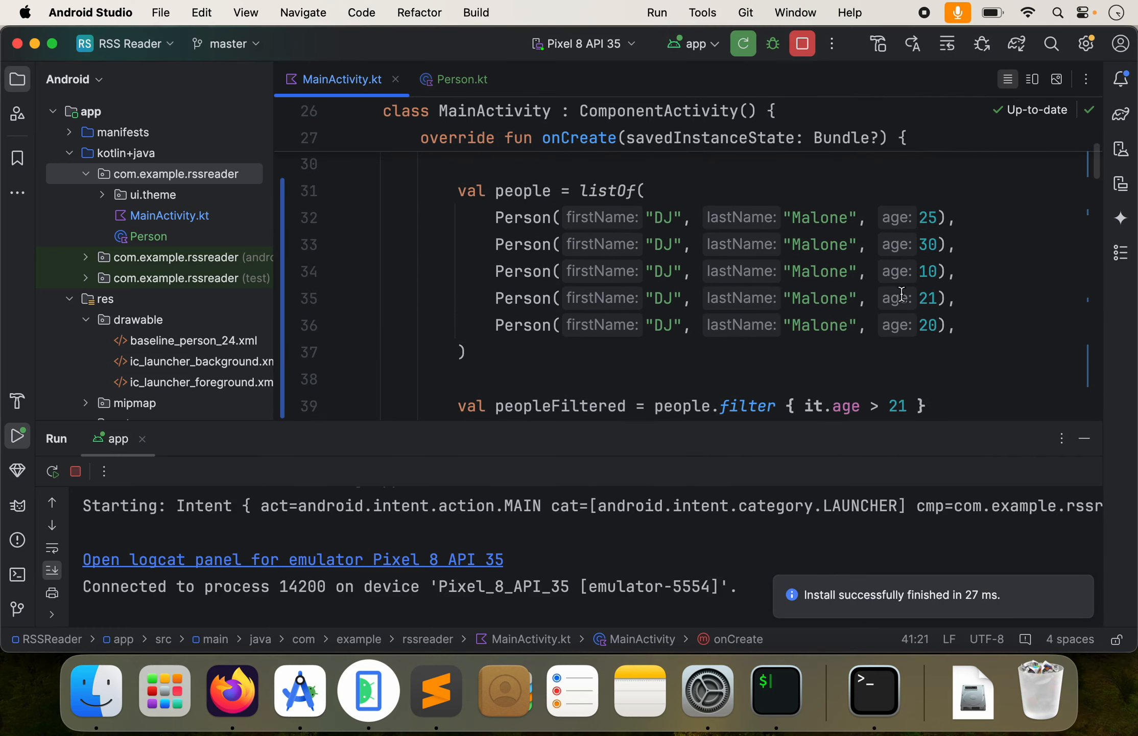
mouse_move(943, 325)
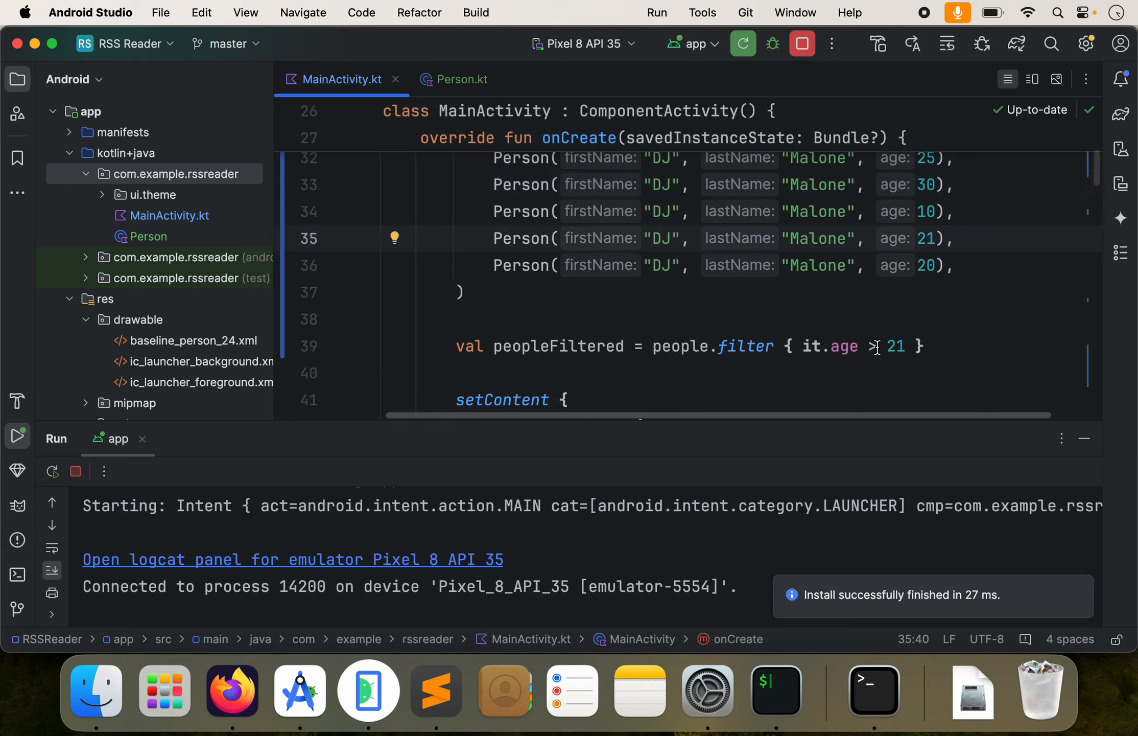
type("=")
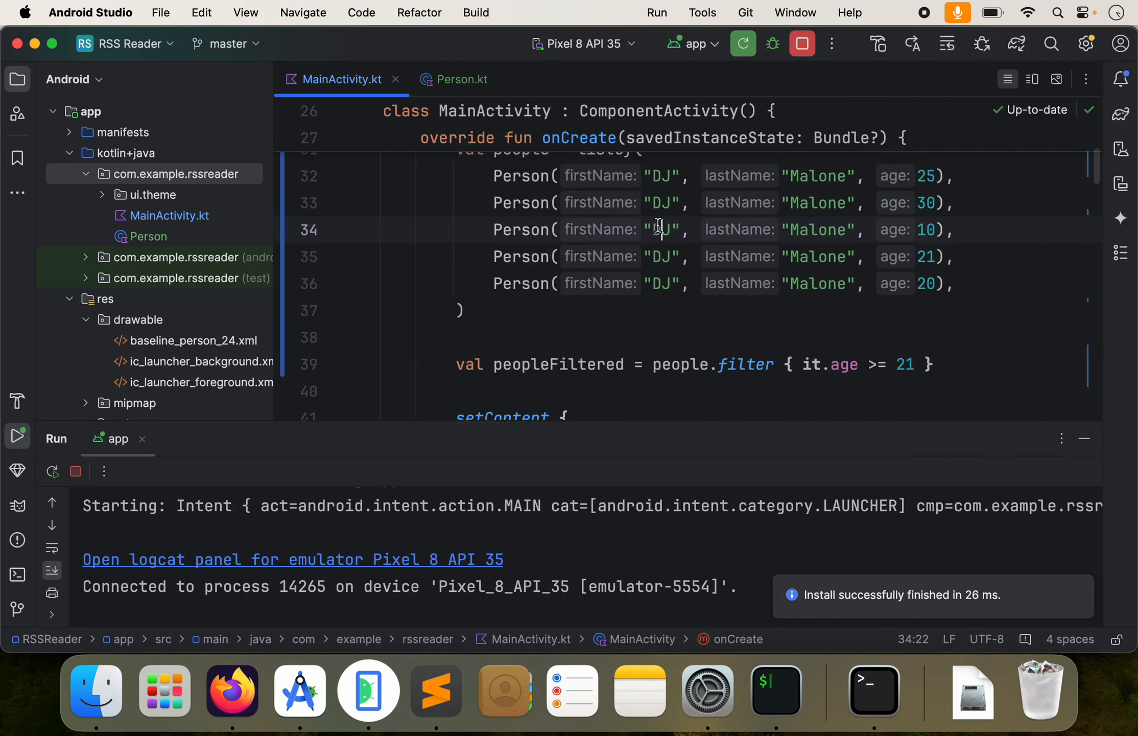
left_click(460, 79)
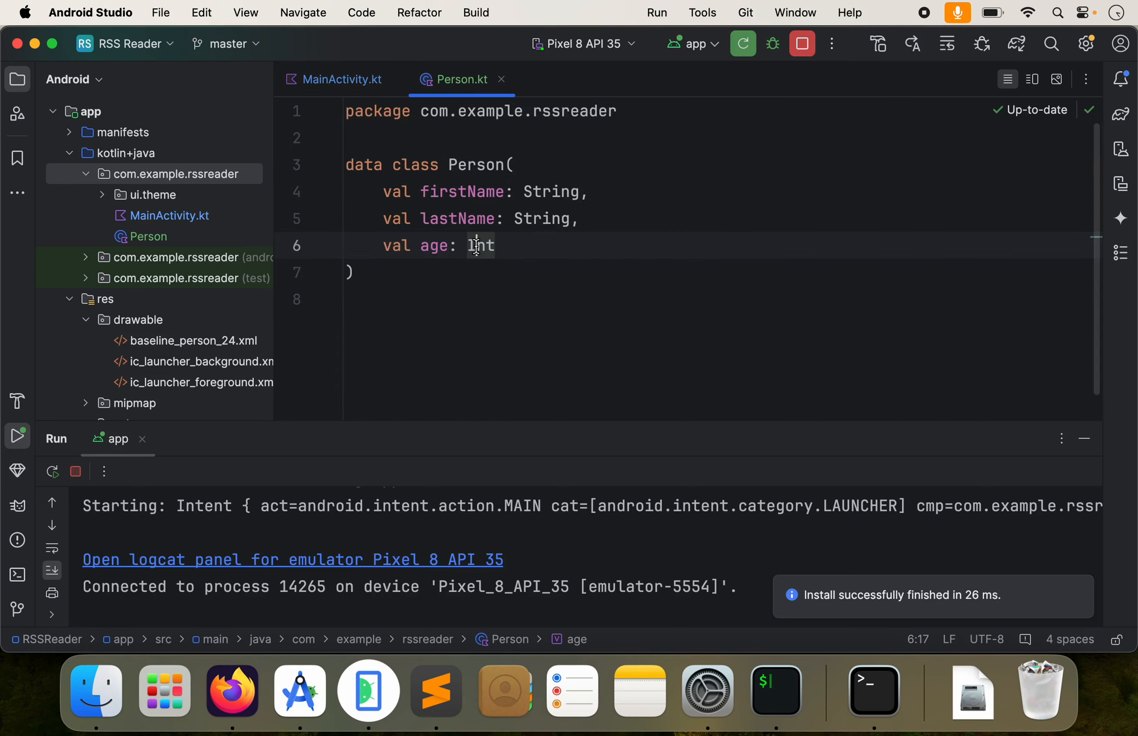
type("Str")
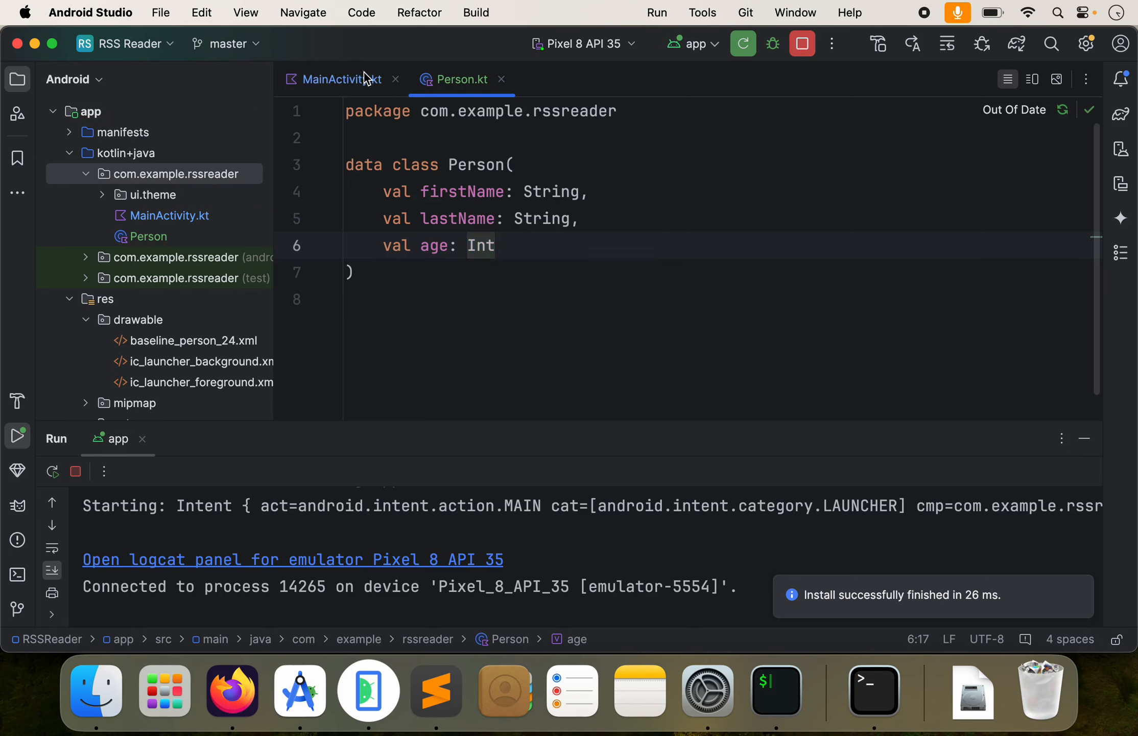
left_click(339, 78)
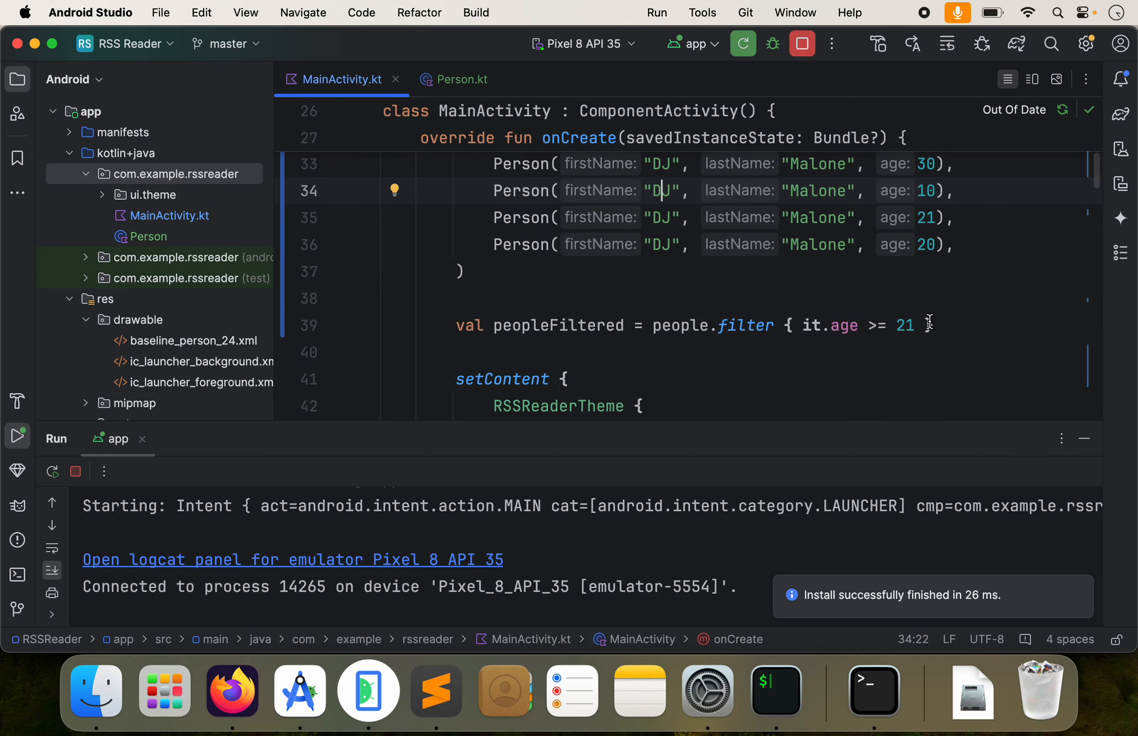
left_click_drag(801, 325, 914, 325)
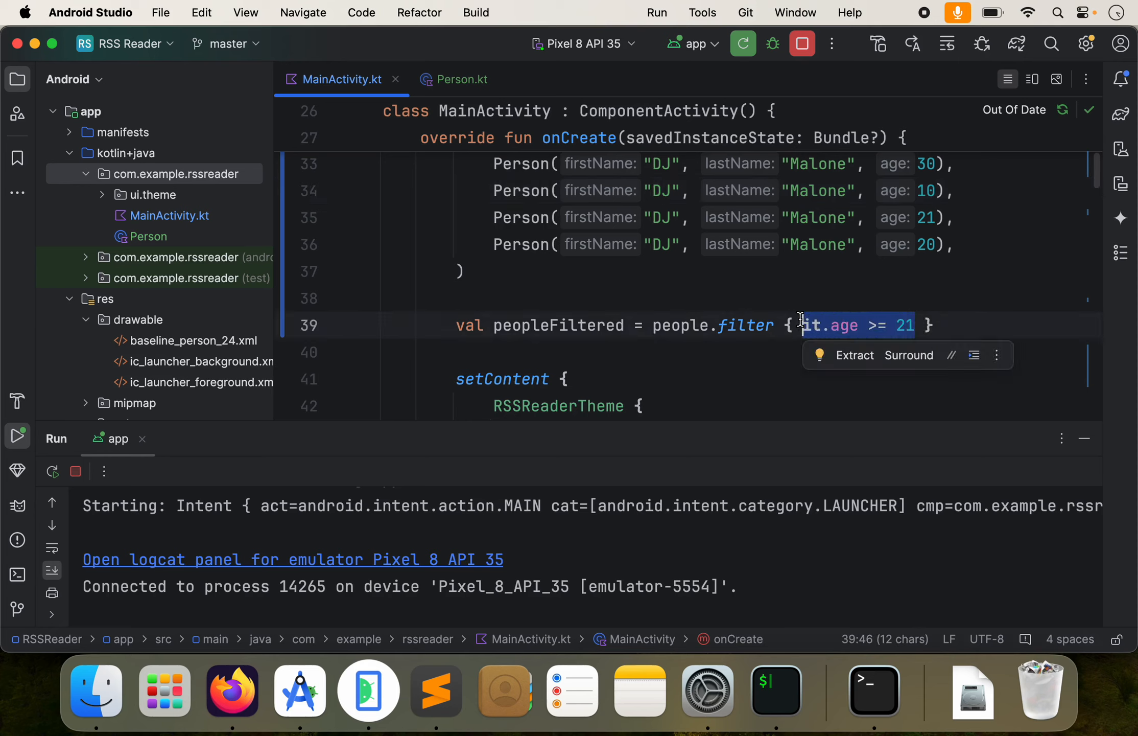
left_click(844, 325)
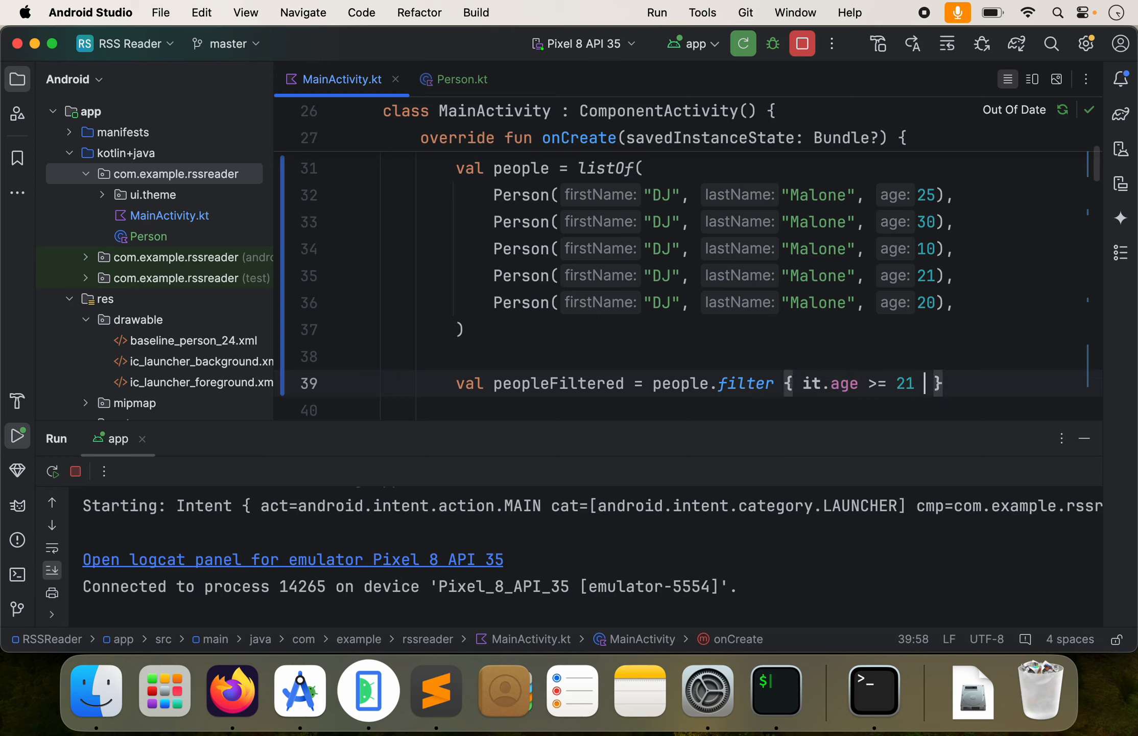
- Add && it.lastName == "Smith" to the peopleFiltered condition and rerun the app
type("&&")
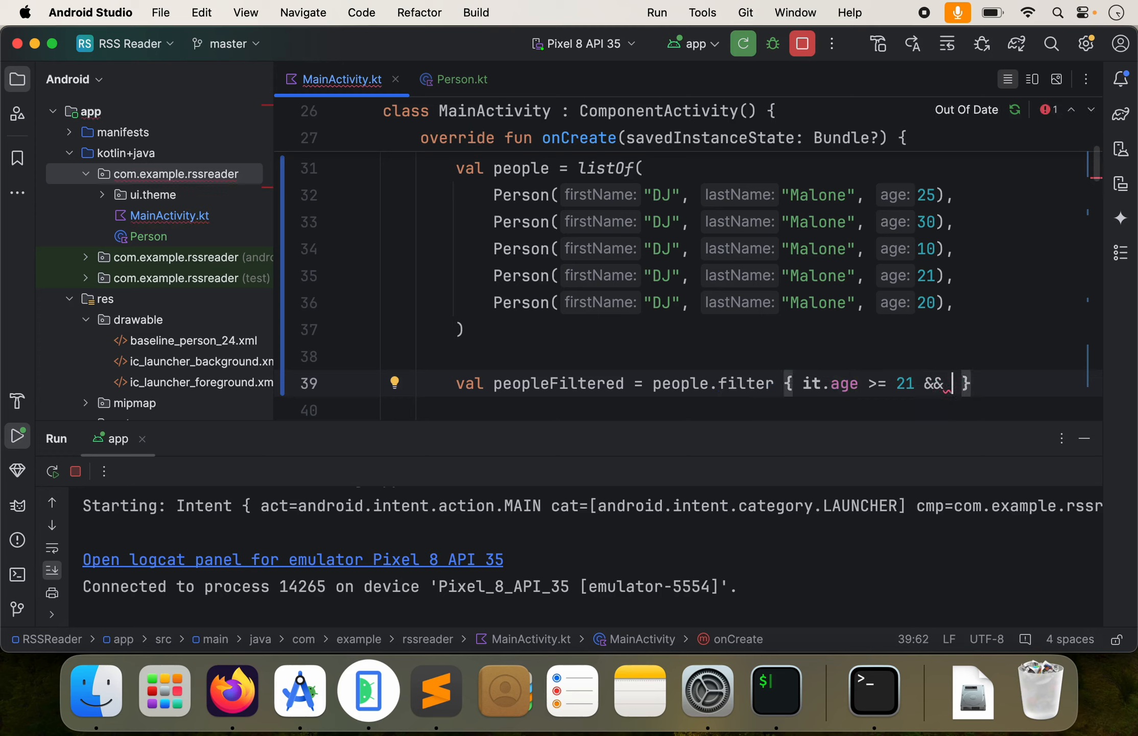
type("it.firstName")
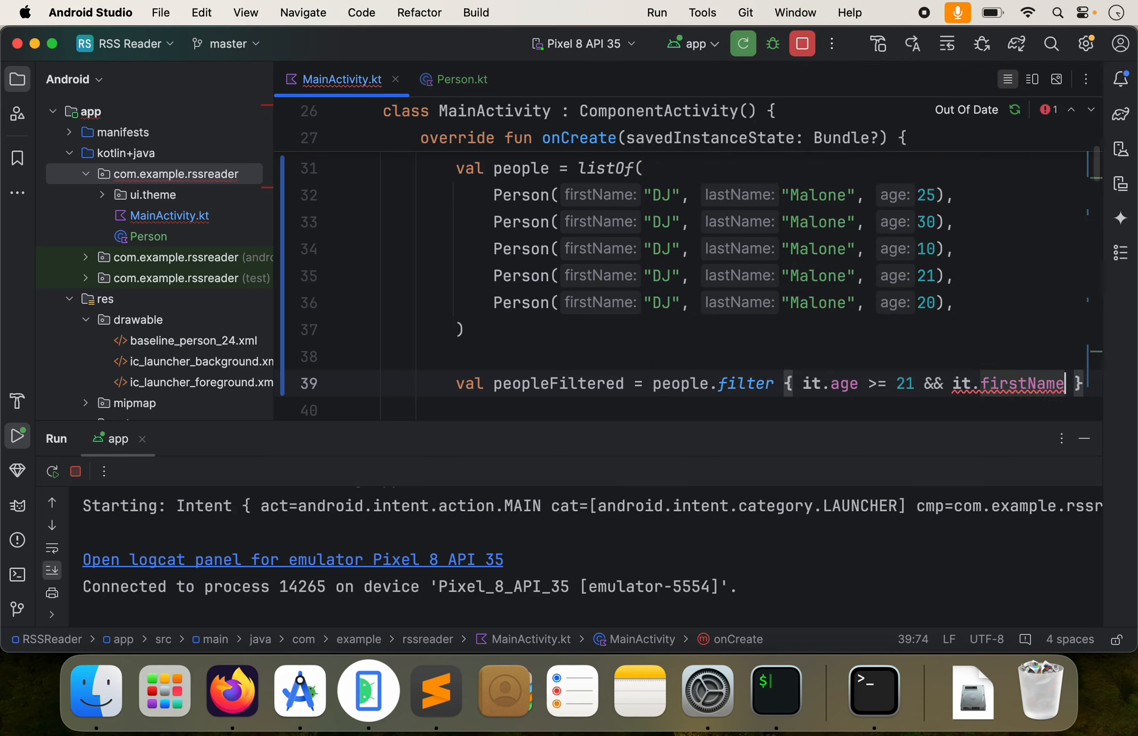
type("las")
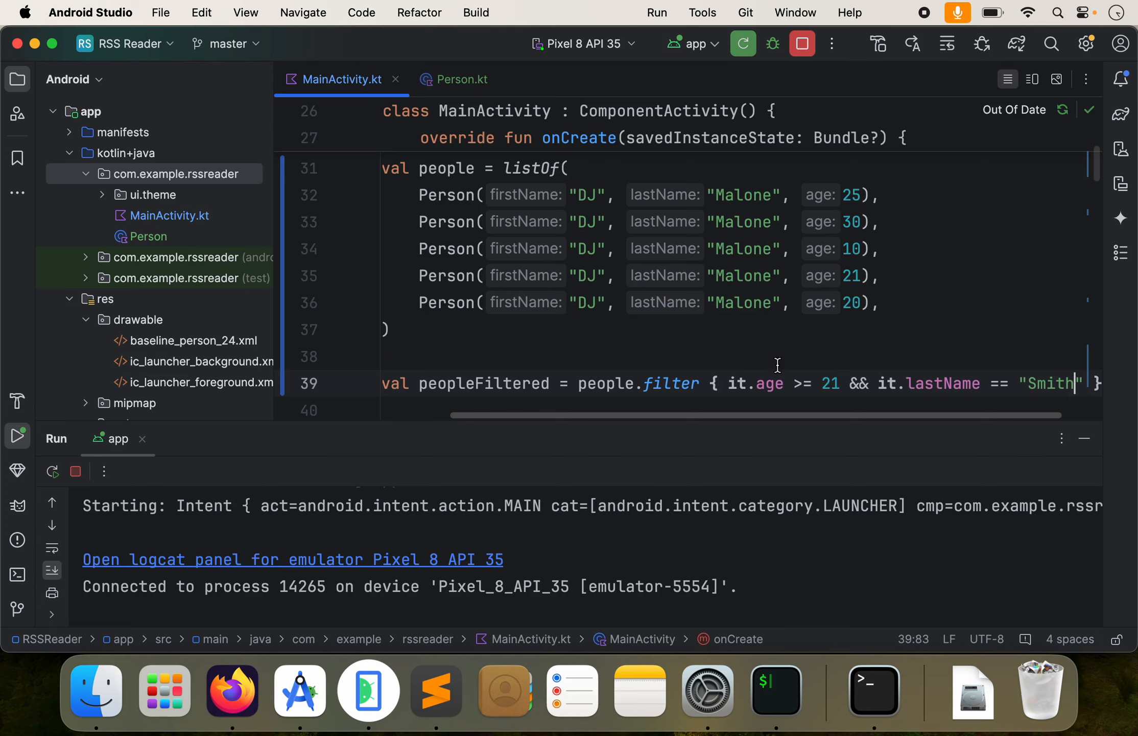
scroll("down", 3)
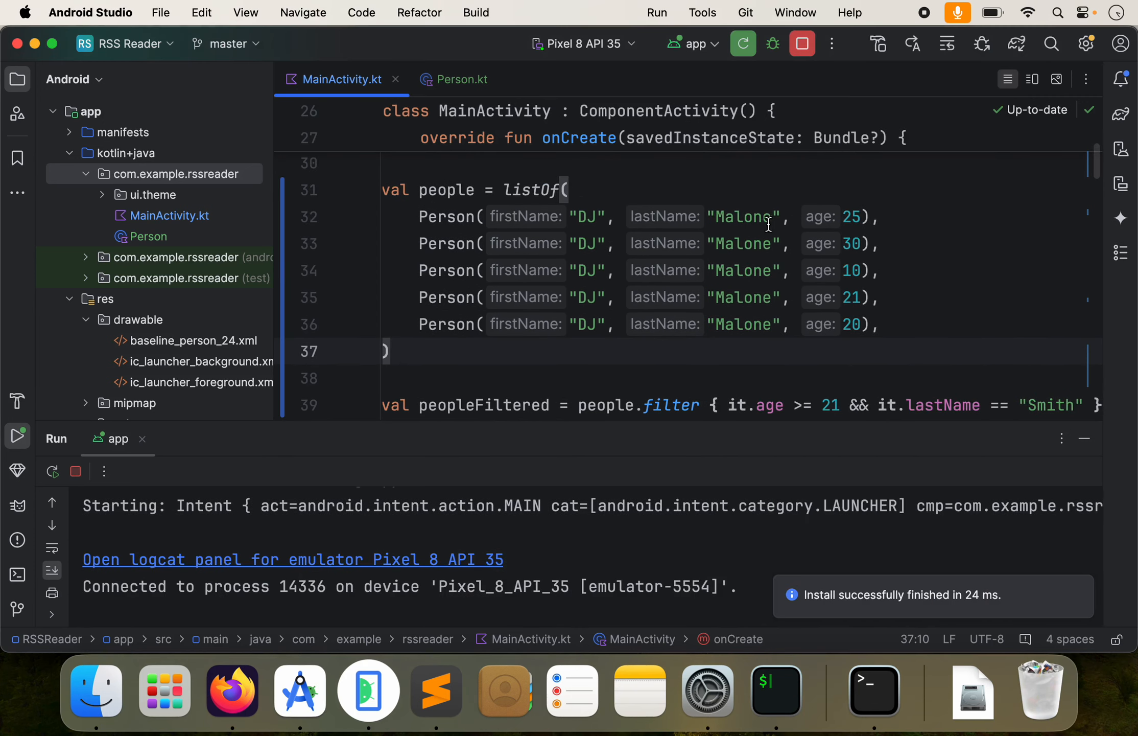
- Replace Malone with Smith in the second and third Person entries (ages 30 and 10)
type("Smi")
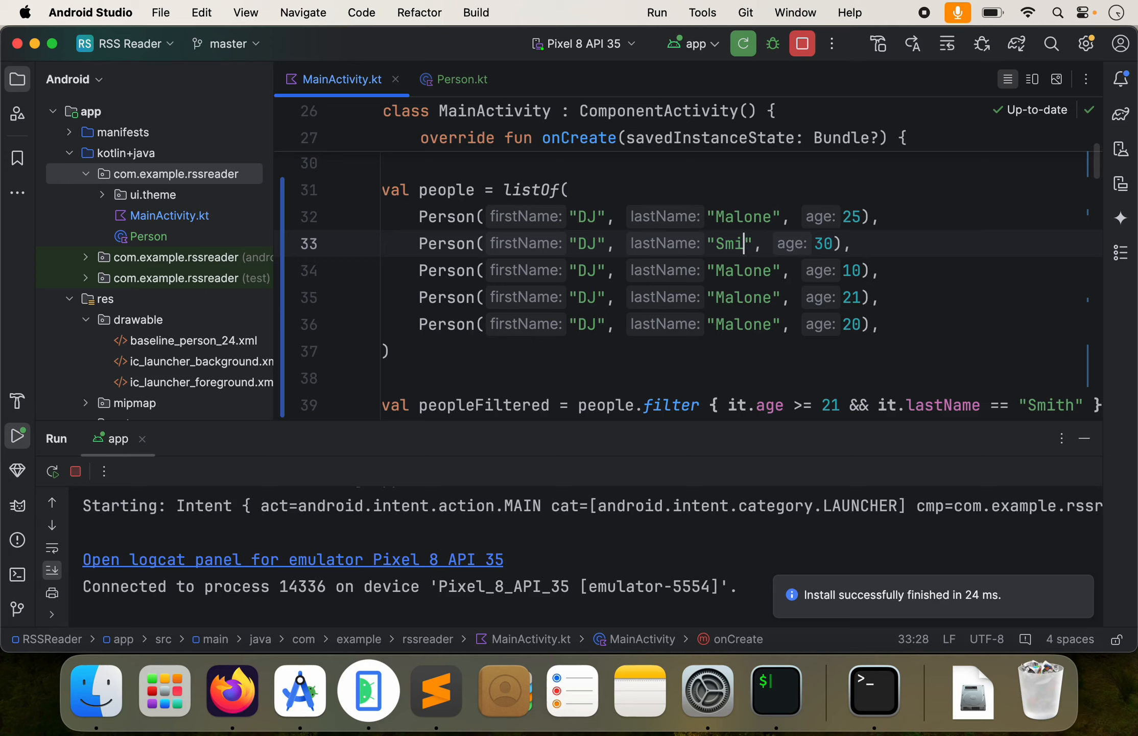
type("th")
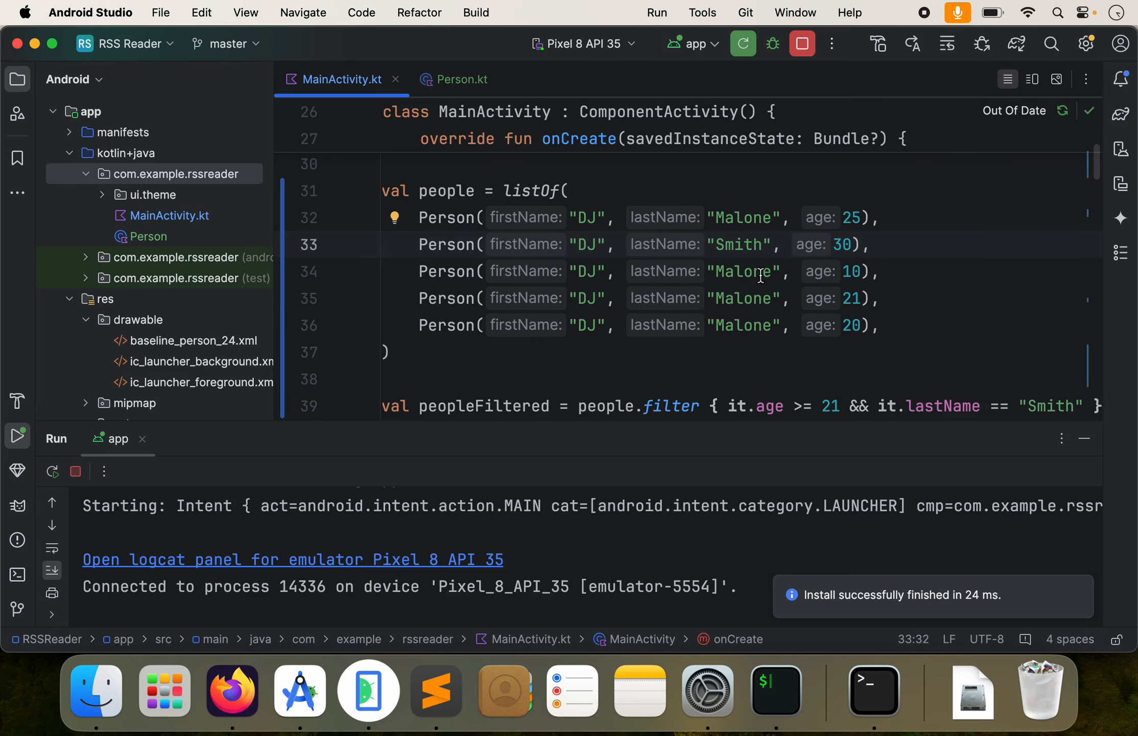
type("Smith")
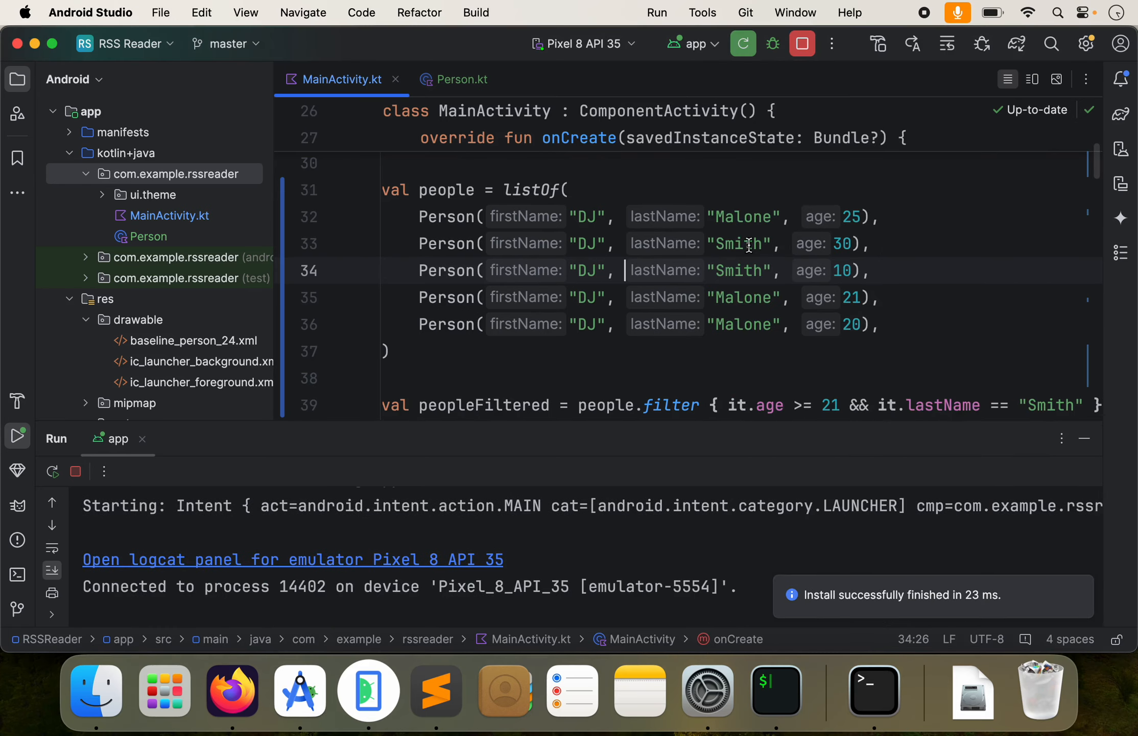
double_click(739, 270)
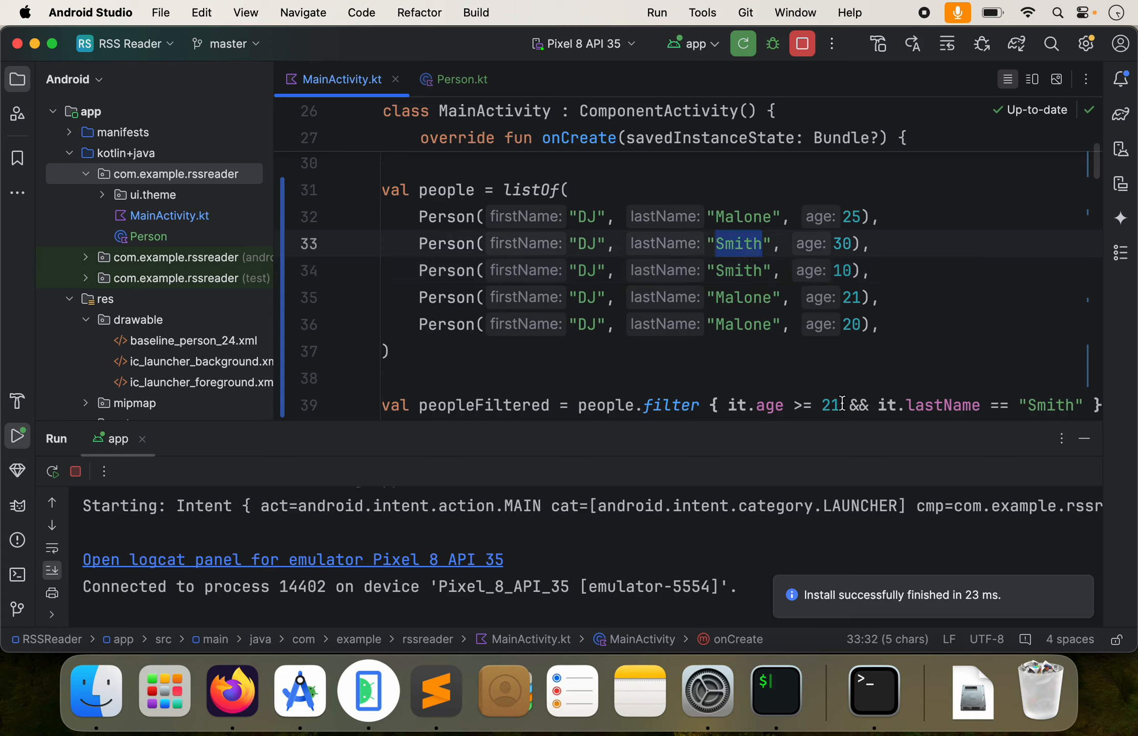
mouse_move(840, 250)
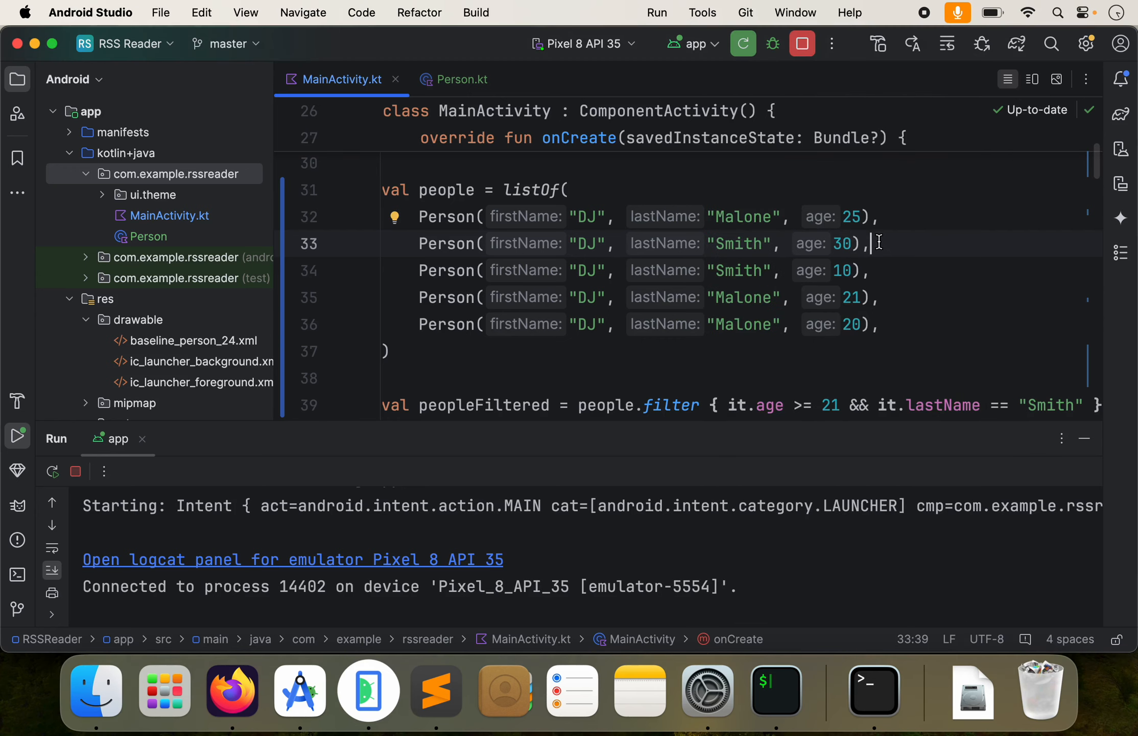
scroll("down", 3)
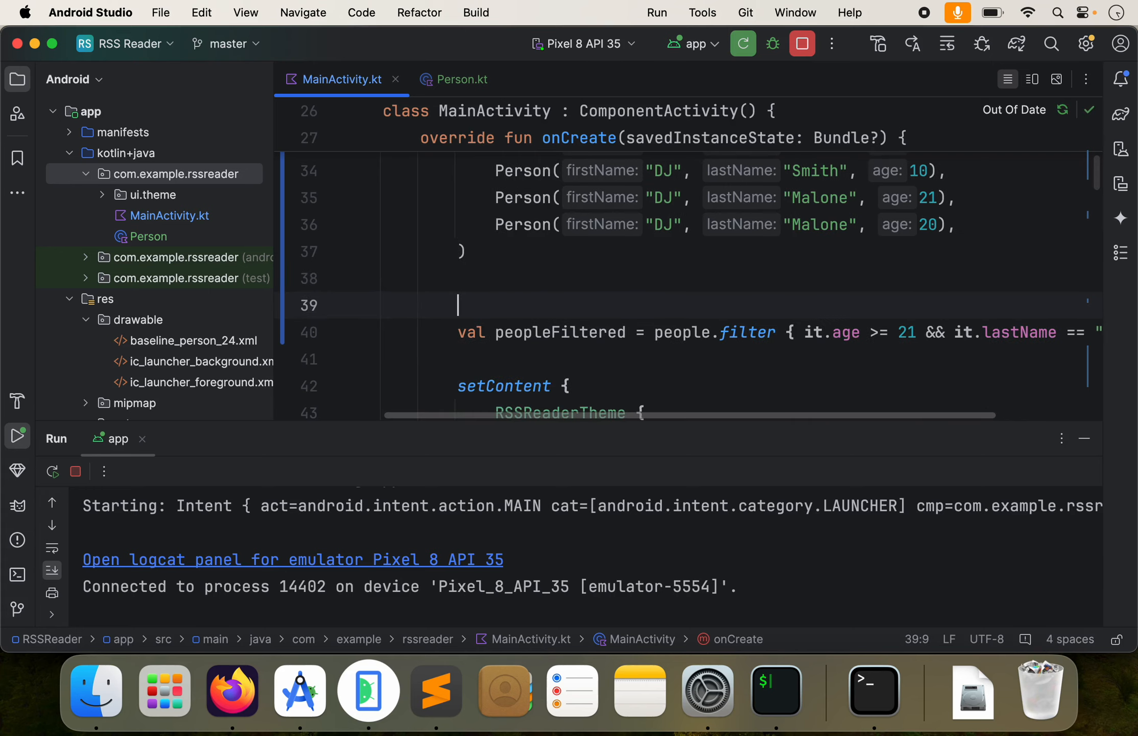
type("pe")
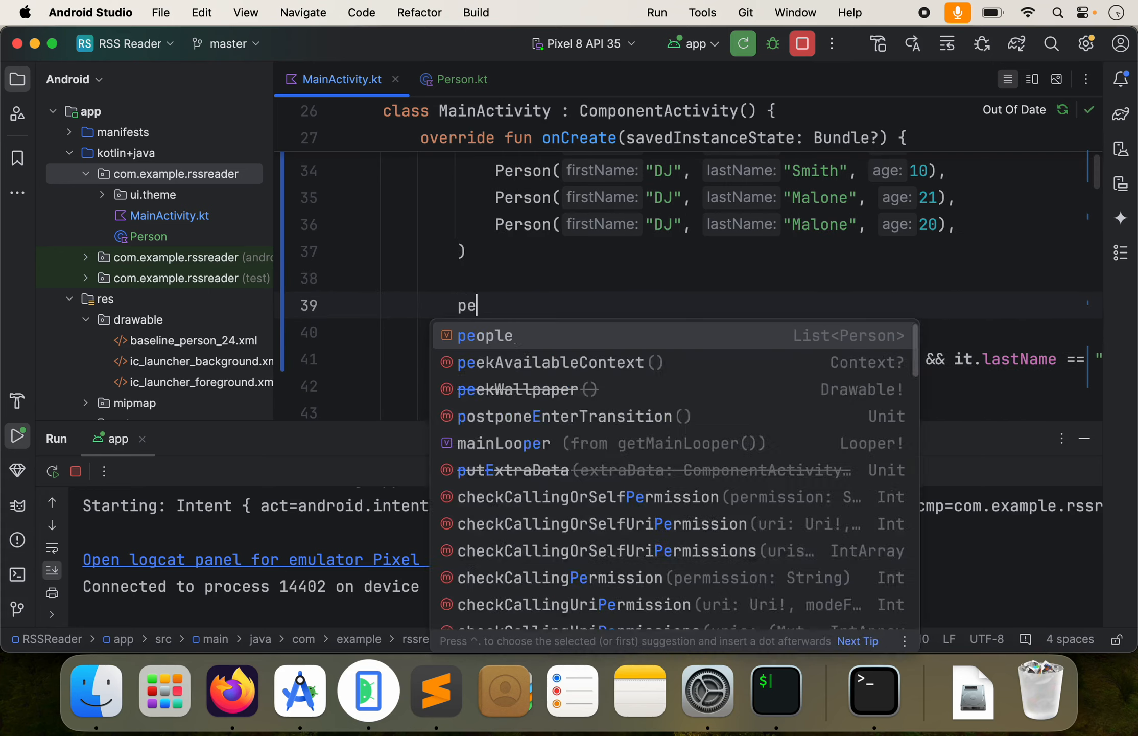
type("ople.")
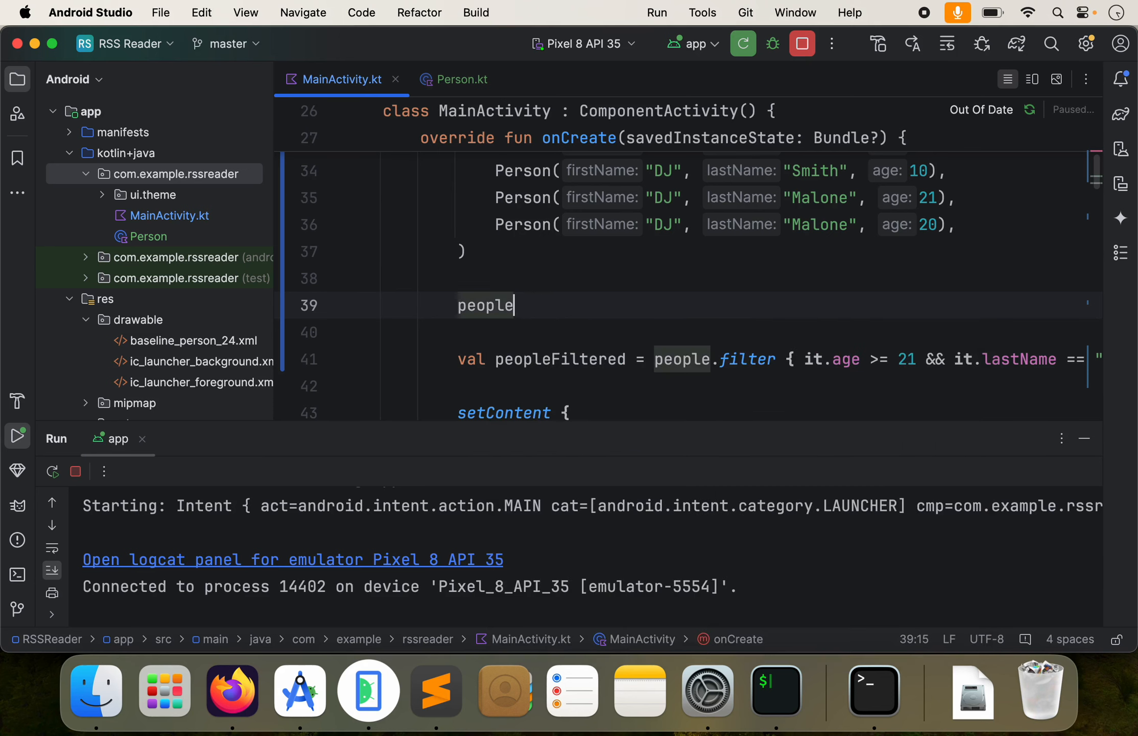
type(".i")
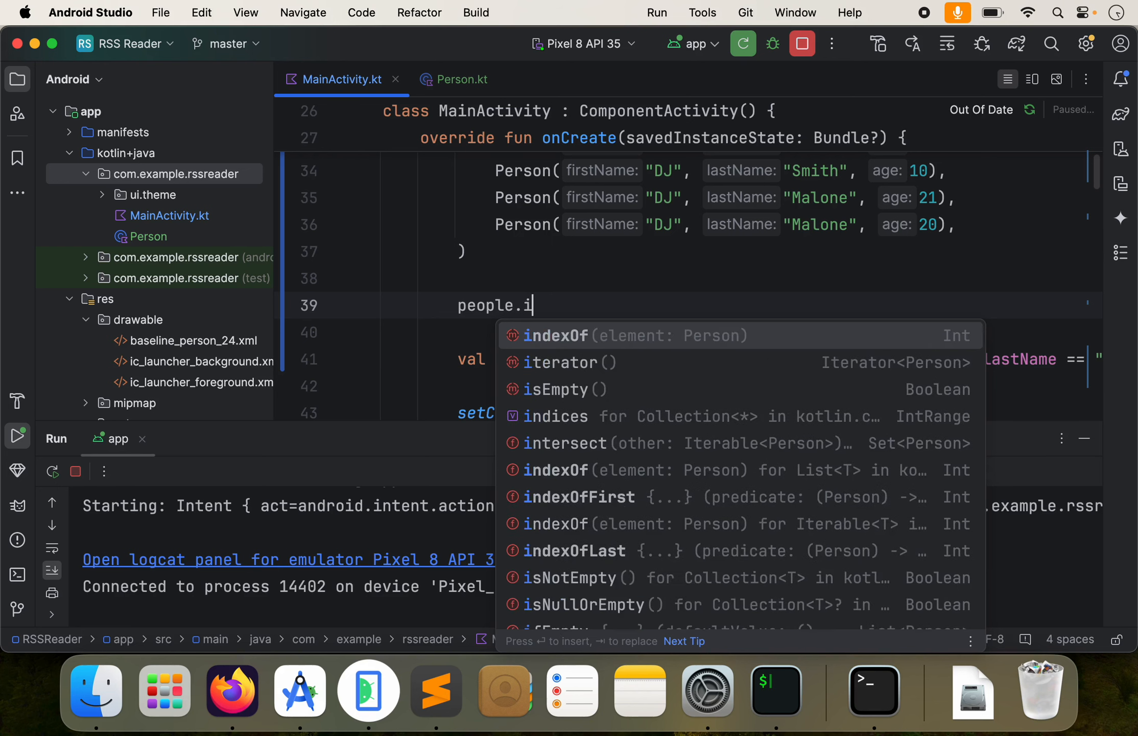
type("as")
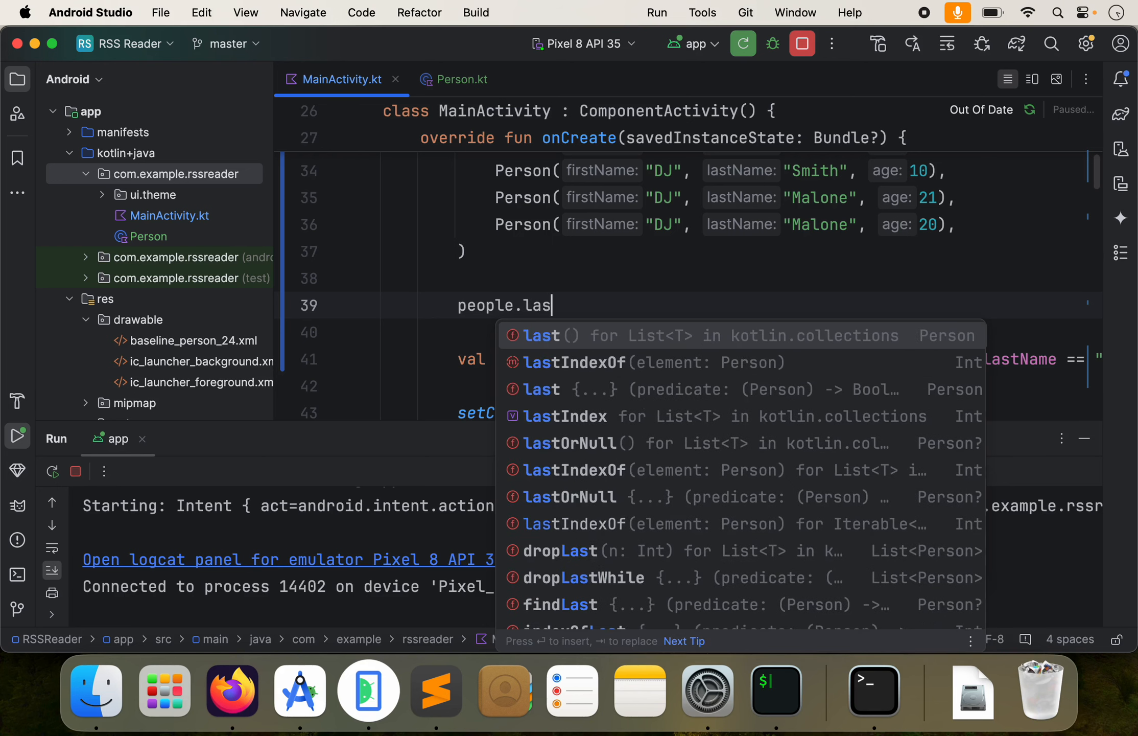
key("Backspace")
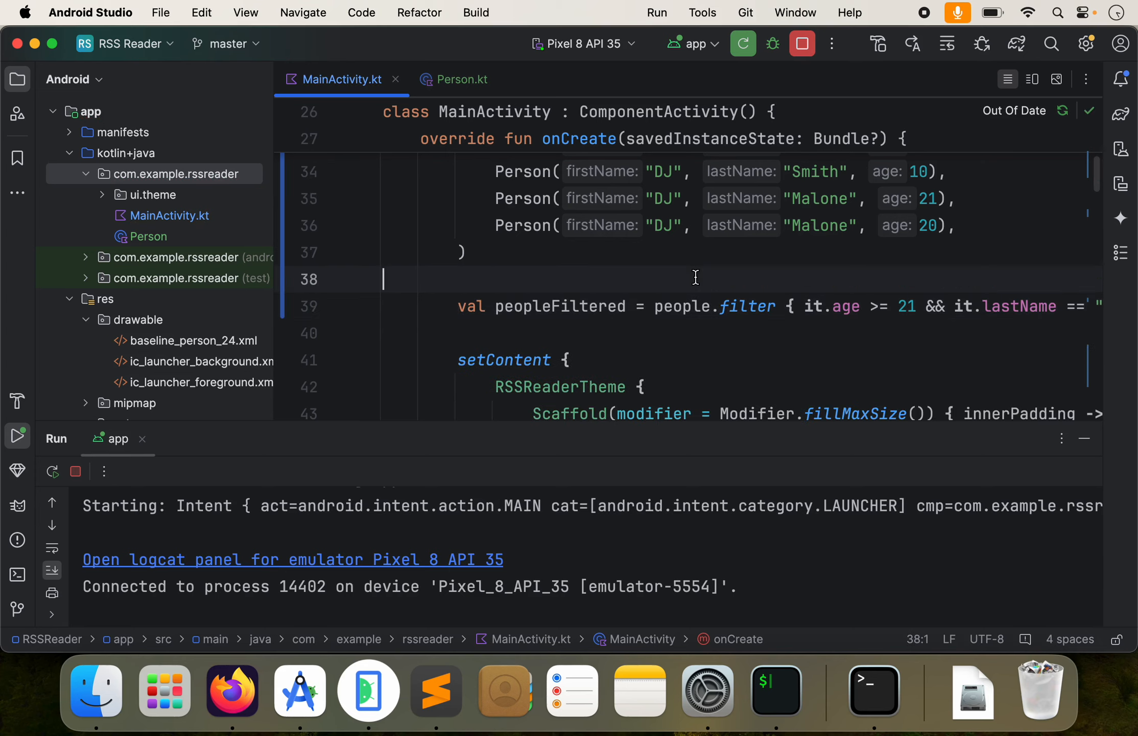
scroll("down", 3)
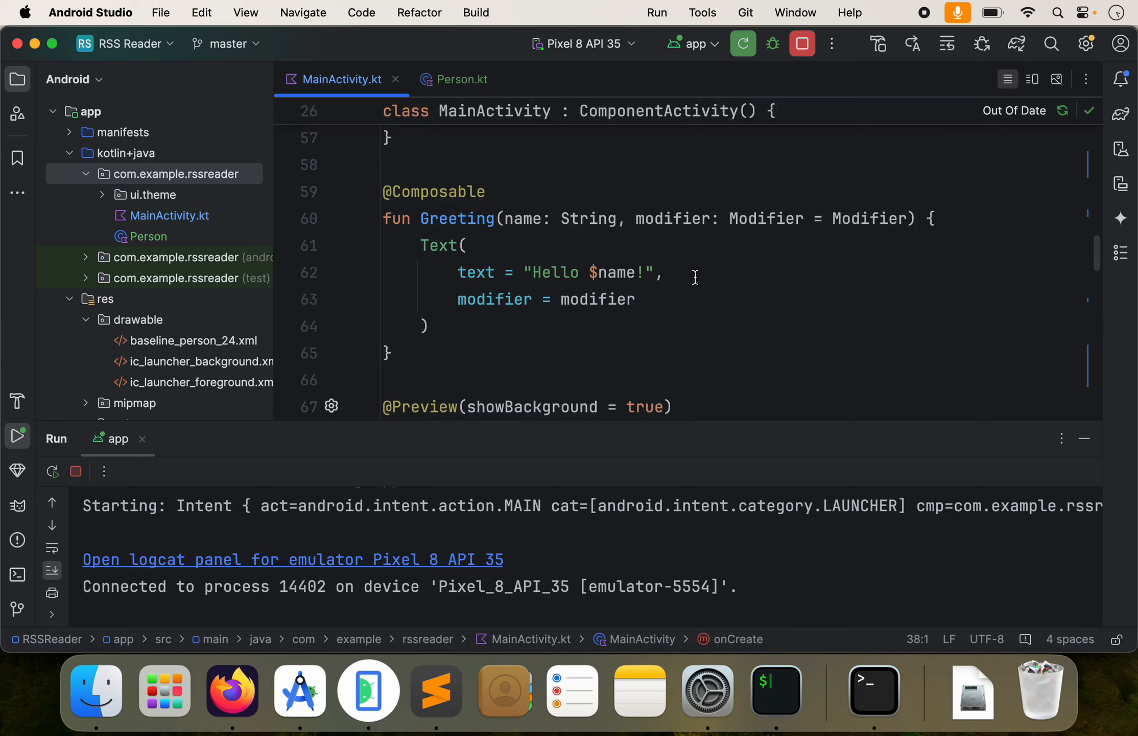